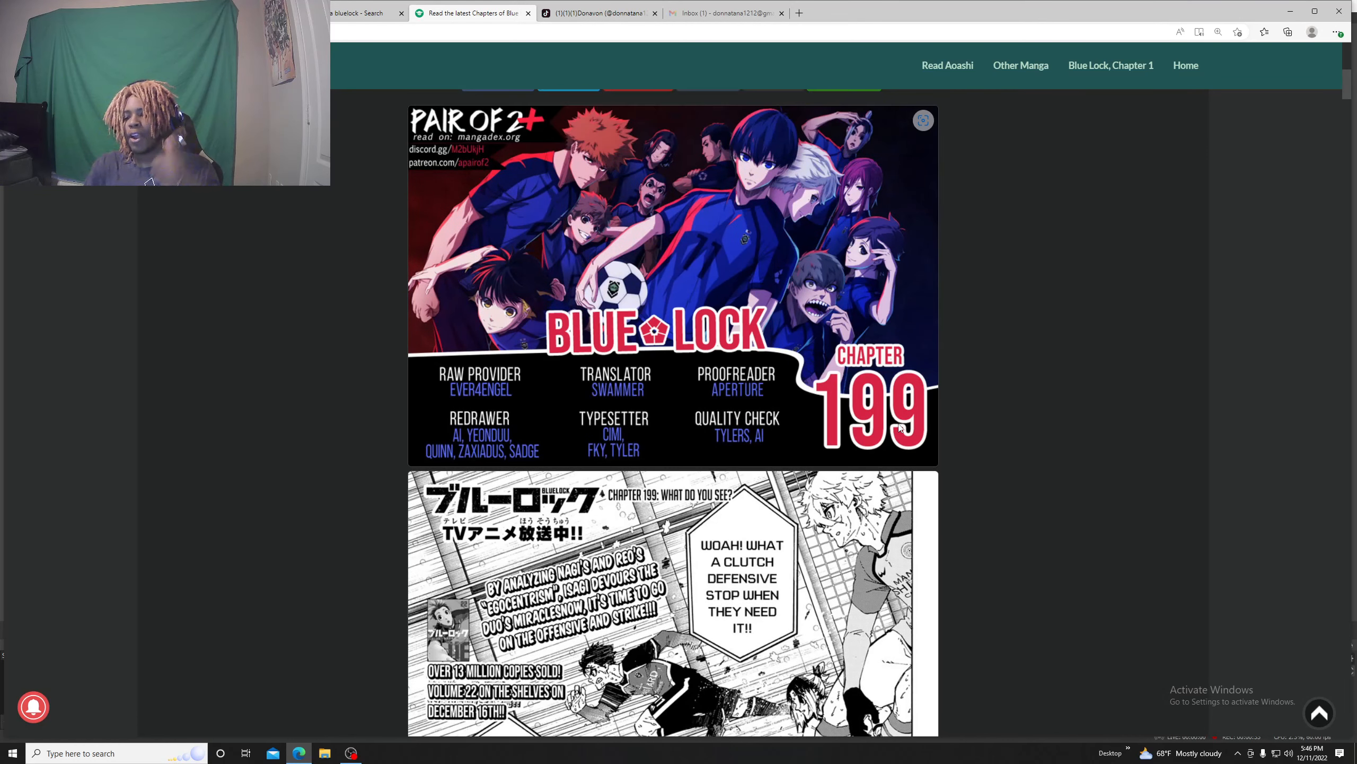
{"action": "mouse_move", "coordinate": [1056, 435]}
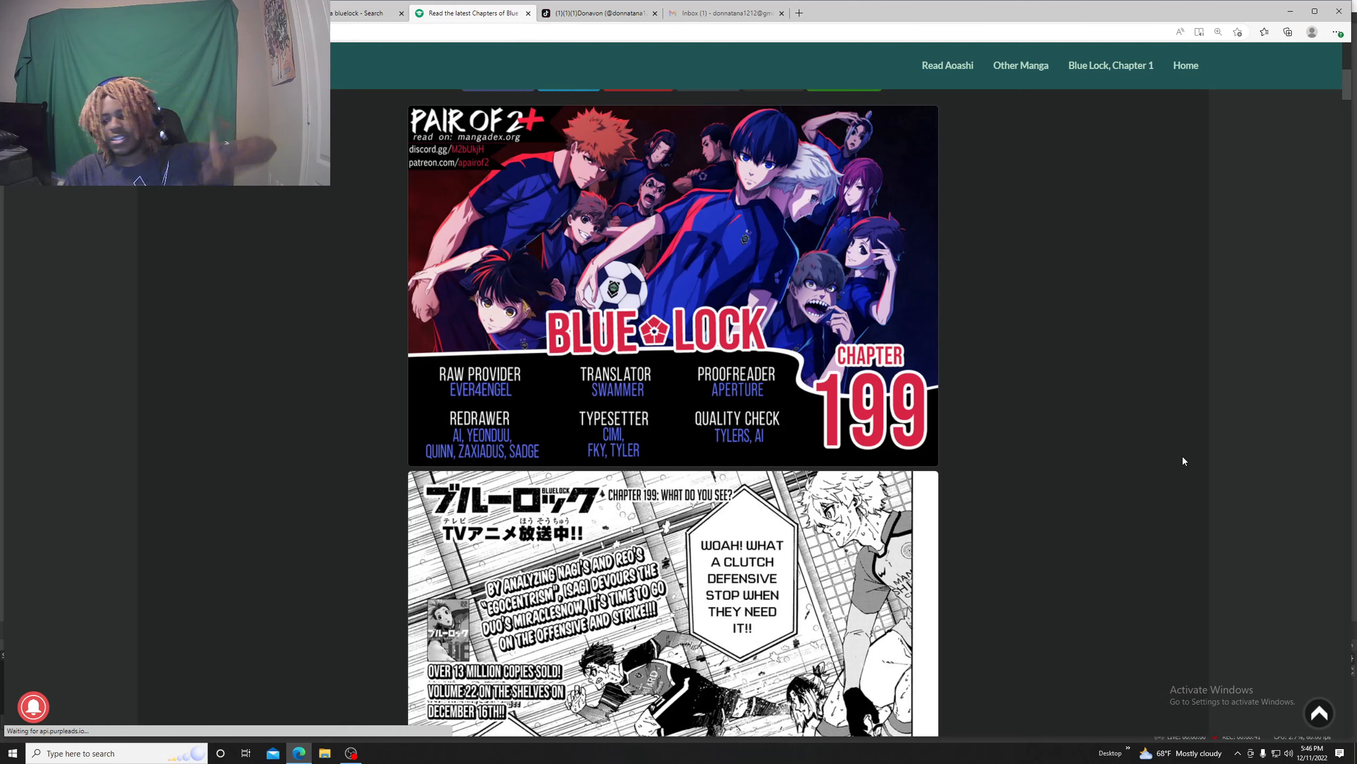
{"action": "scroll", "scroll_direction": "down", "scroll_amount": 3}
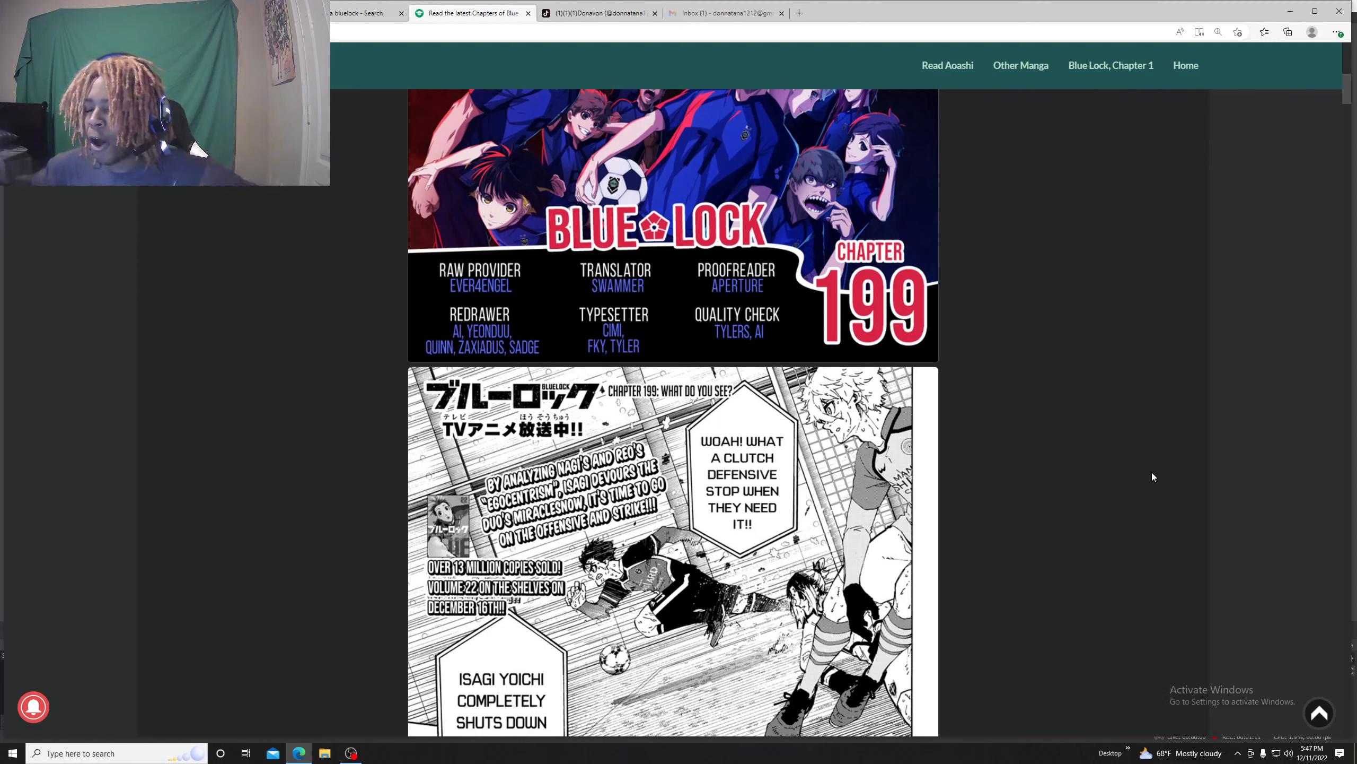
{"action": "mouse_move", "coordinate": [1133, 468]}
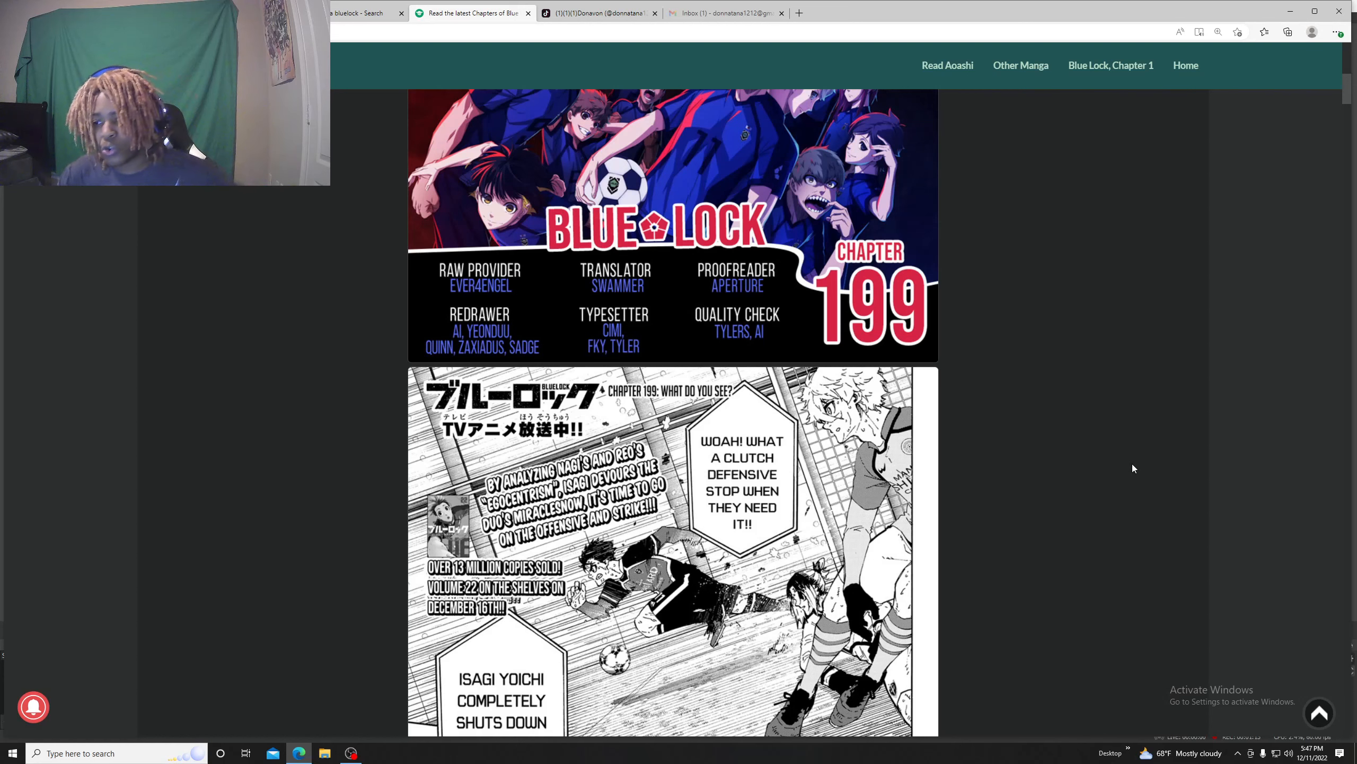
{"action": "scroll", "scroll_direction": "down", "scroll_amount": 3}
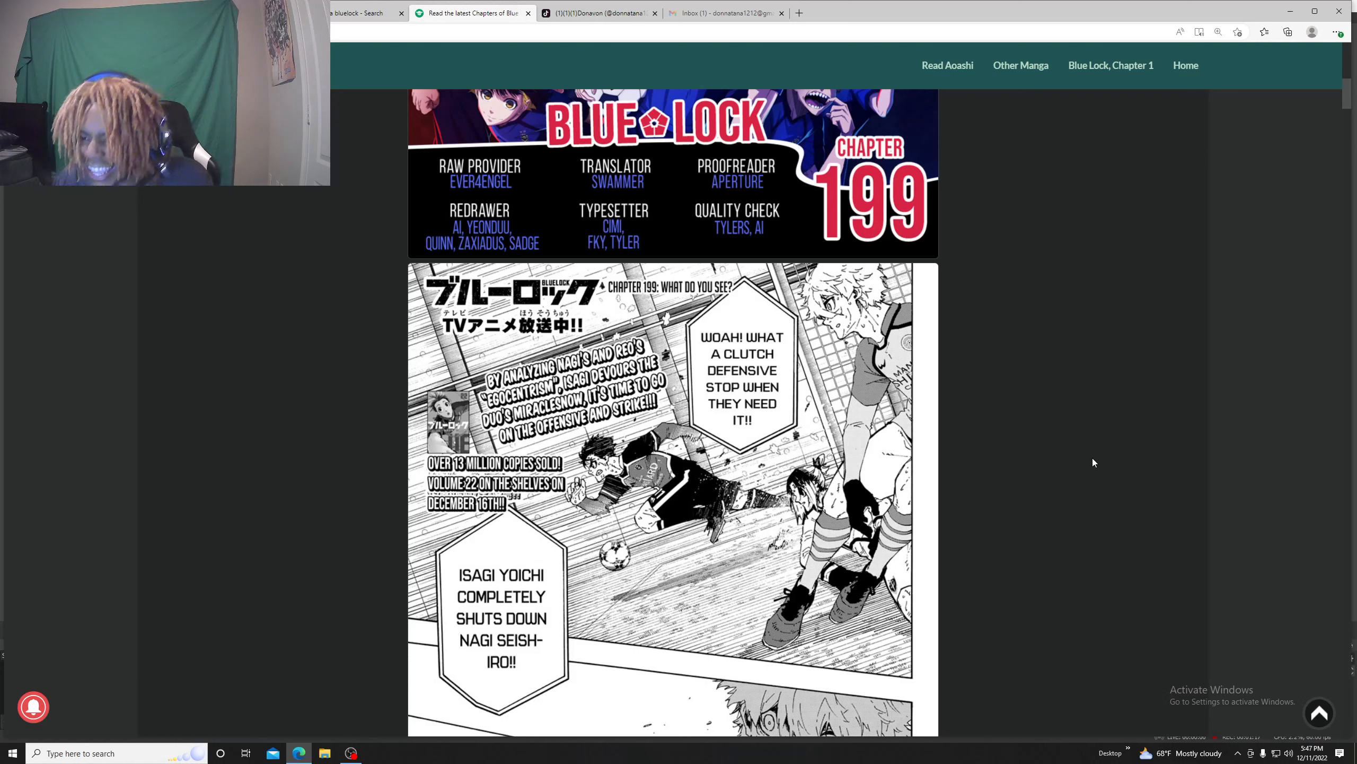
{"action": "mouse_move", "coordinate": [1164, 461]}
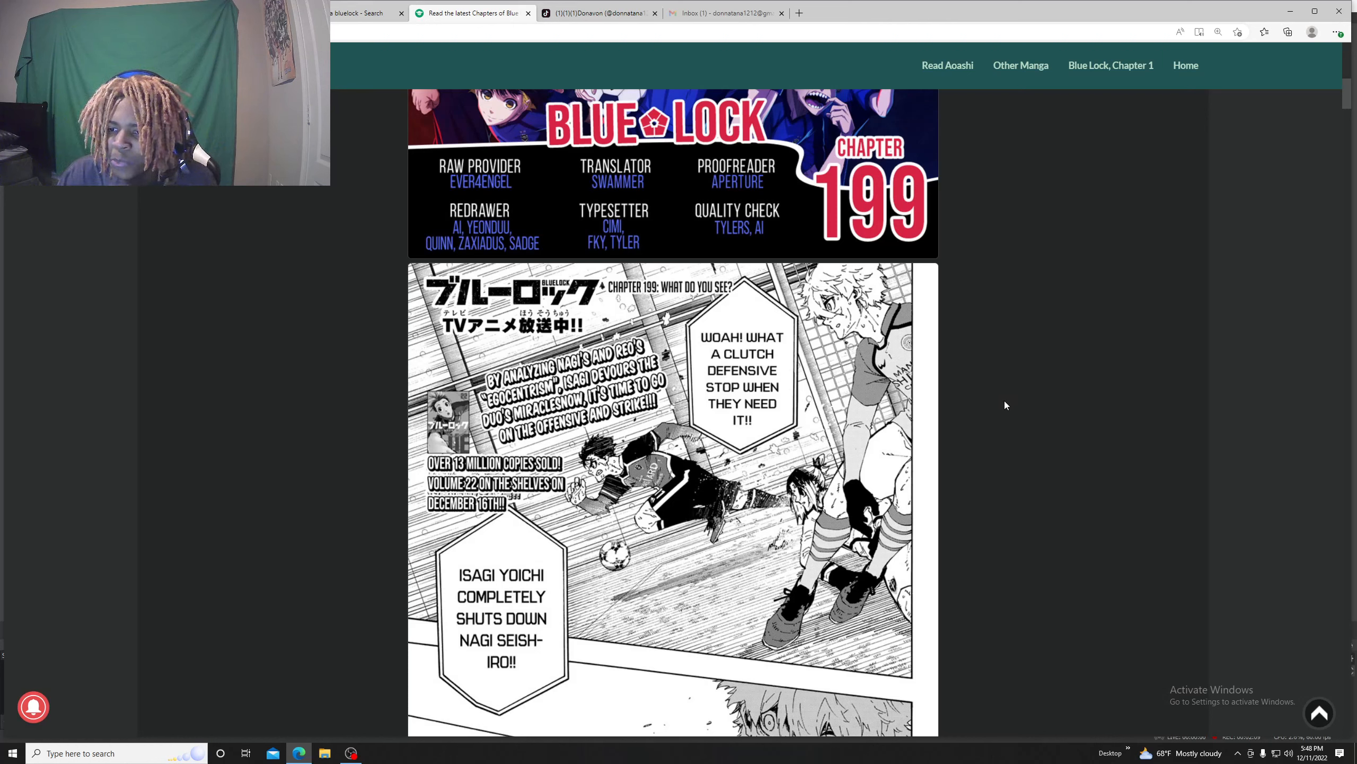
{"action": "mouse_move", "coordinate": [1087, 425]}
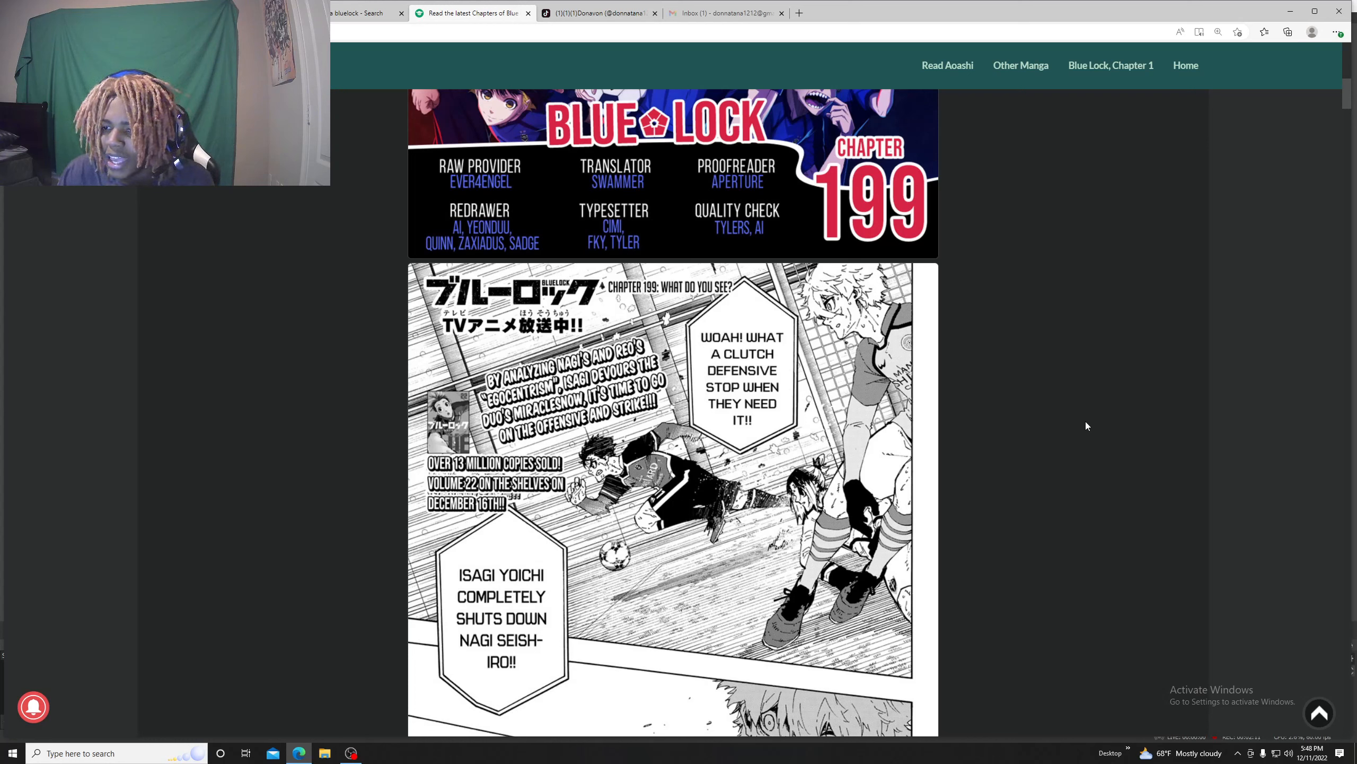
{"action": "mouse_move", "coordinate": [1072, 432]}
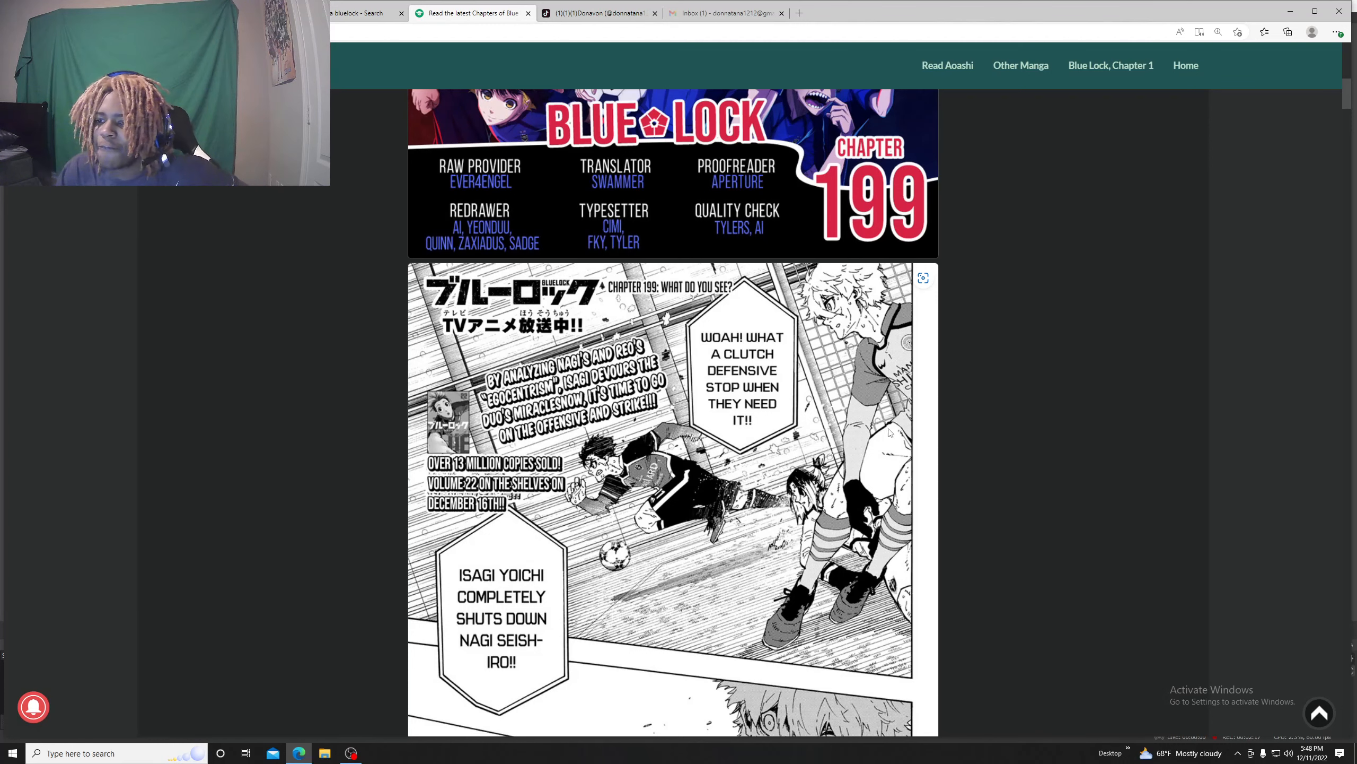
{"action": "scroll", "scroll_direction": "down", "scroll_amount": 3}
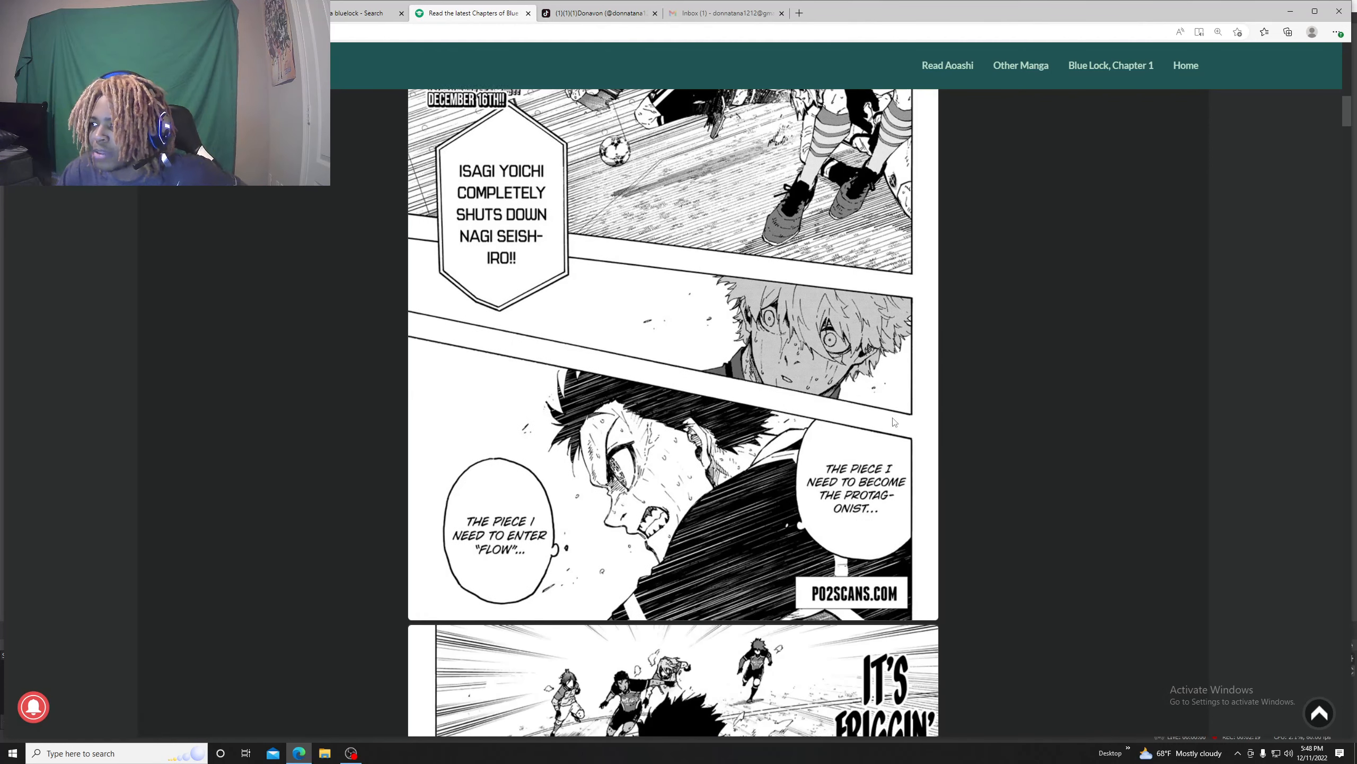
{"action": "scroll", "scroll_direction": "down", "scroll_amount": 3}
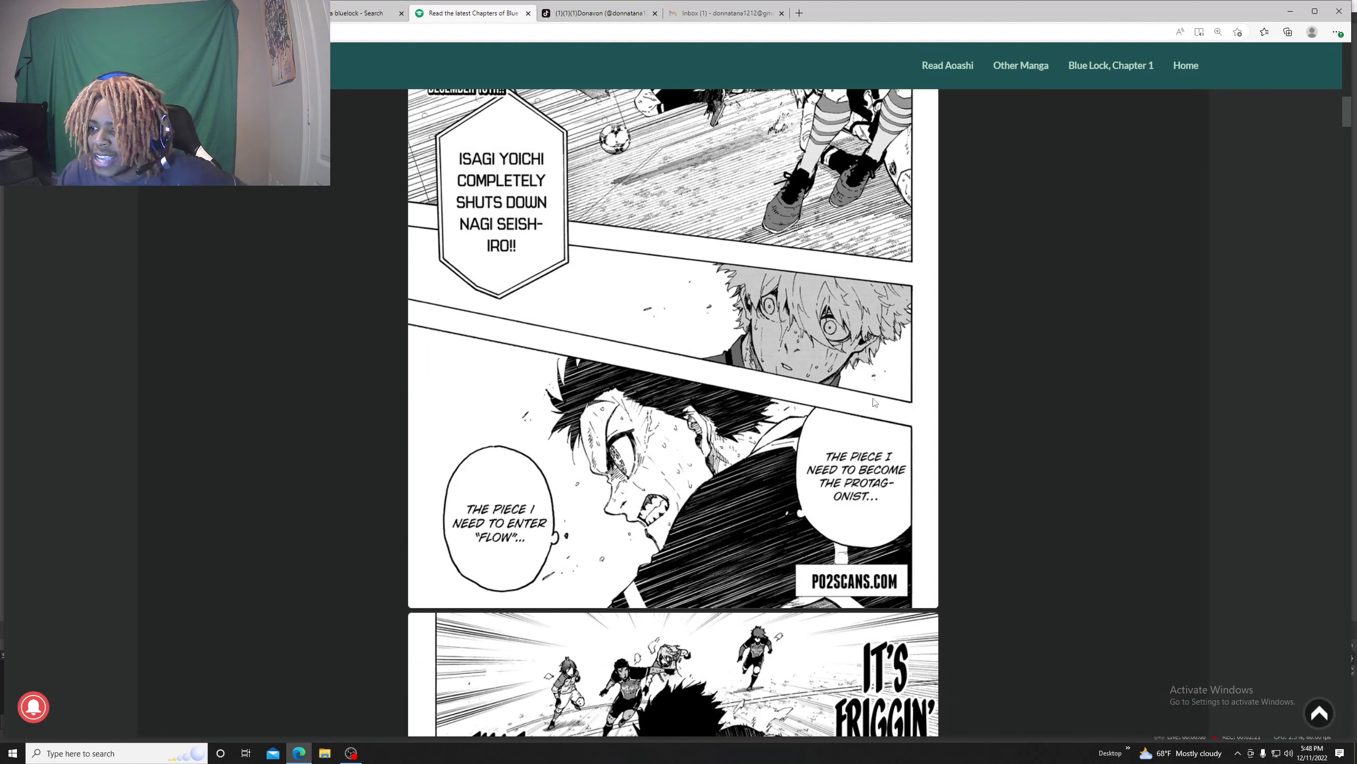
{"action": "scroll", "scroll_direction": "down", "scroll_amount": 3}
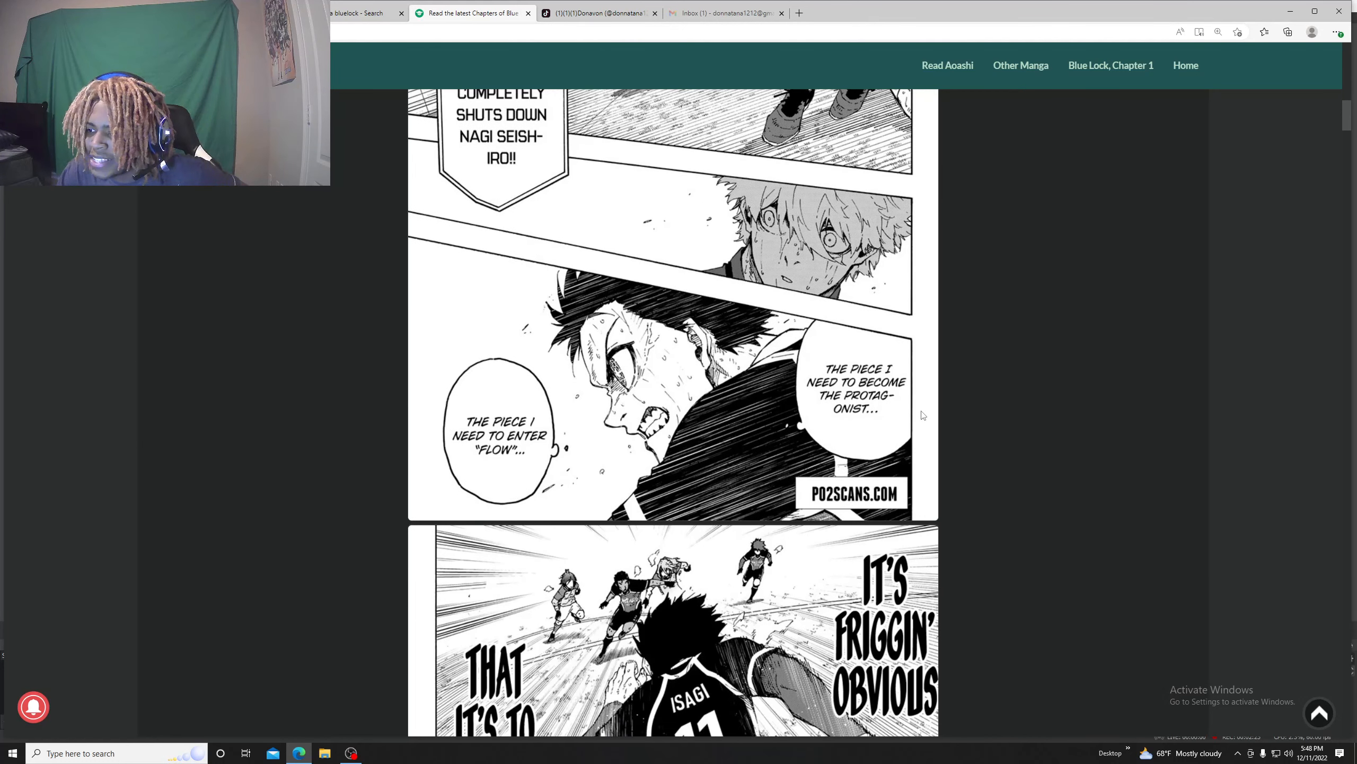
{"action": "scroll", "scroll_direction": "down", "scroll_amount": 3}
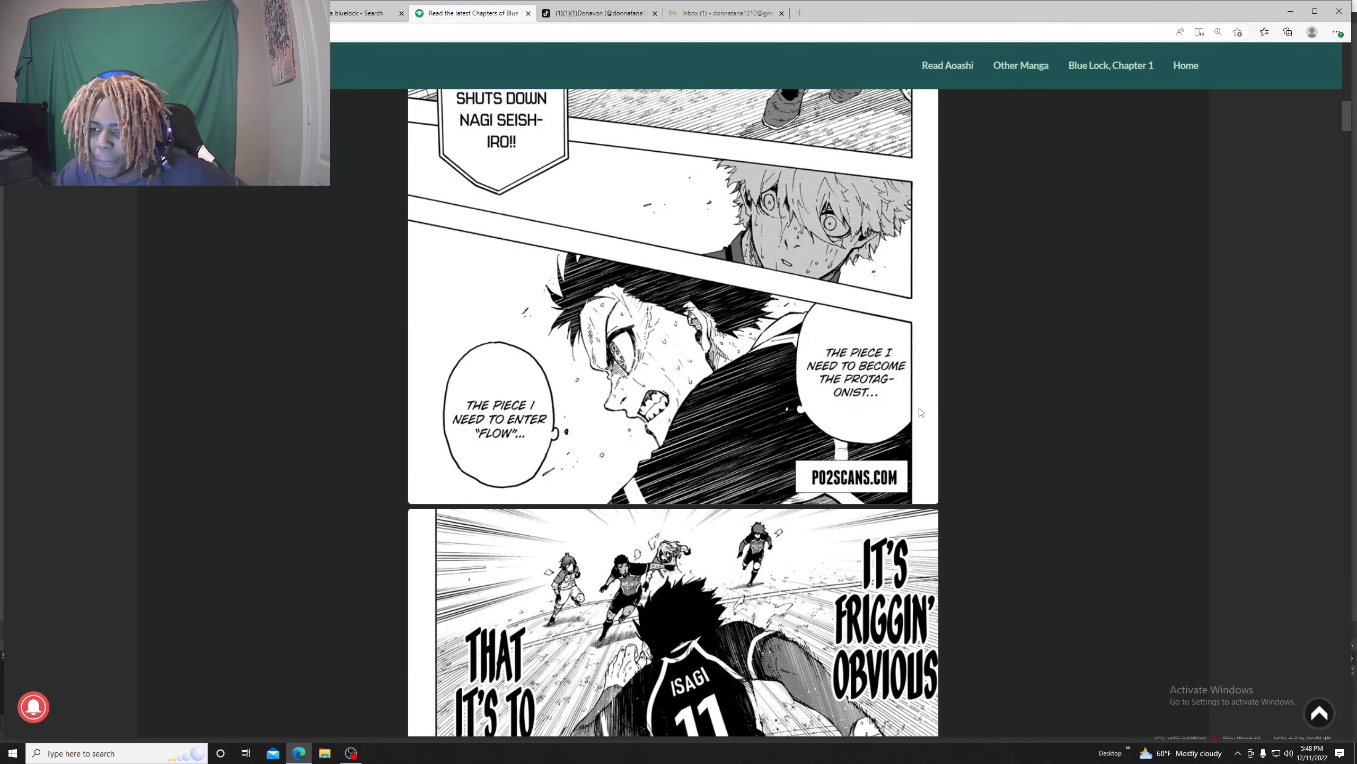
{"action": "scroll", "scroll_direction": "down", "scroll_amount": 3}
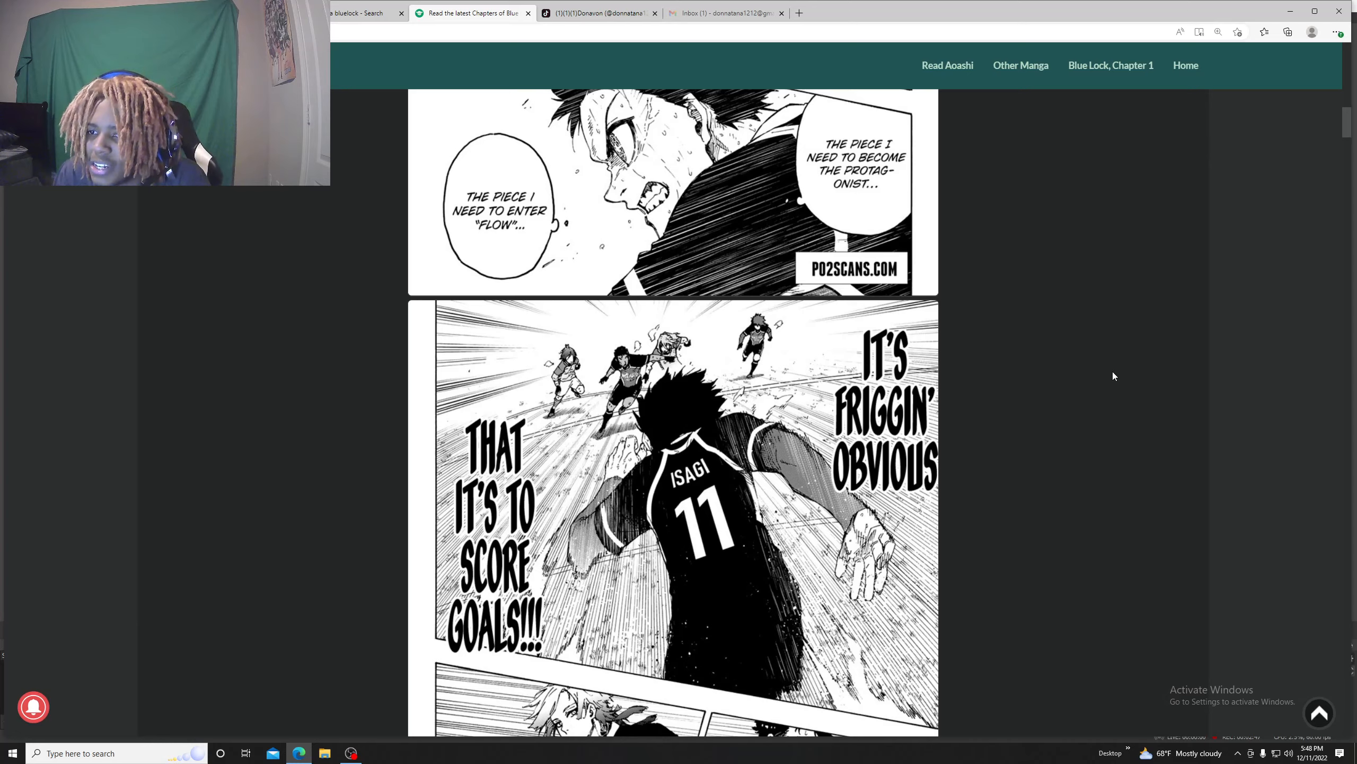
{"action": "scroll", "scroll_direction": "down", "scroll_amount": 3}
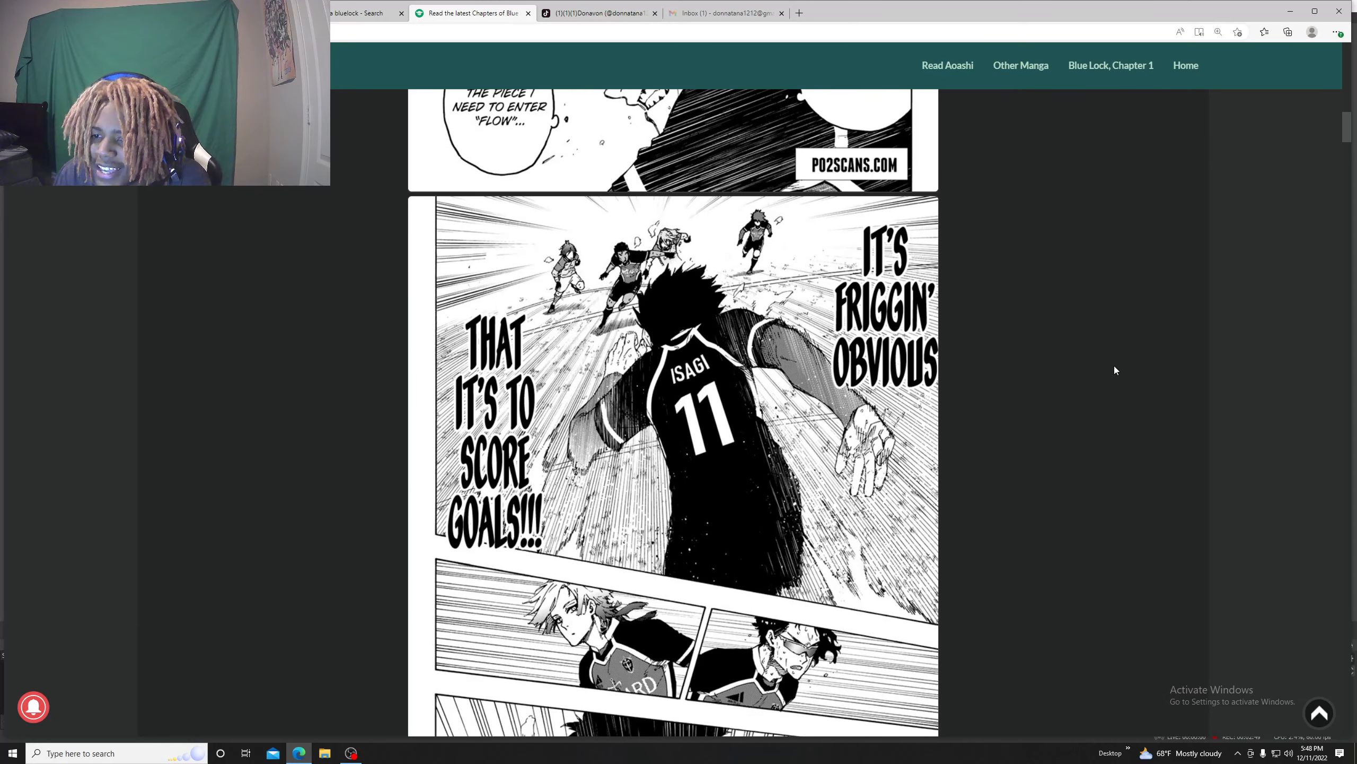
{"action": "scroll", "scroll_direction": "down", "scroll_amount": 3}
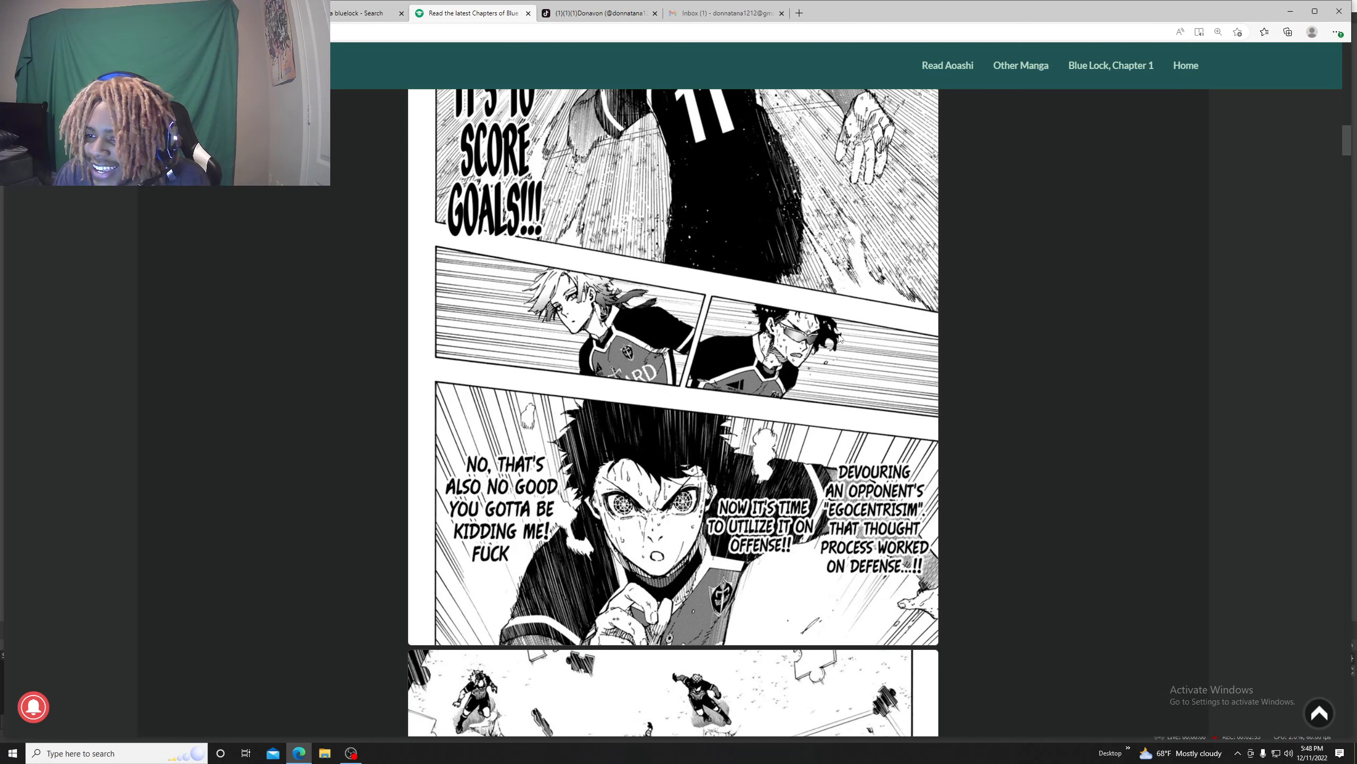
{"action": "scroll", "scroll_direction": "down", "scroll_amount": 3}
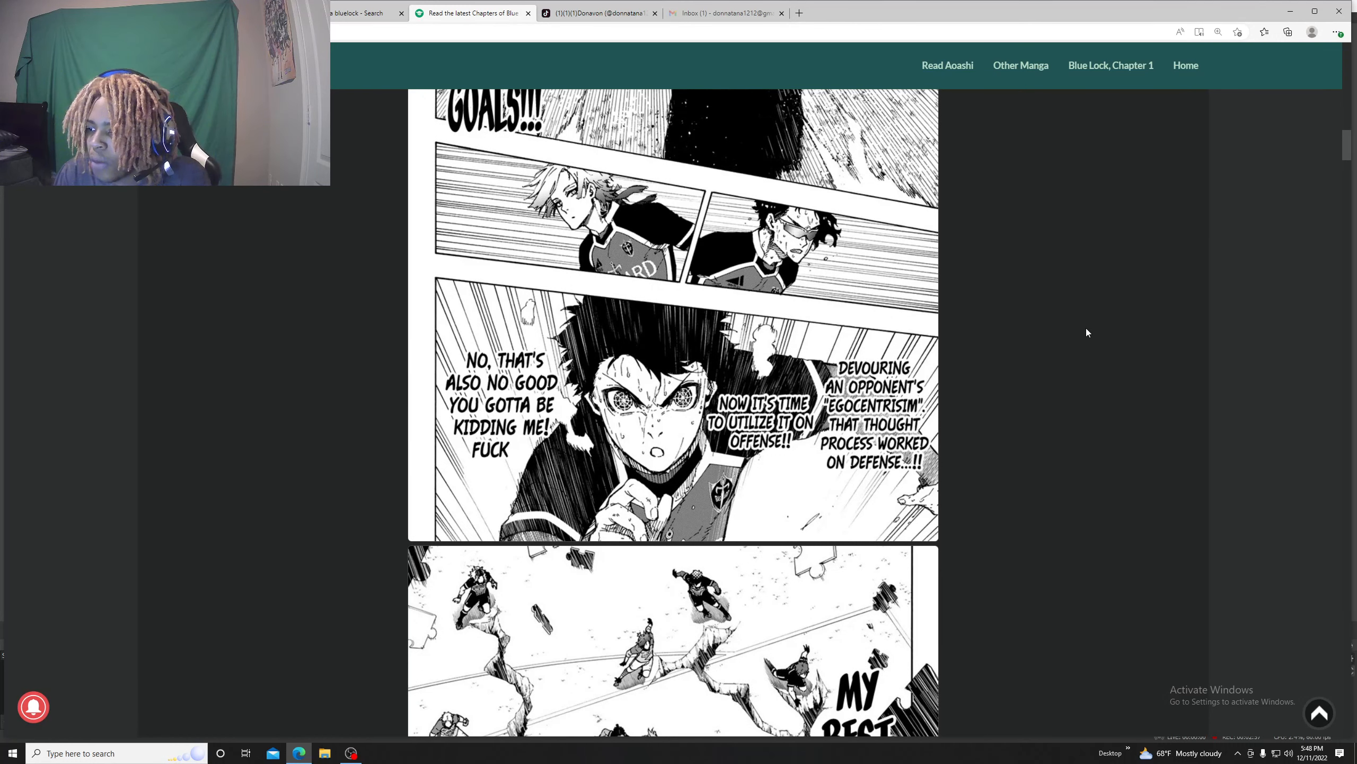
{"action": "scroll", "scroll_direction": "down", "scroll_amount": 3}
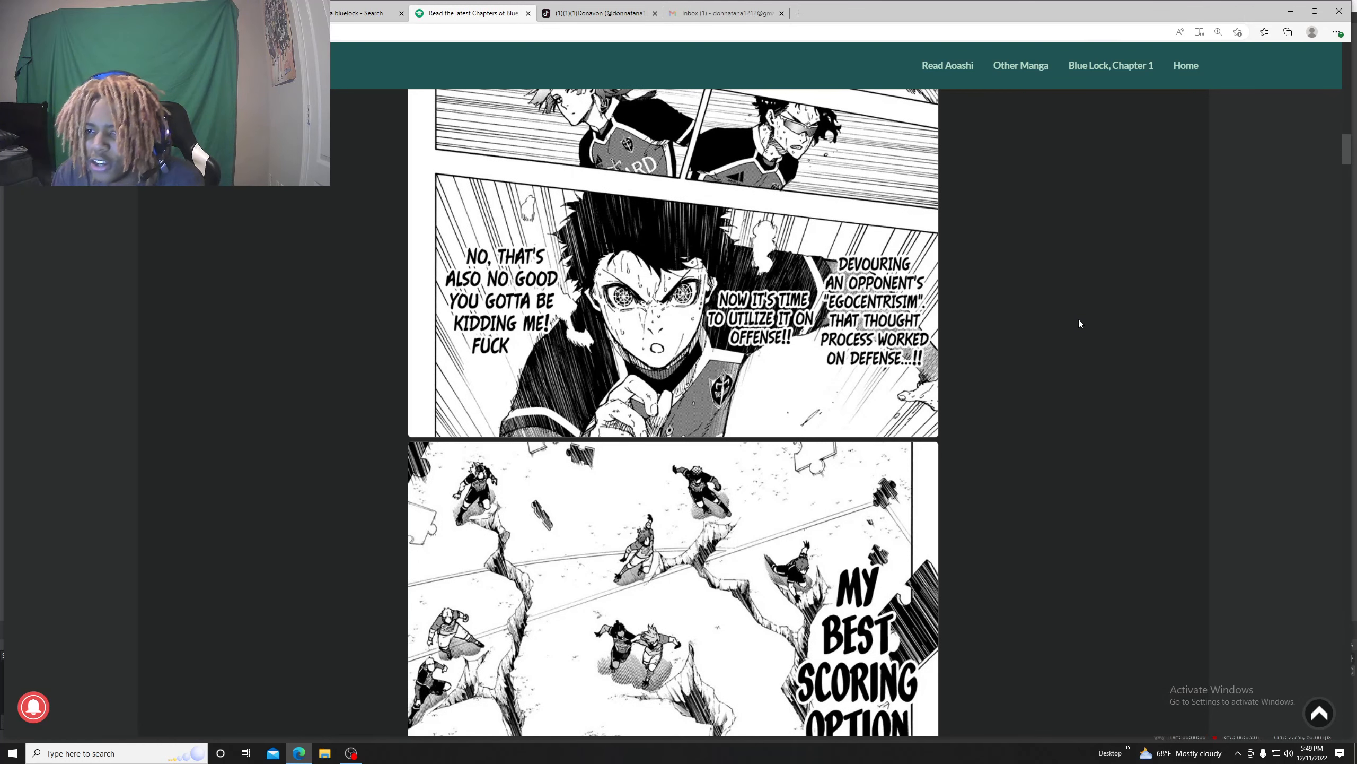
{"action": "scroll", "scroll_direction": "down", "scroll_amount": 3}
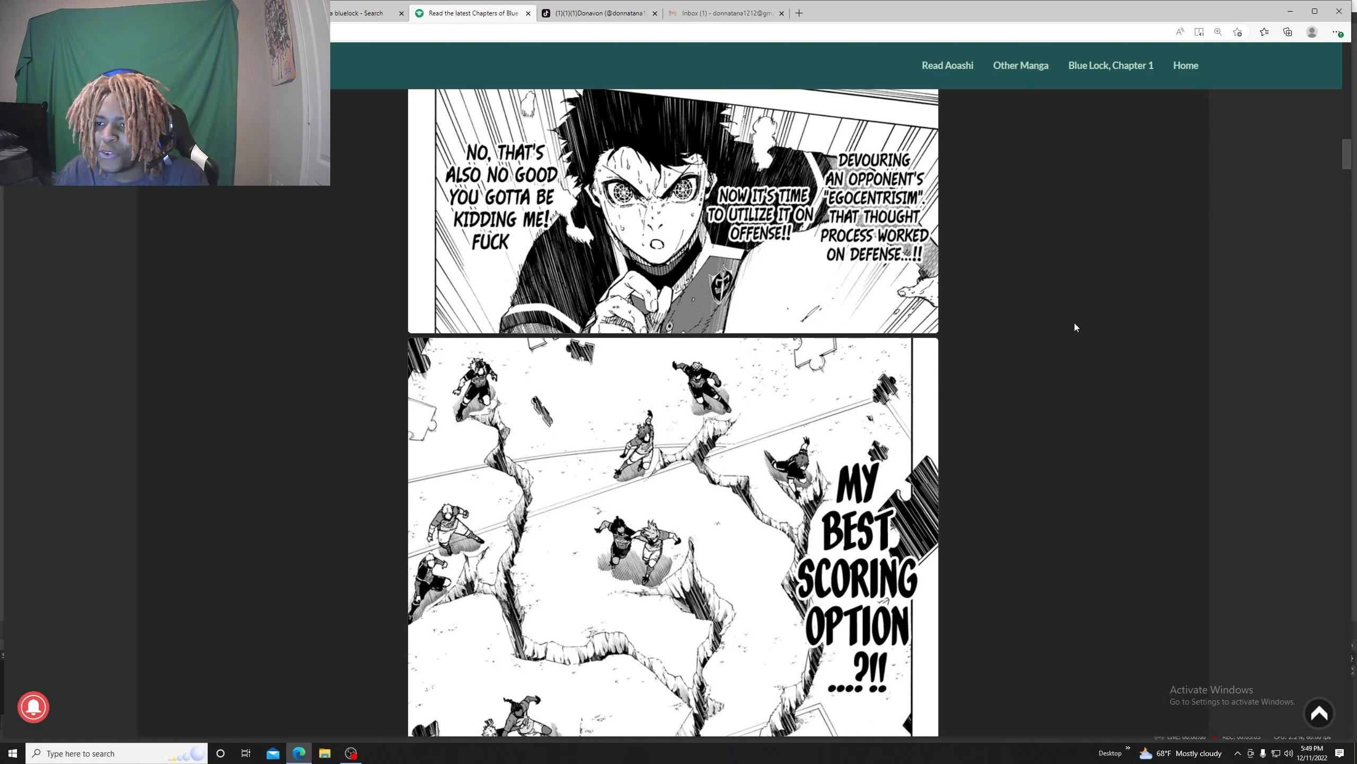
{"action": "scroll", "scroll_direction": "down", "scroll_amount": 3}
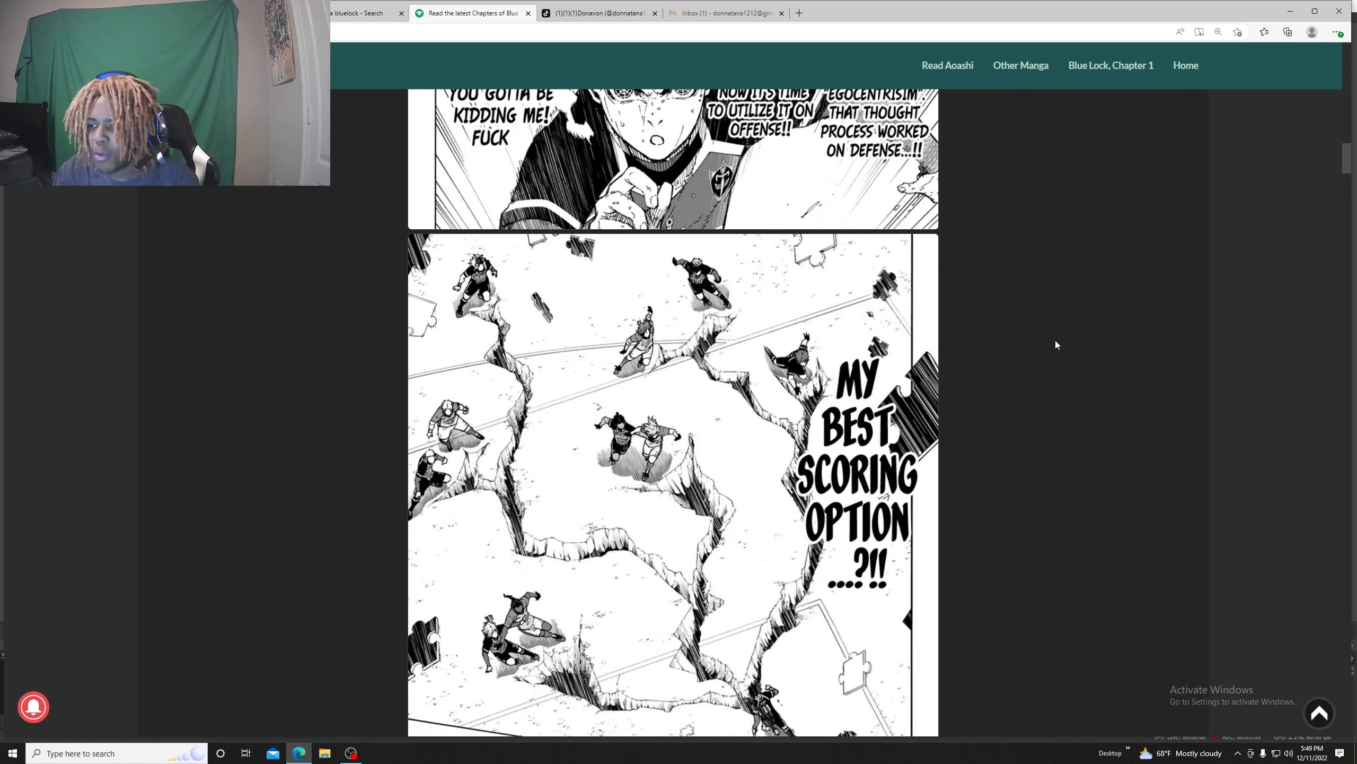
{"action": "scroll", "scroll_direction": "down", "scroll_amount": 3}
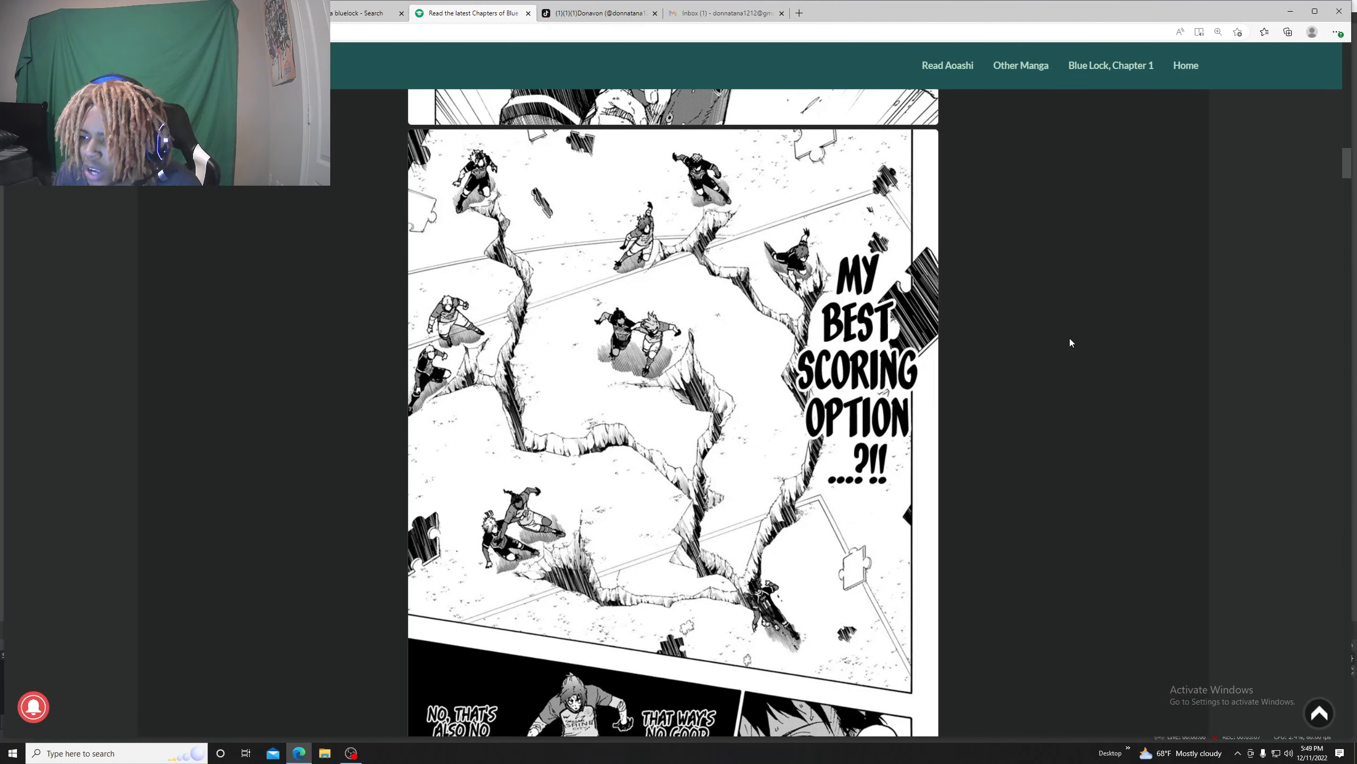
{"action": "mouse_move", "coordinate": [675, 578]}
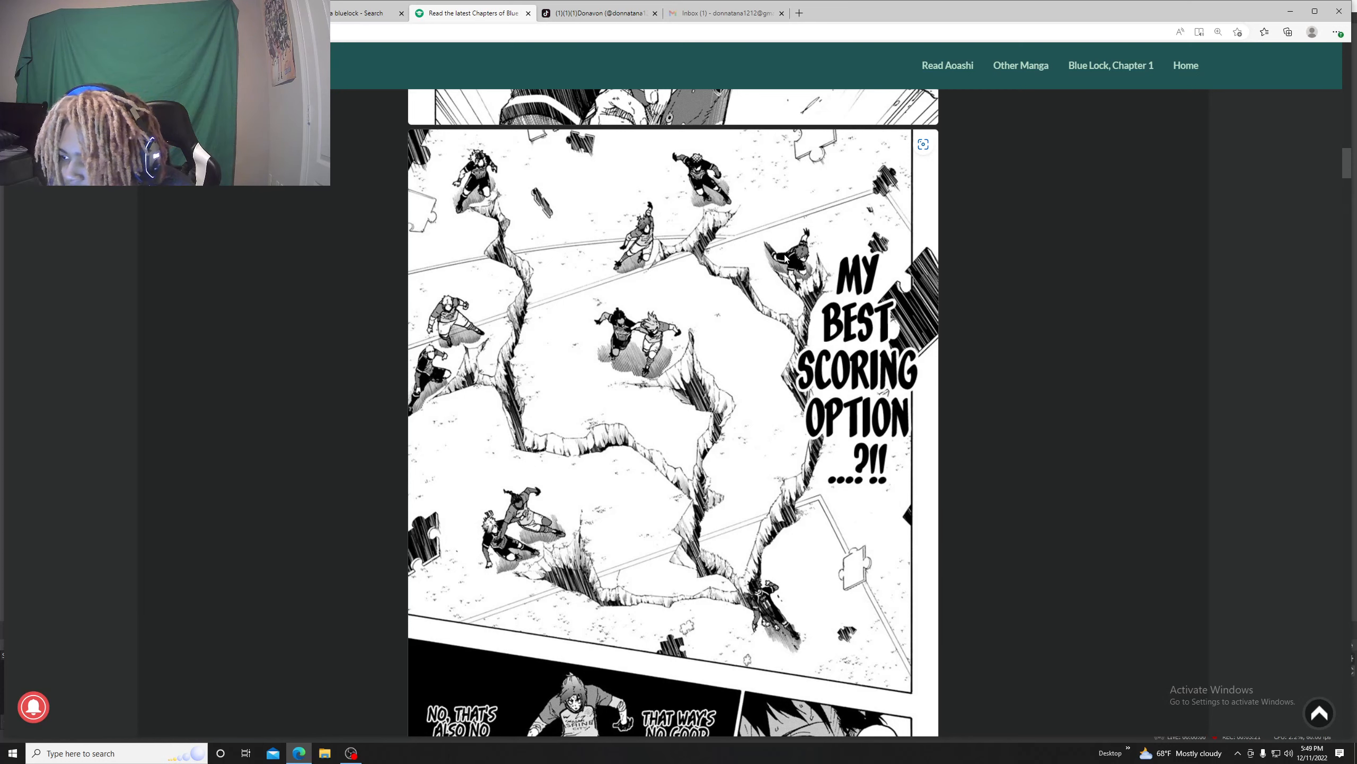
{"action": "mouse_move", "coordinate": [711, 311]}
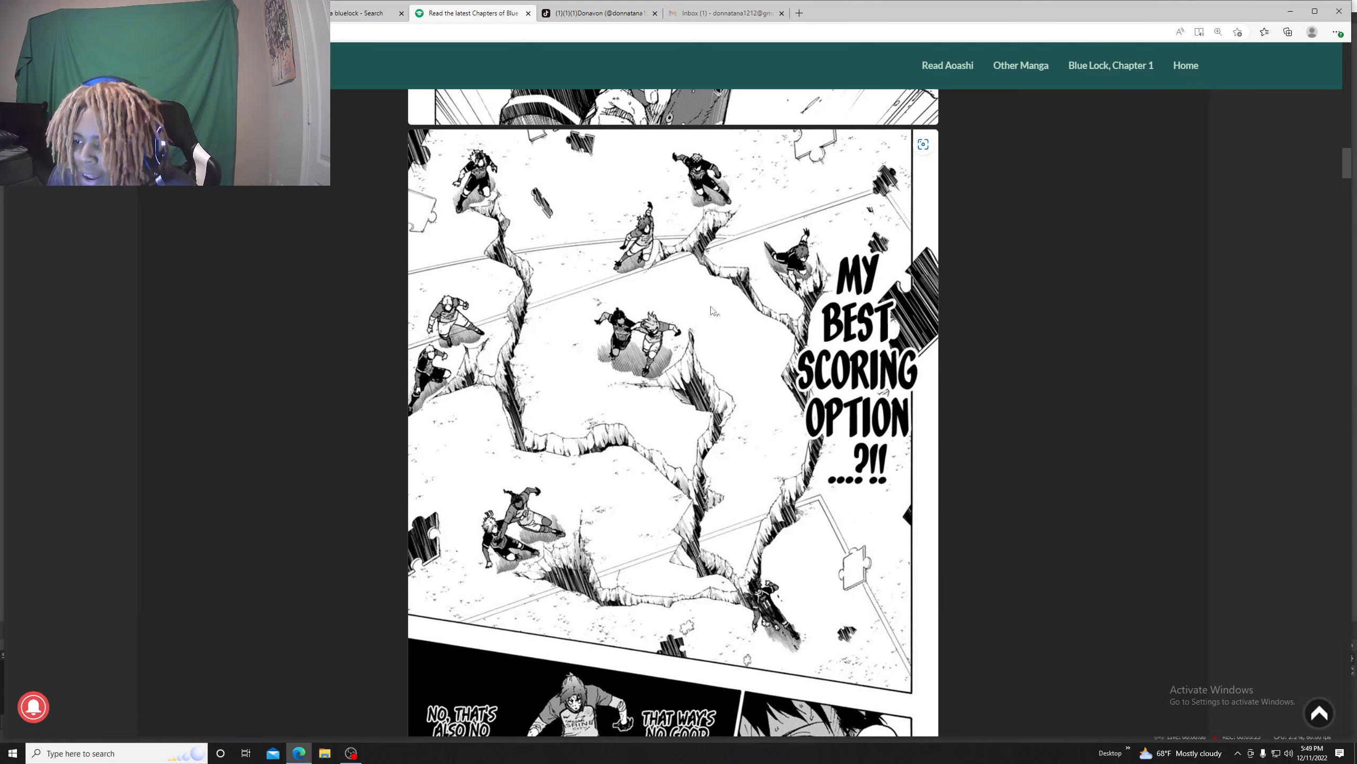
{"action": "scroll", "scroll_direction": "down", "scroll_amount": 3}
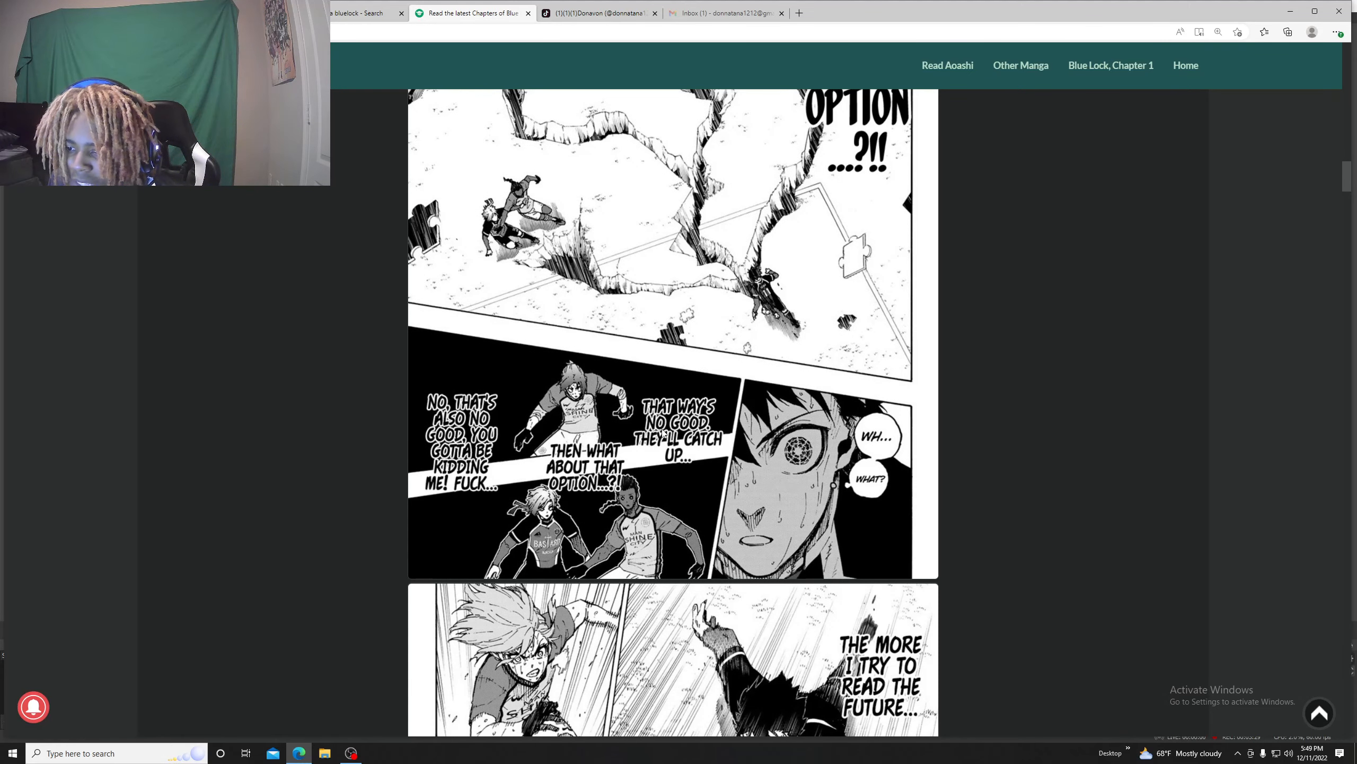
{"action": "mouse_move", "coordinate": [504, 409]}
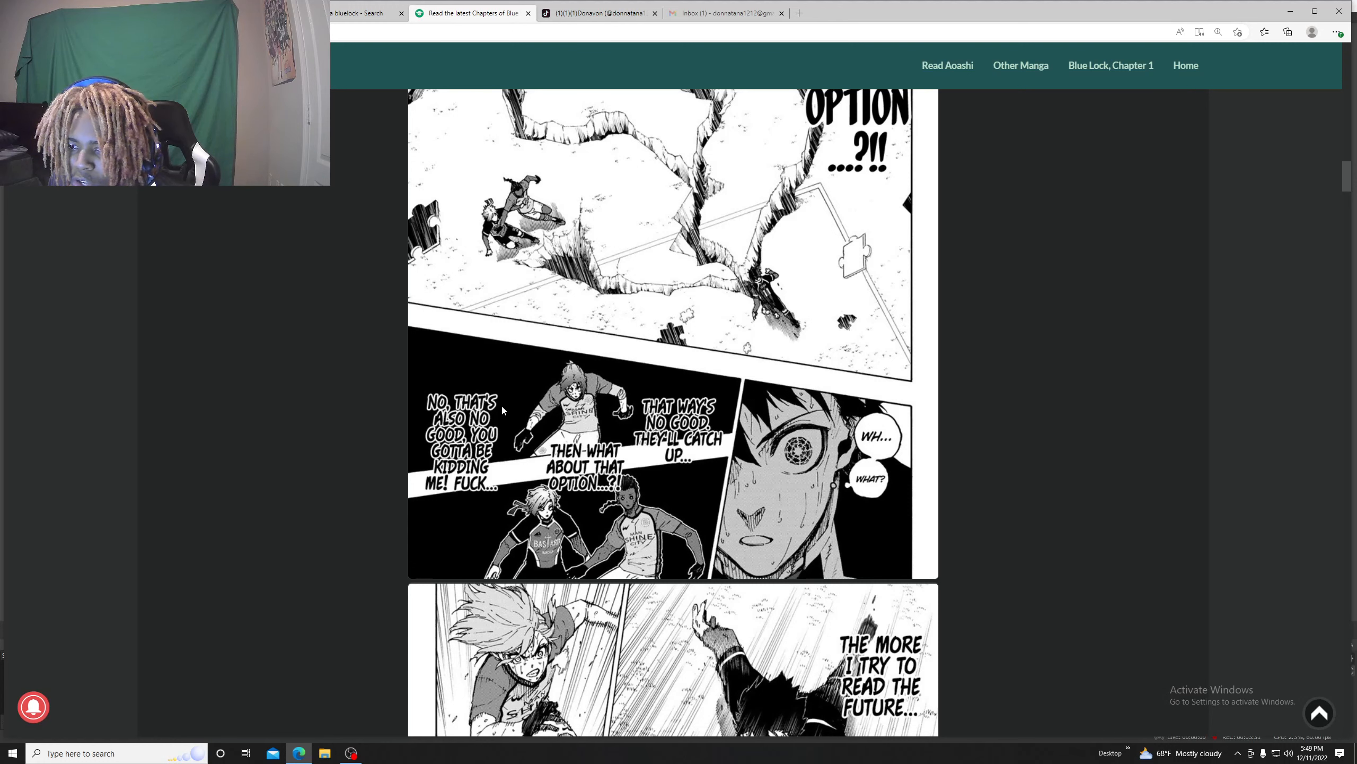
{"action": "scroll", "scroll_direction": "down", "scroll_amount": 3}
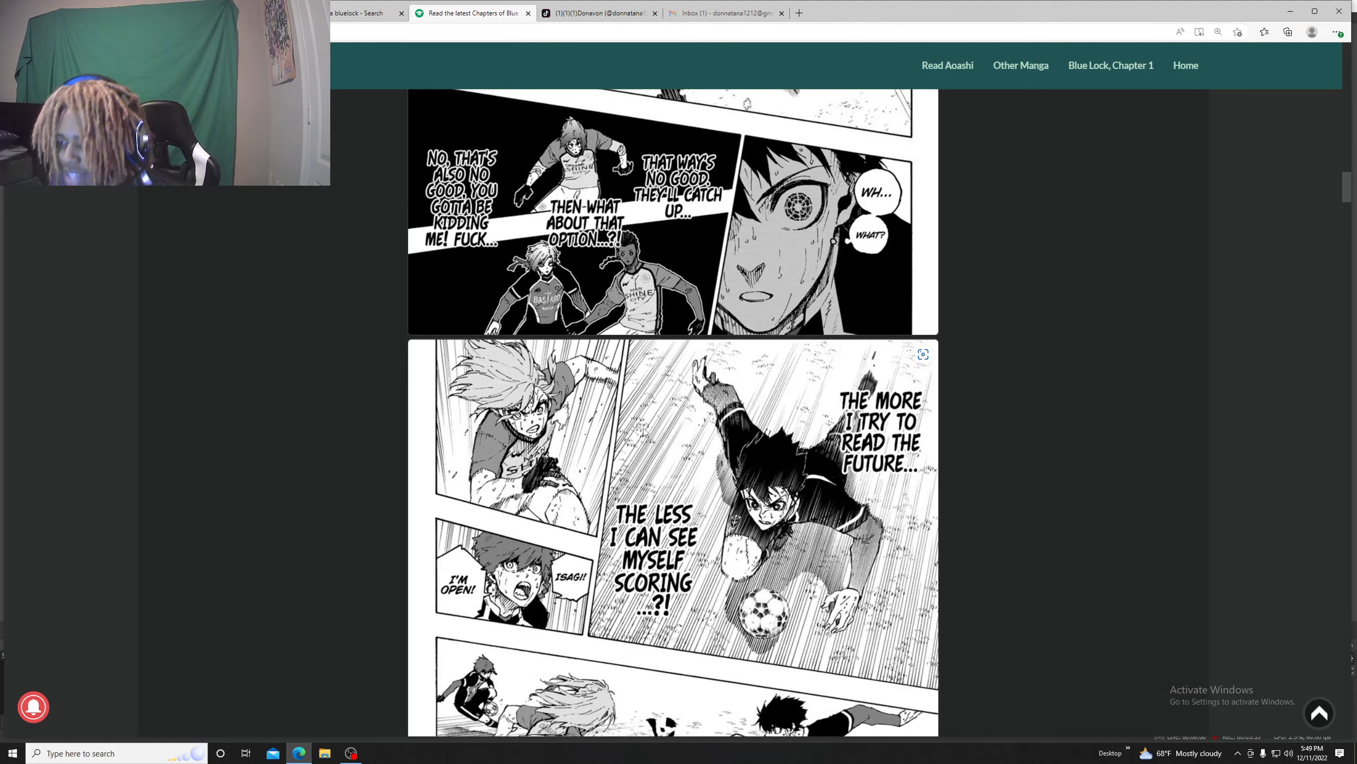
{"action": "scroll", "scroll_direction": "down", "scroll_amount": 3}
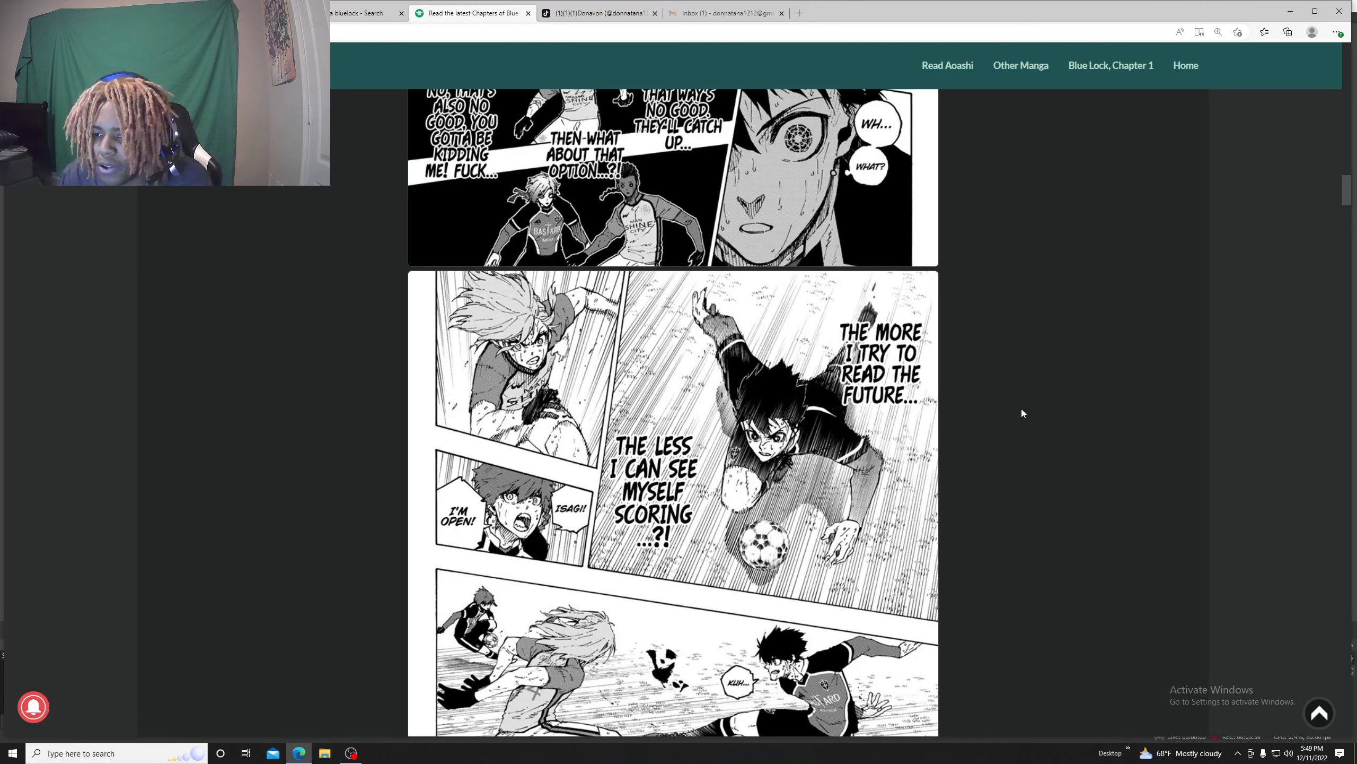
{"action": "scroll", "scroll_direction": "down", "scroll_amount": 3}
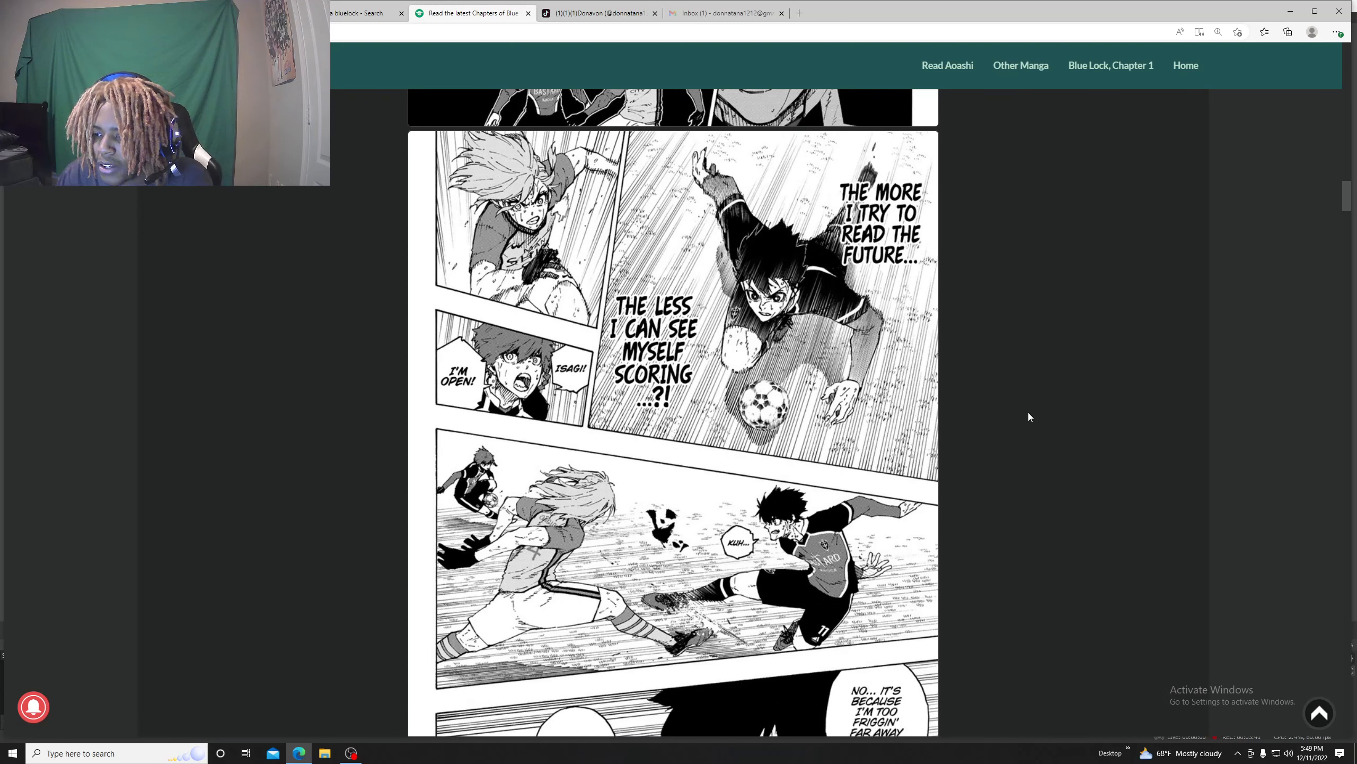
{"action": "scroll", "scroll_direction": "down", "scroll_amount": 3}
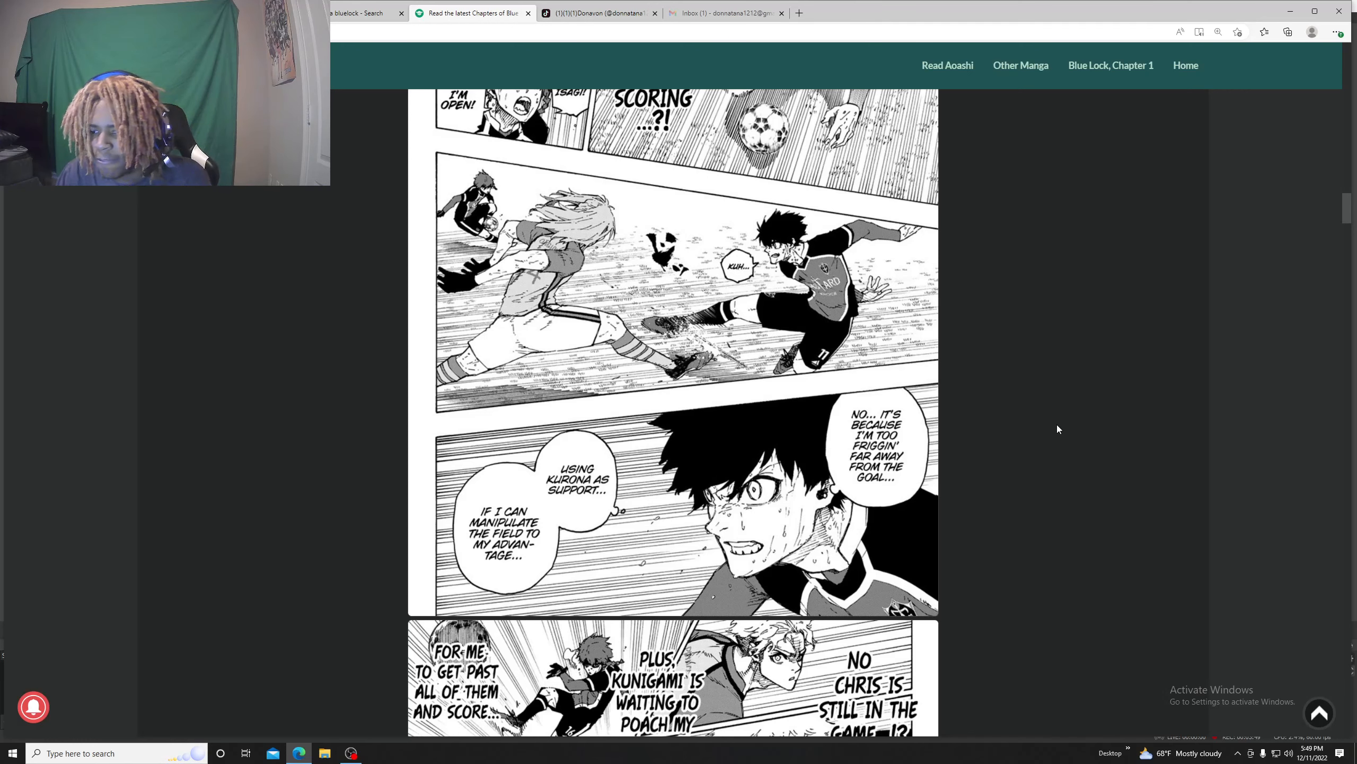
{"action": "scroll", "scroll_direction": "down", "scroll_amount": 3}
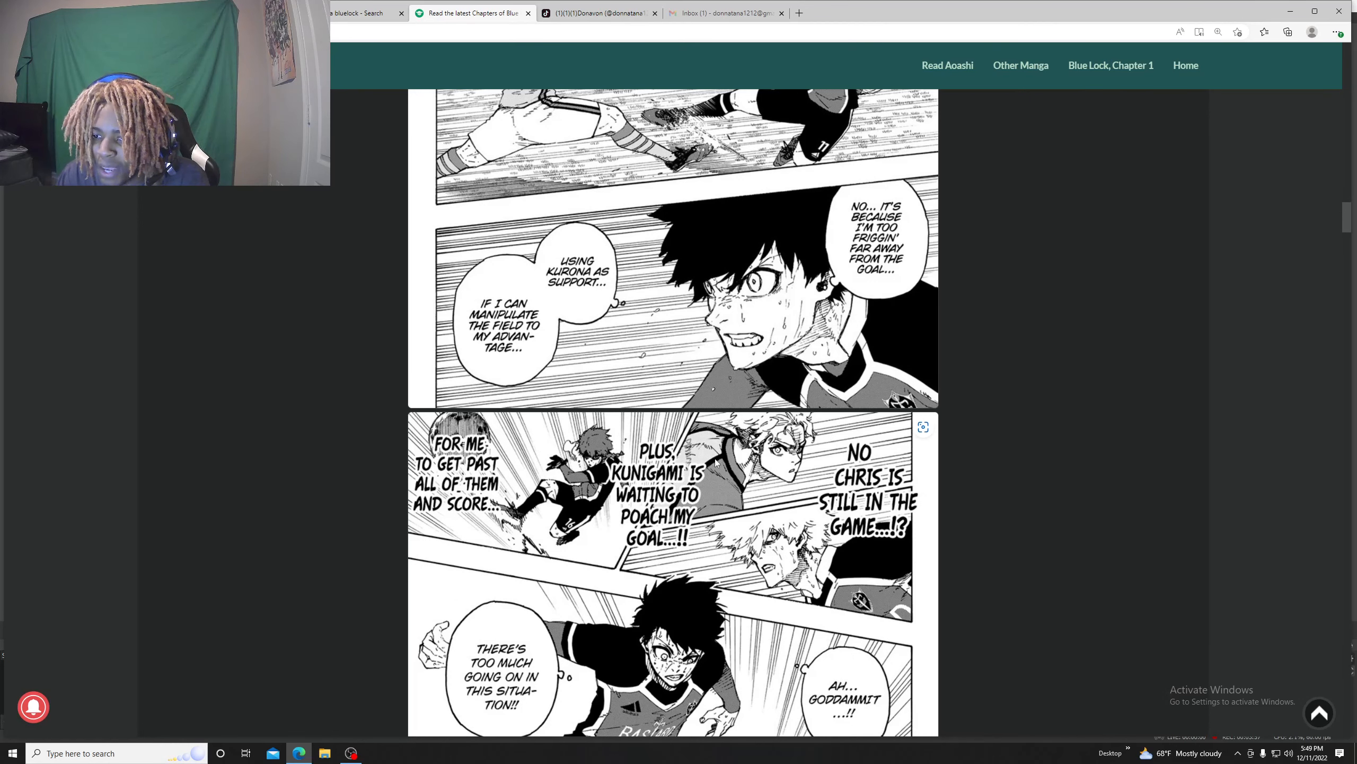
{"action": "scroll", "scroll_direction": "down", "scroll_amount": 3}
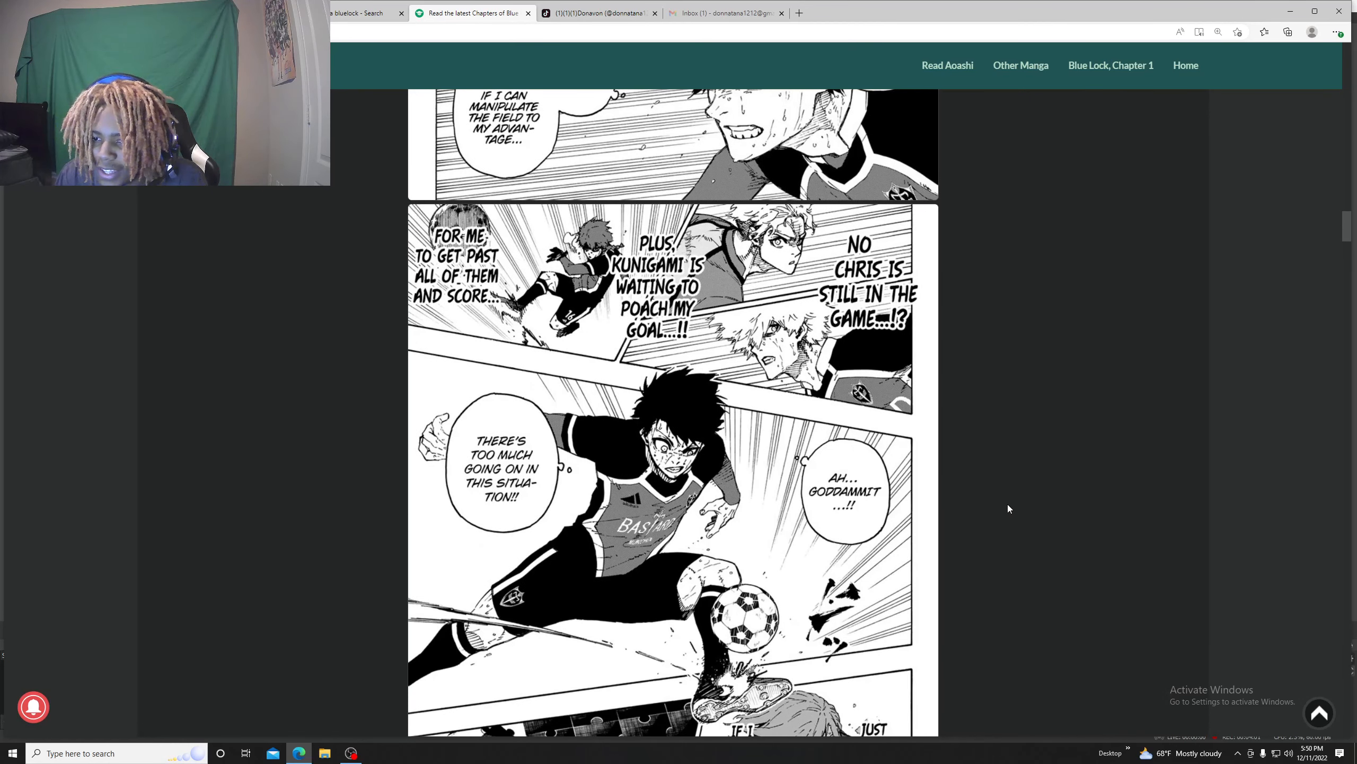
{"action": "scroll", "scroll_direction": "down", "scroll_amount": 3}
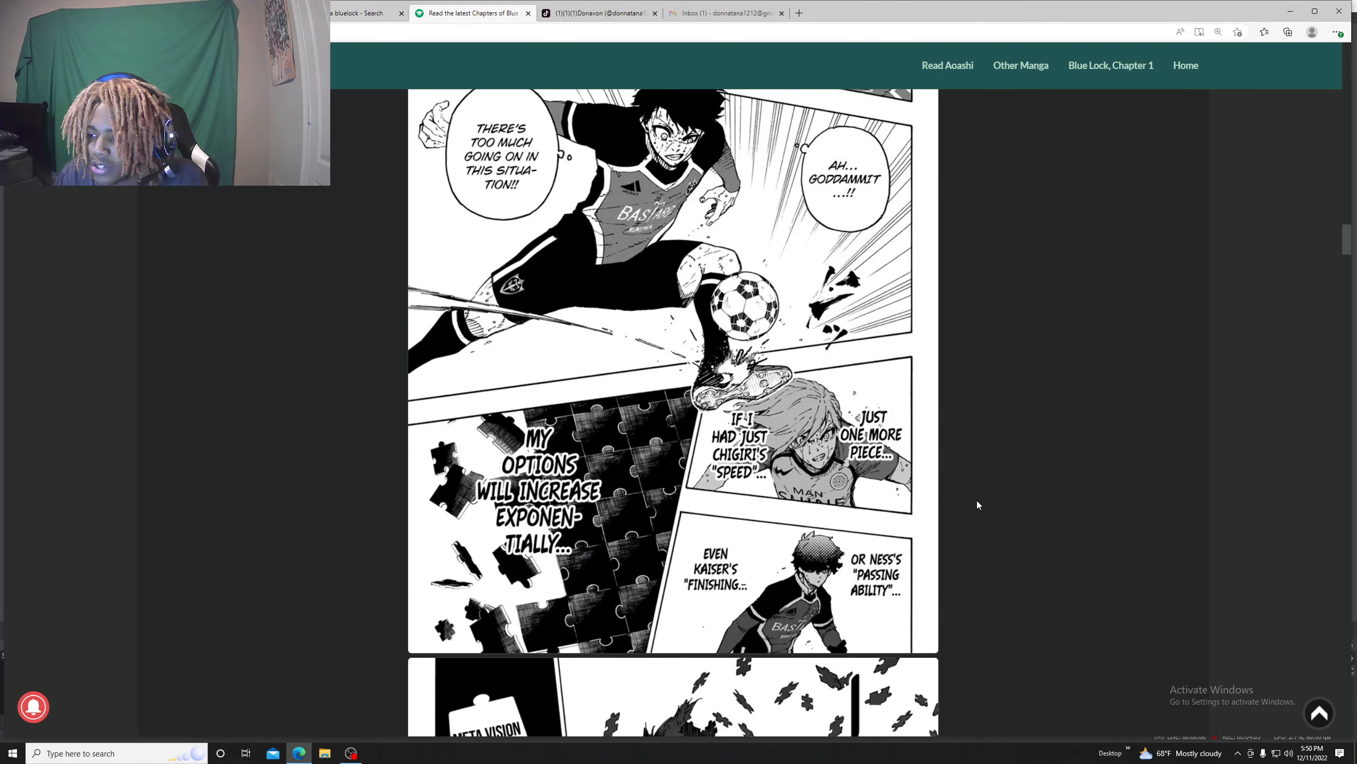
{"action": "scroll", "scroll_direction": "down", "scroll_amount": 3}
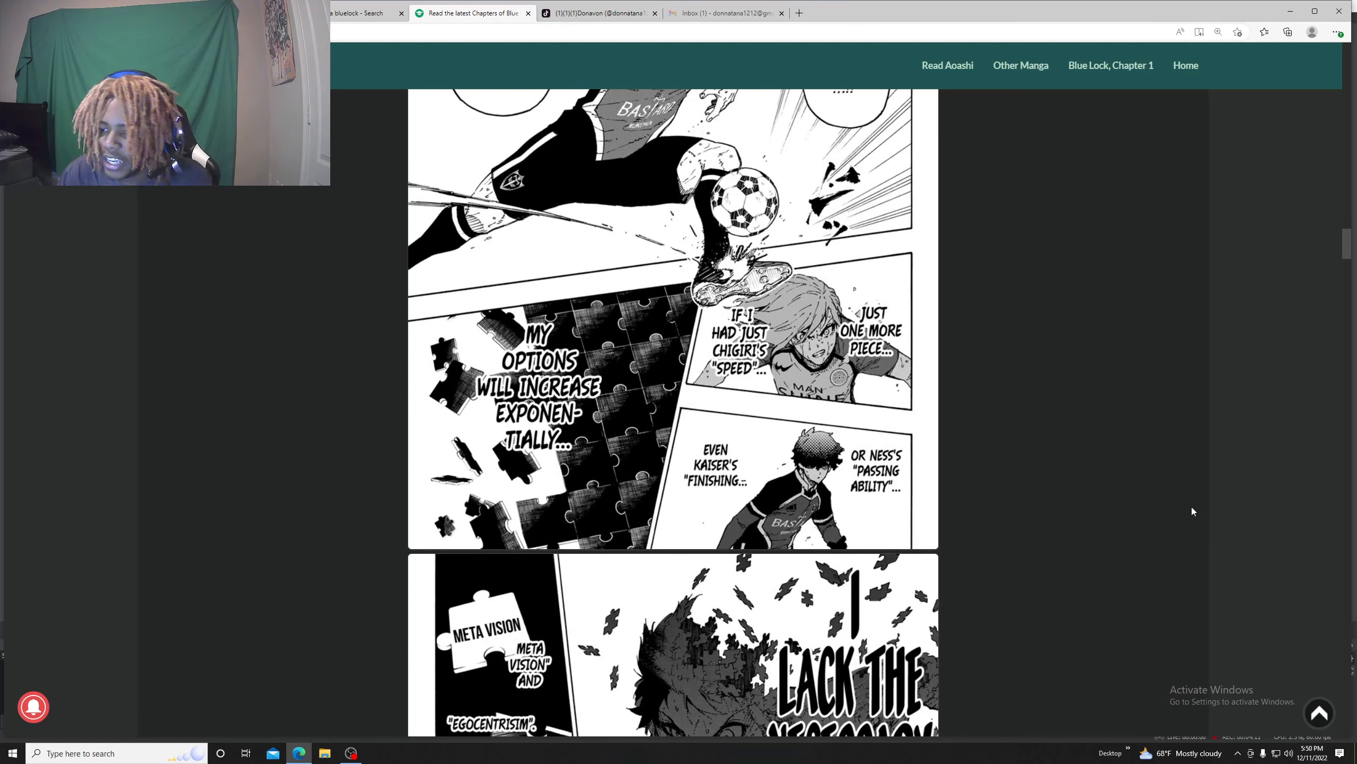
{"action": "scroll", "scroll_direction": "up", "scroll_amount": 3}
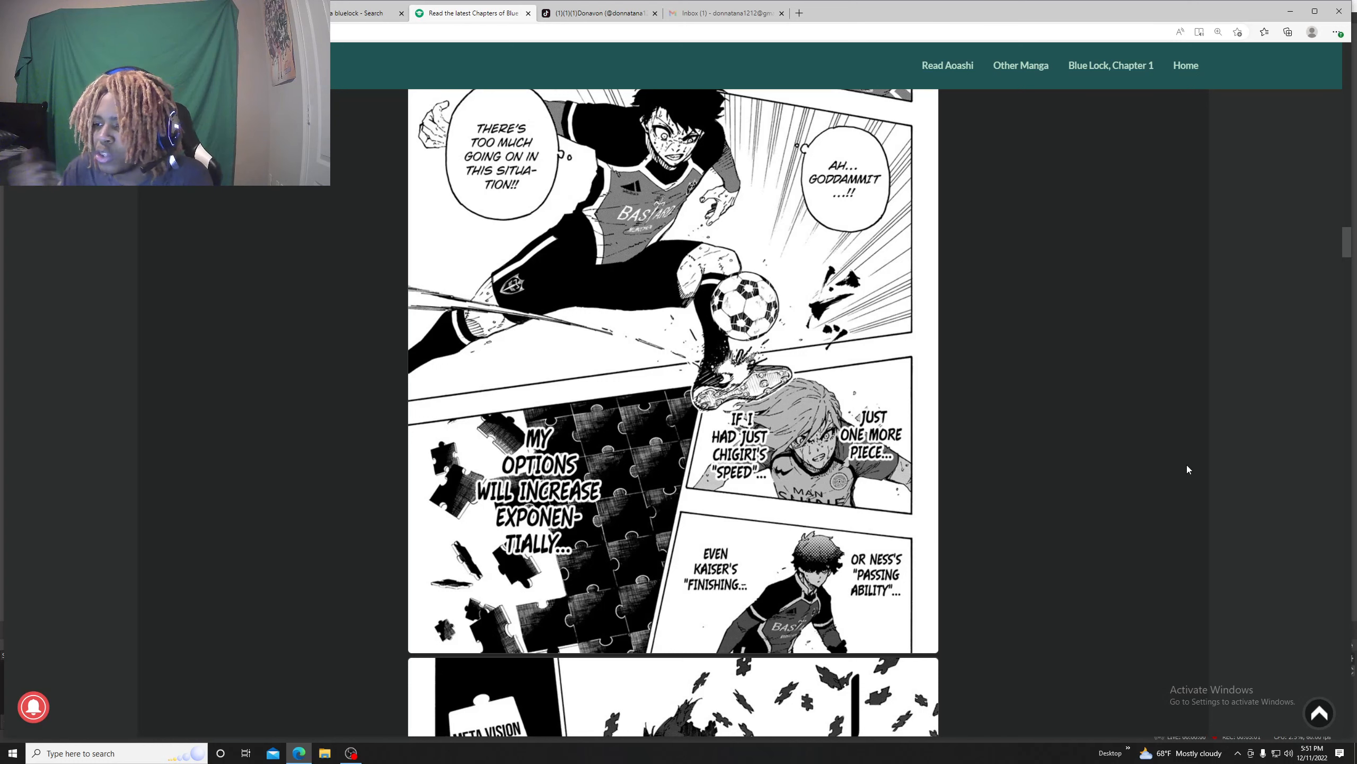
{"action": "scroll", "scroll_direction": "down", "scroll_amount": 3}
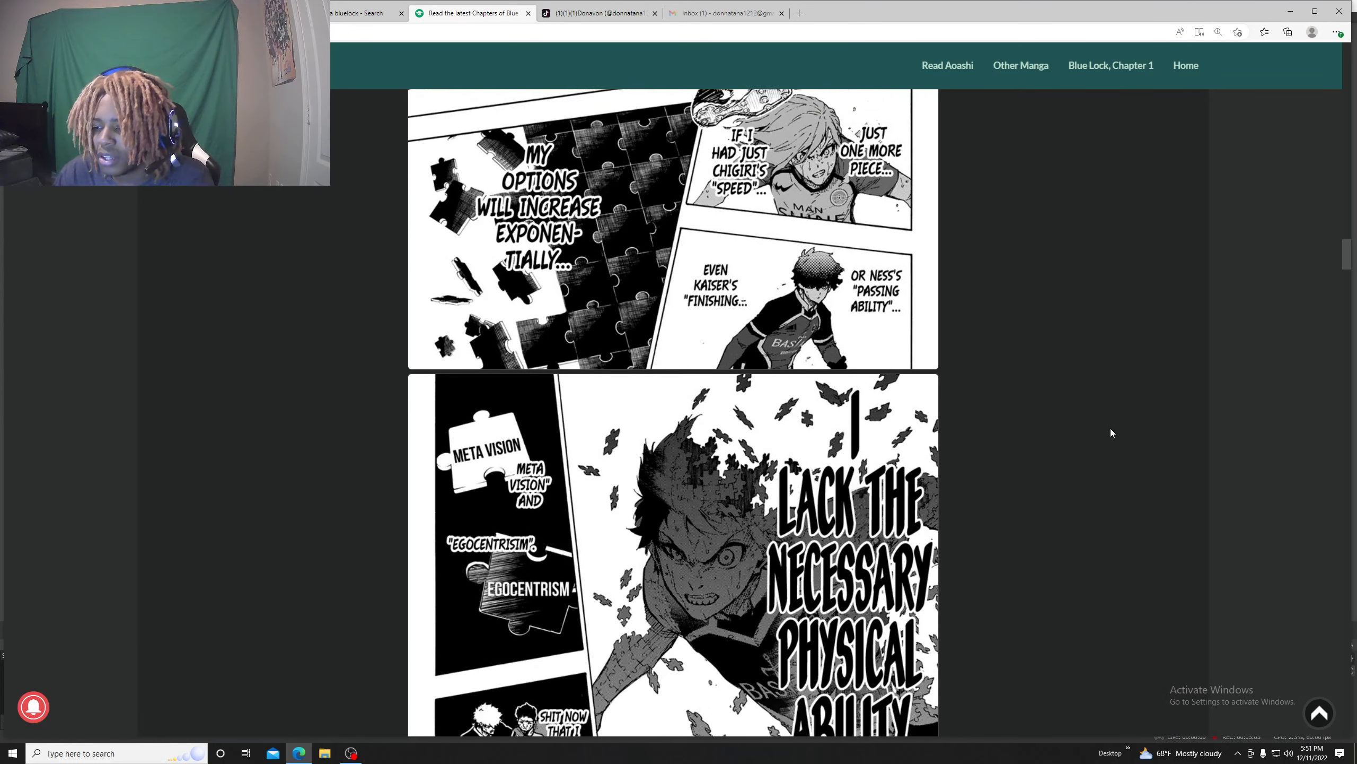
{"action": "scroll", "scroll_direction": "down", "scroll_amount": 3}
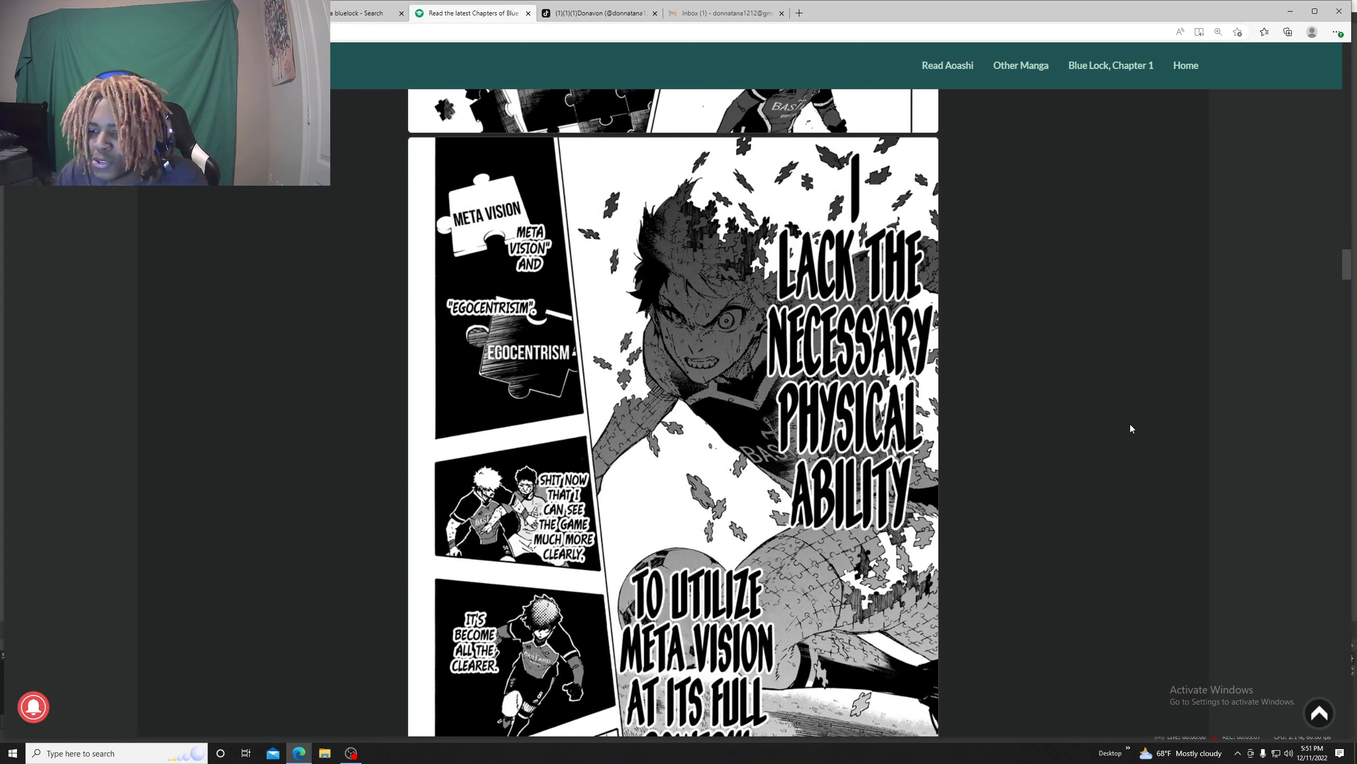
{"action": "mouse_move", "coordinate": [997, 262]}
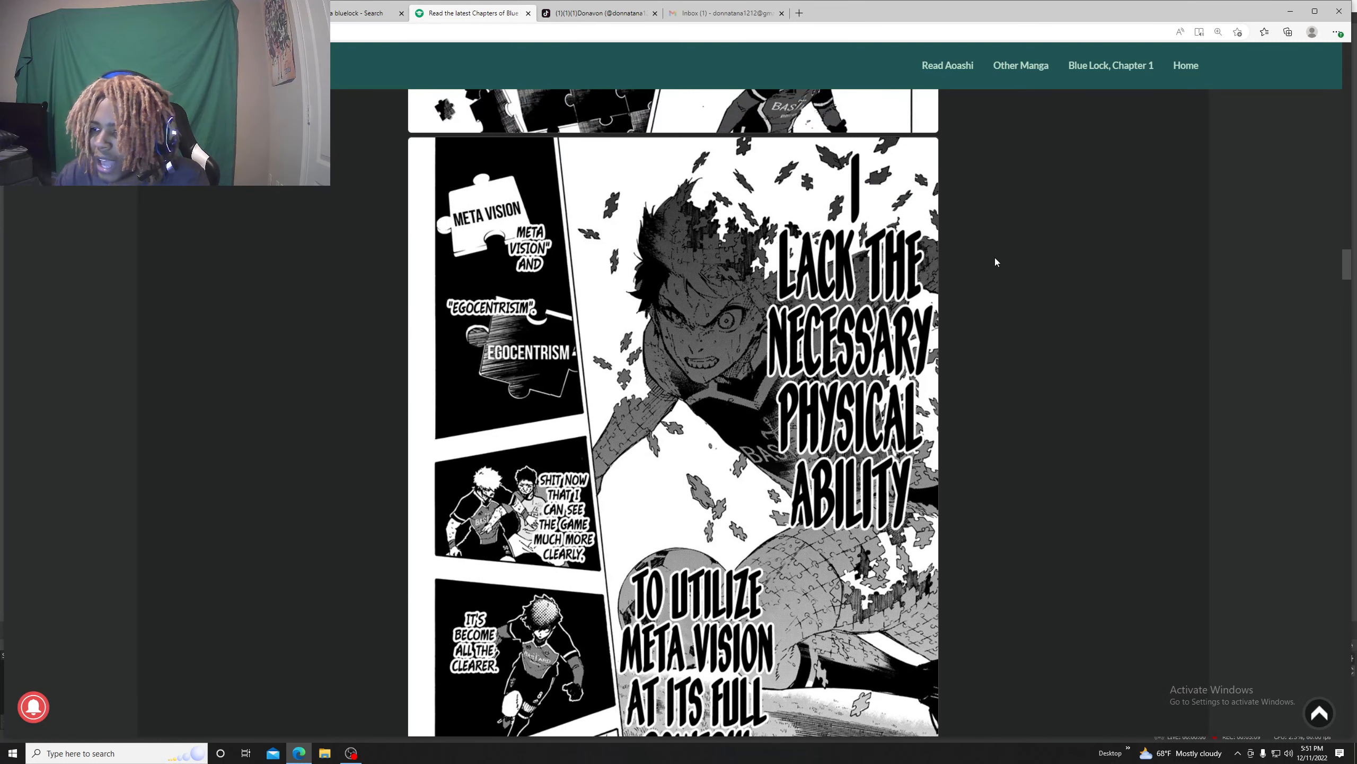
{"action": "scroll", "scroll_direction": "down", "scroll_amount": 3}
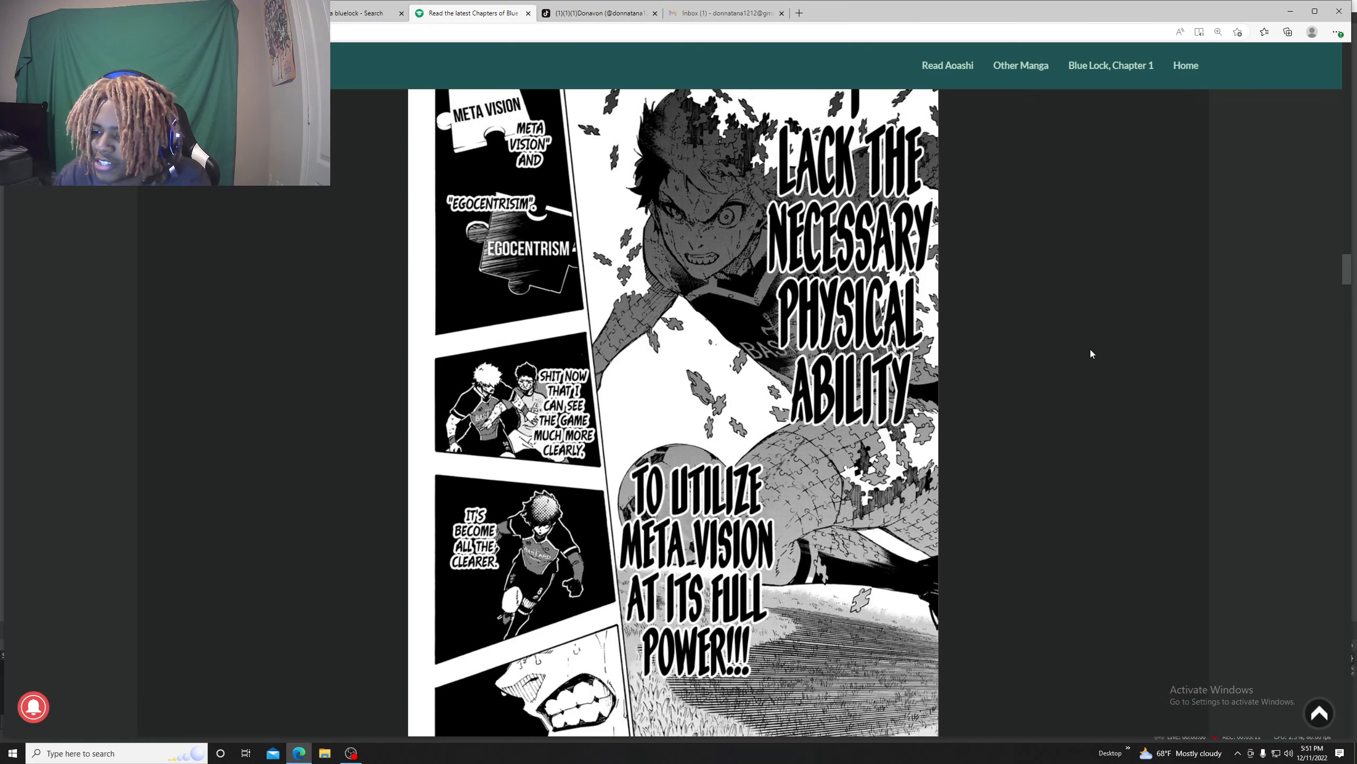
{"action": "mouse_move", "coordinate": [1088, 349]}
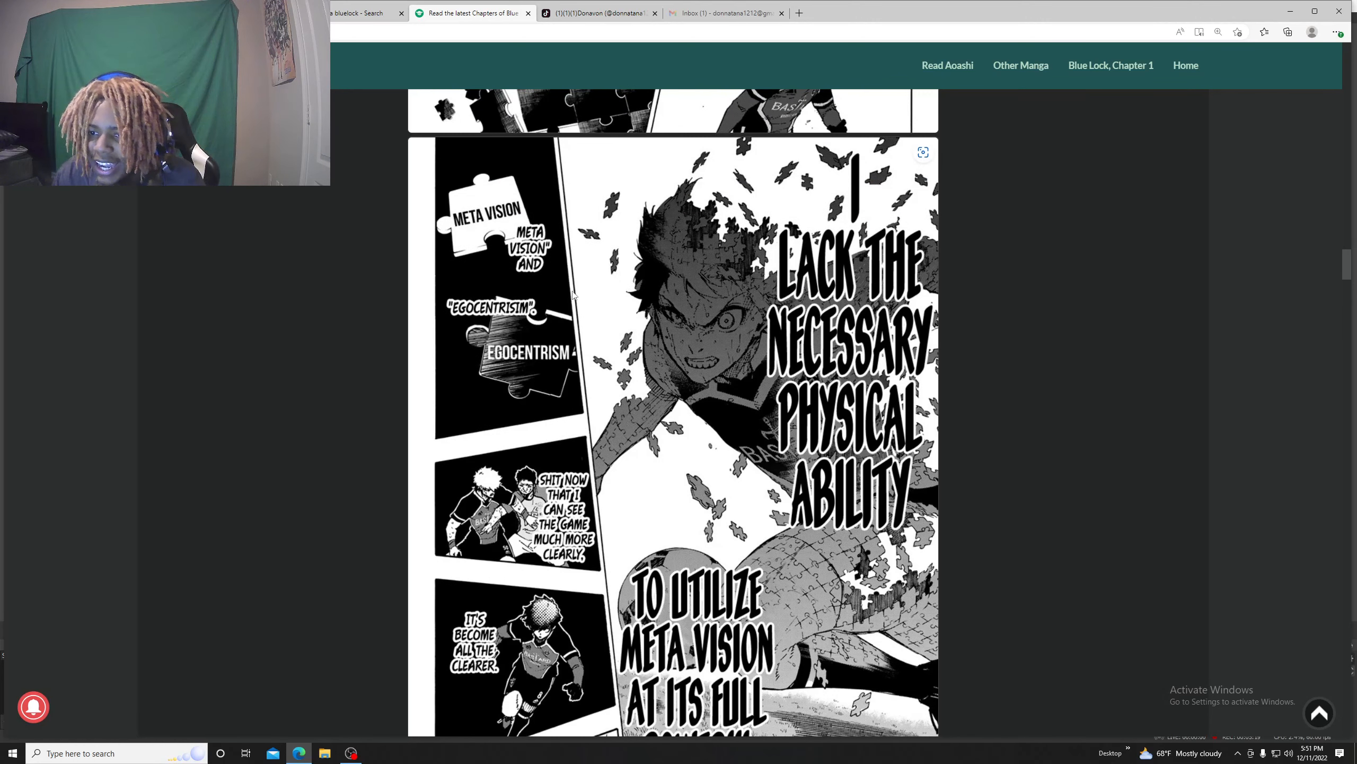
{"action": "scroll", "scroll_direction": "down", "scroll_amount": 3}
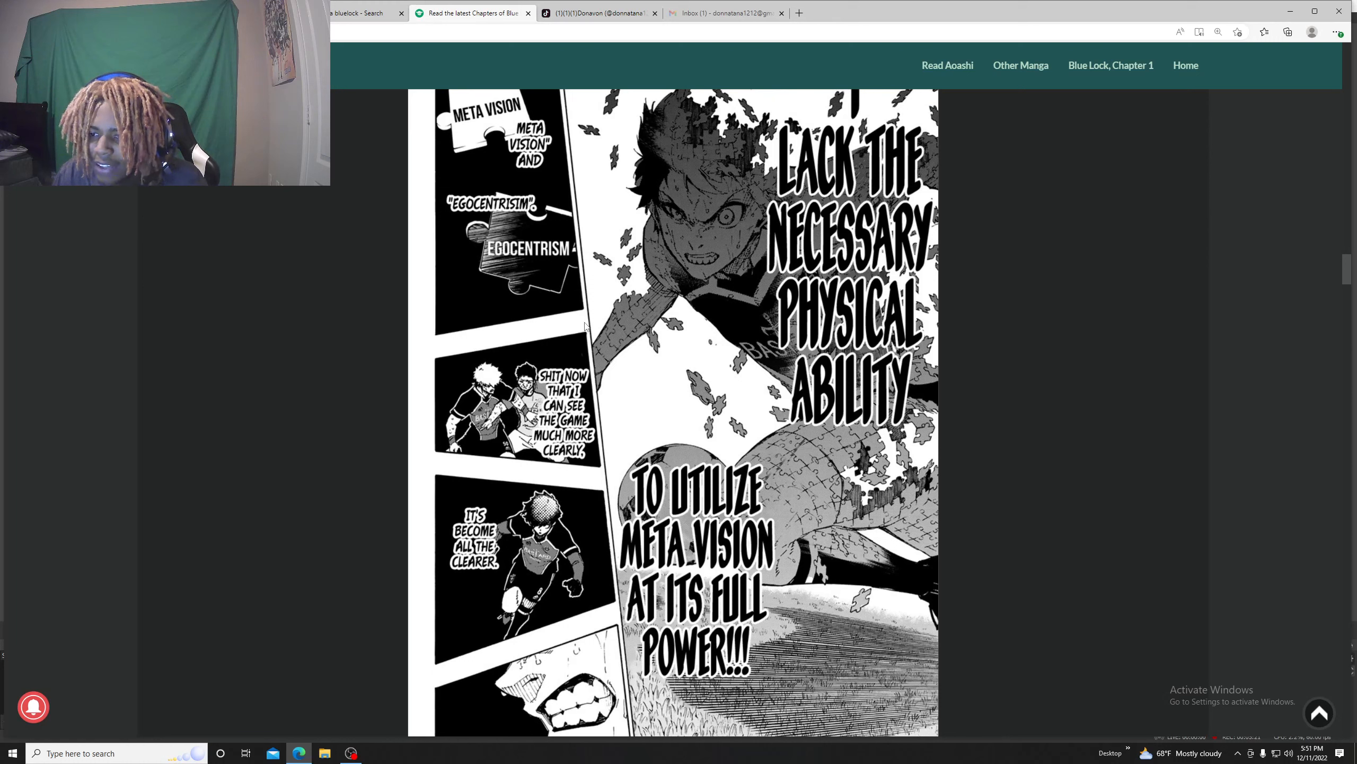
{"action": "scroll", "scroll_direction": "down", "scroll_amount": 3}
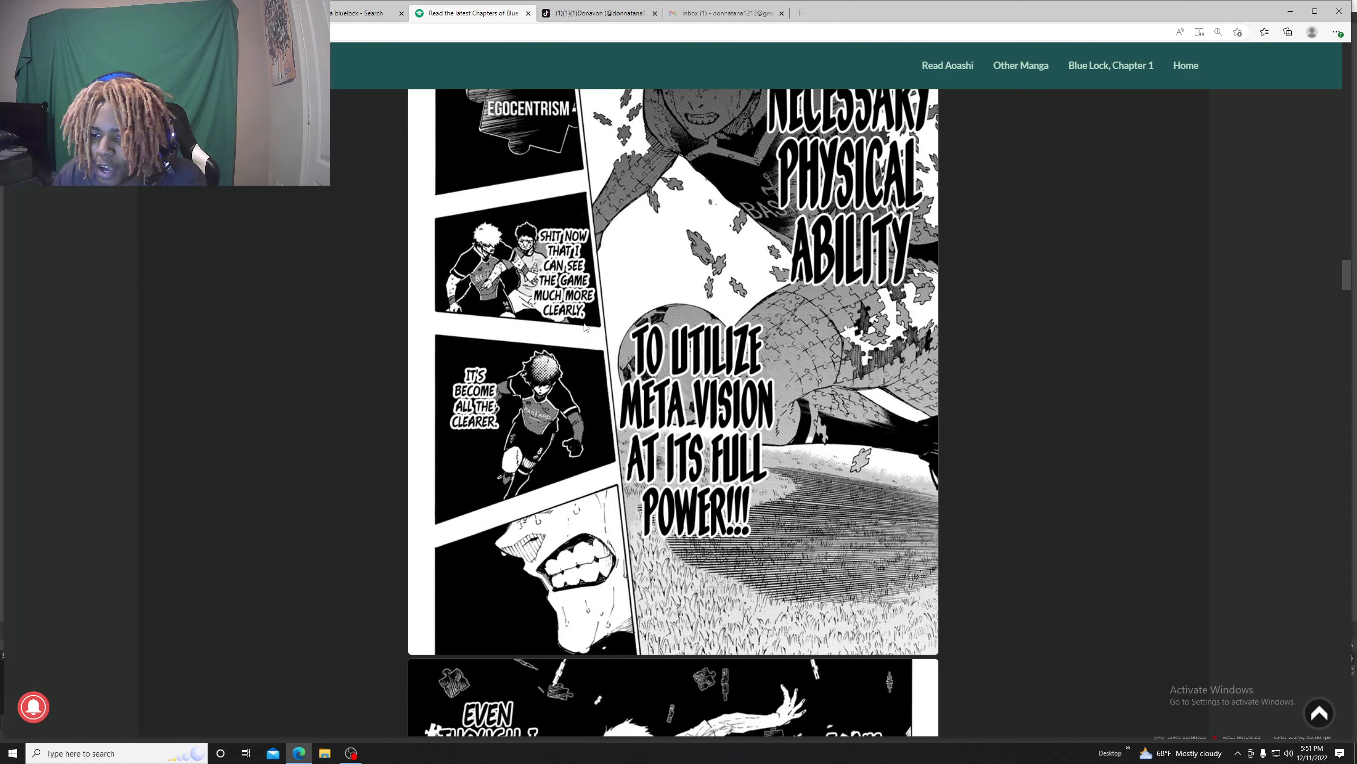
{"action": "scroll", "scroll_direction": "down", "scroll_amount": 3}
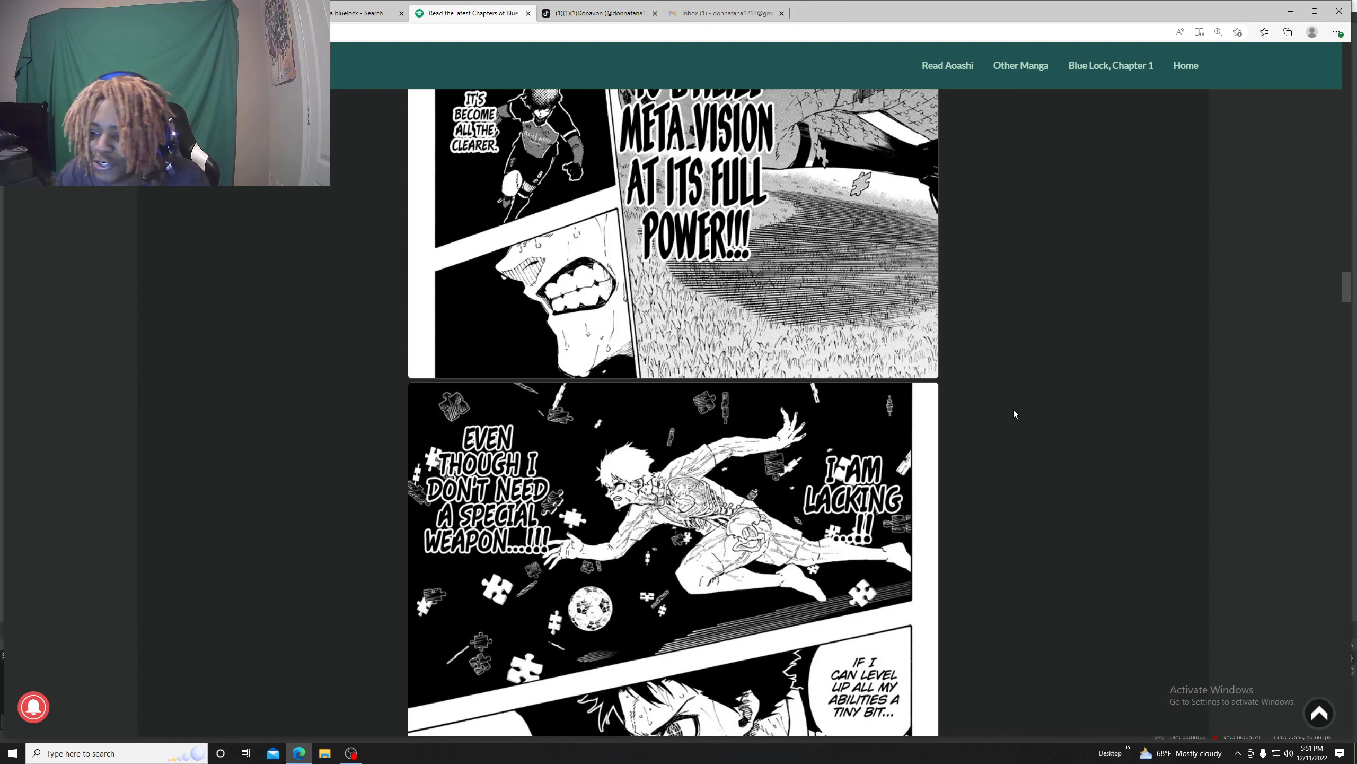
{"action": "scroll", "scroll_direction": "down", "scroll_amount": 3}
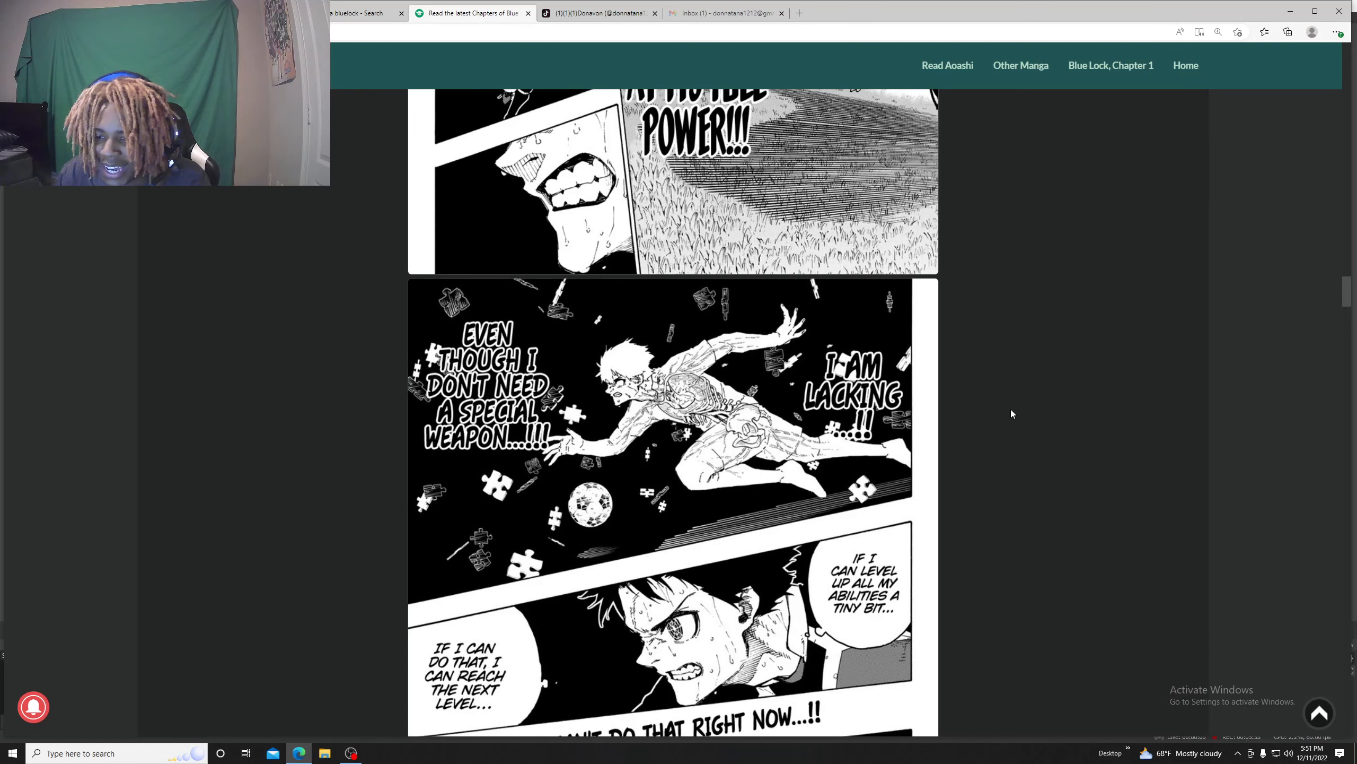
{"action": "scroll", "scroll_direction": "down", "scroll_amount": 3}
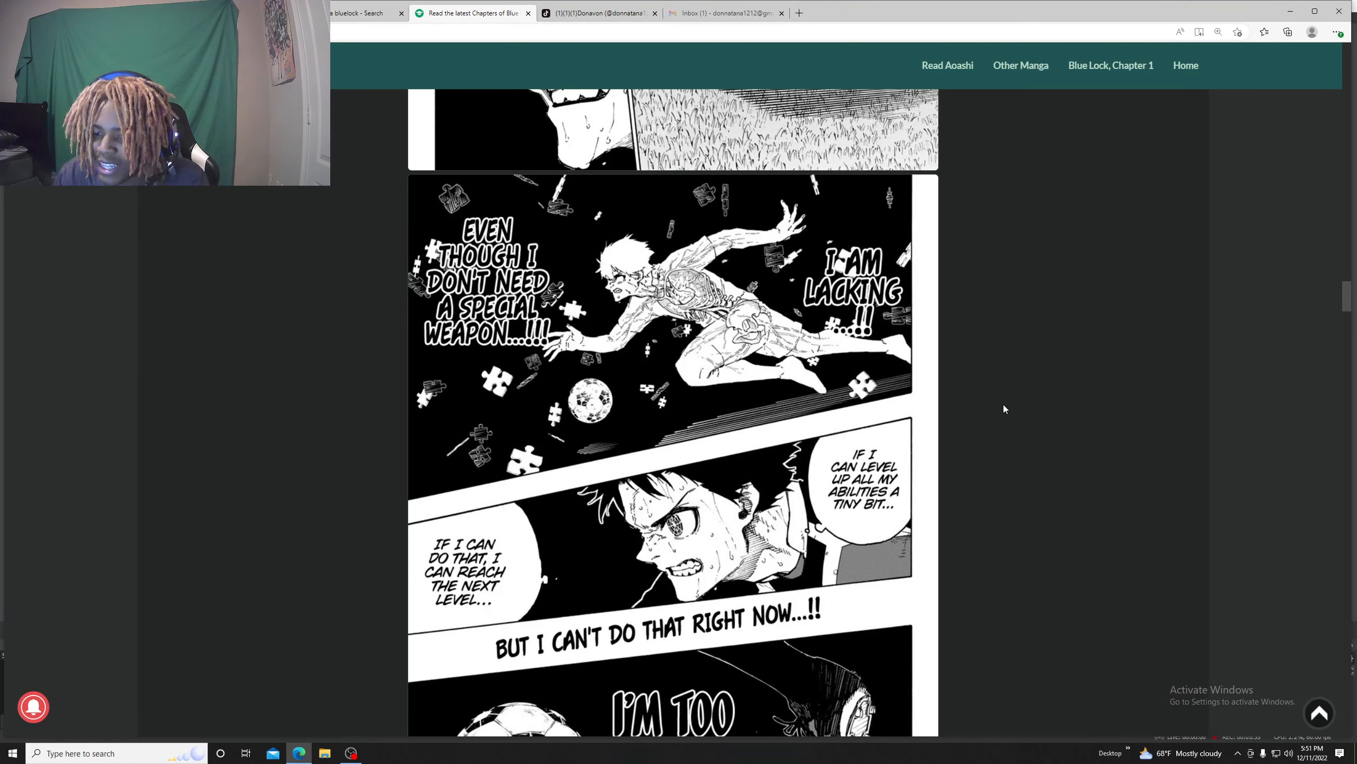
{"action": "scroll", "scroll_direction": "down", "scroll_amount": 3}
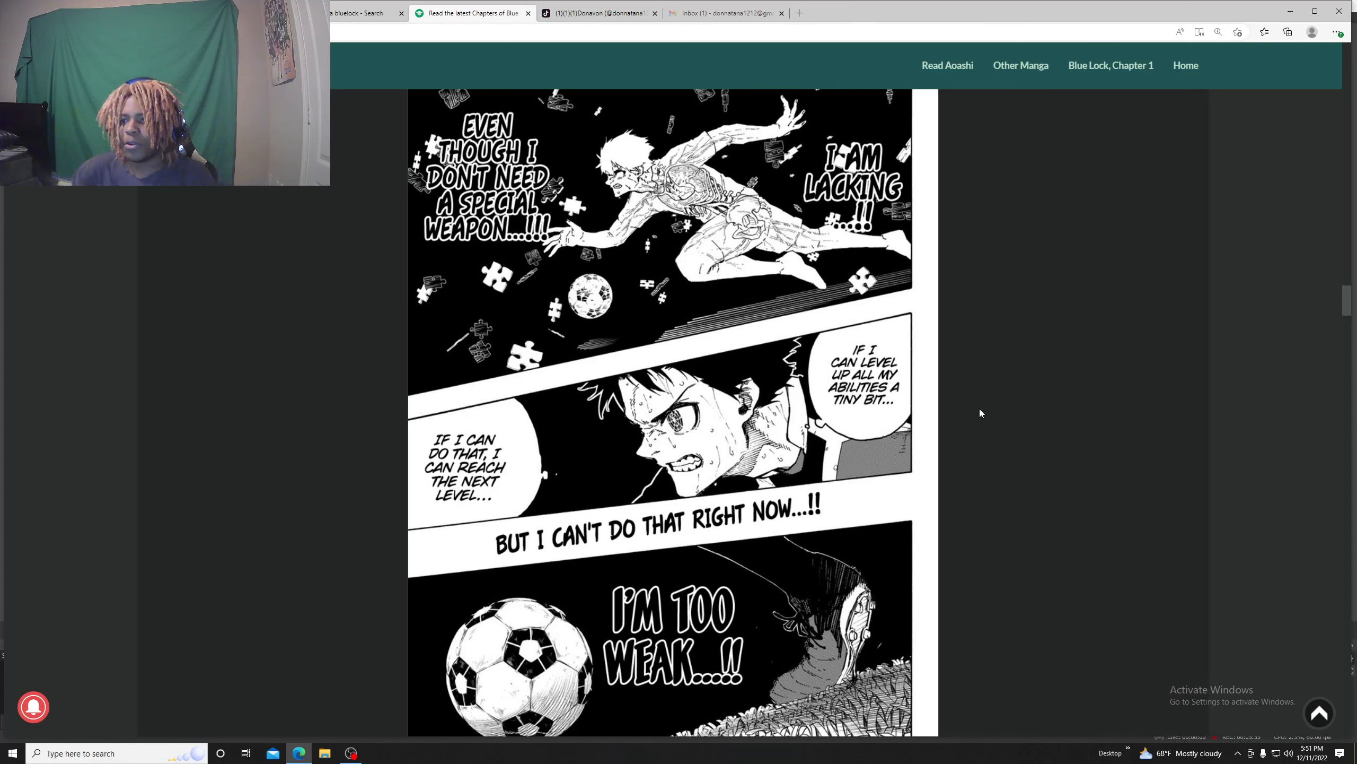
{"action": "scroll", "scroll_direction": "down", "scroll_amount": 3}
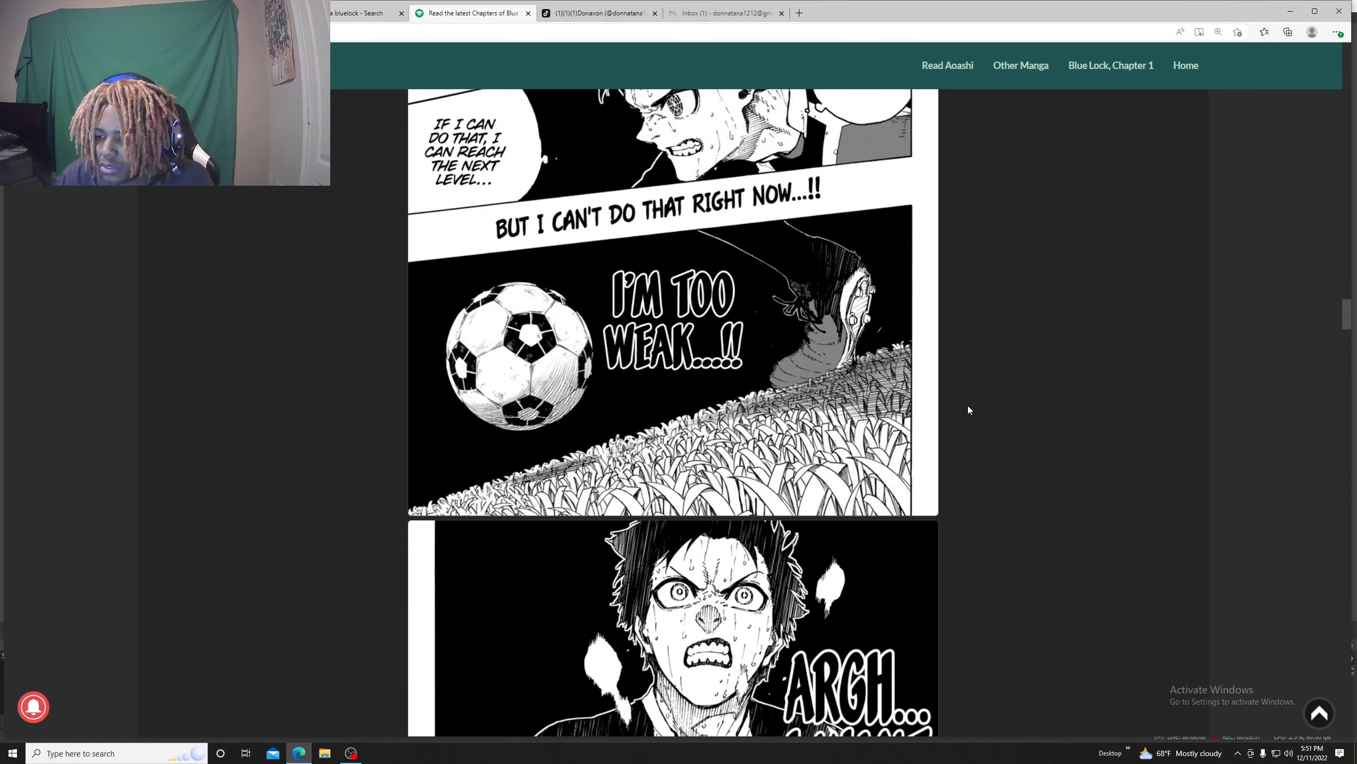
{"action": "scroll", "scroll_direction": "down", "scroll_amount": 3}
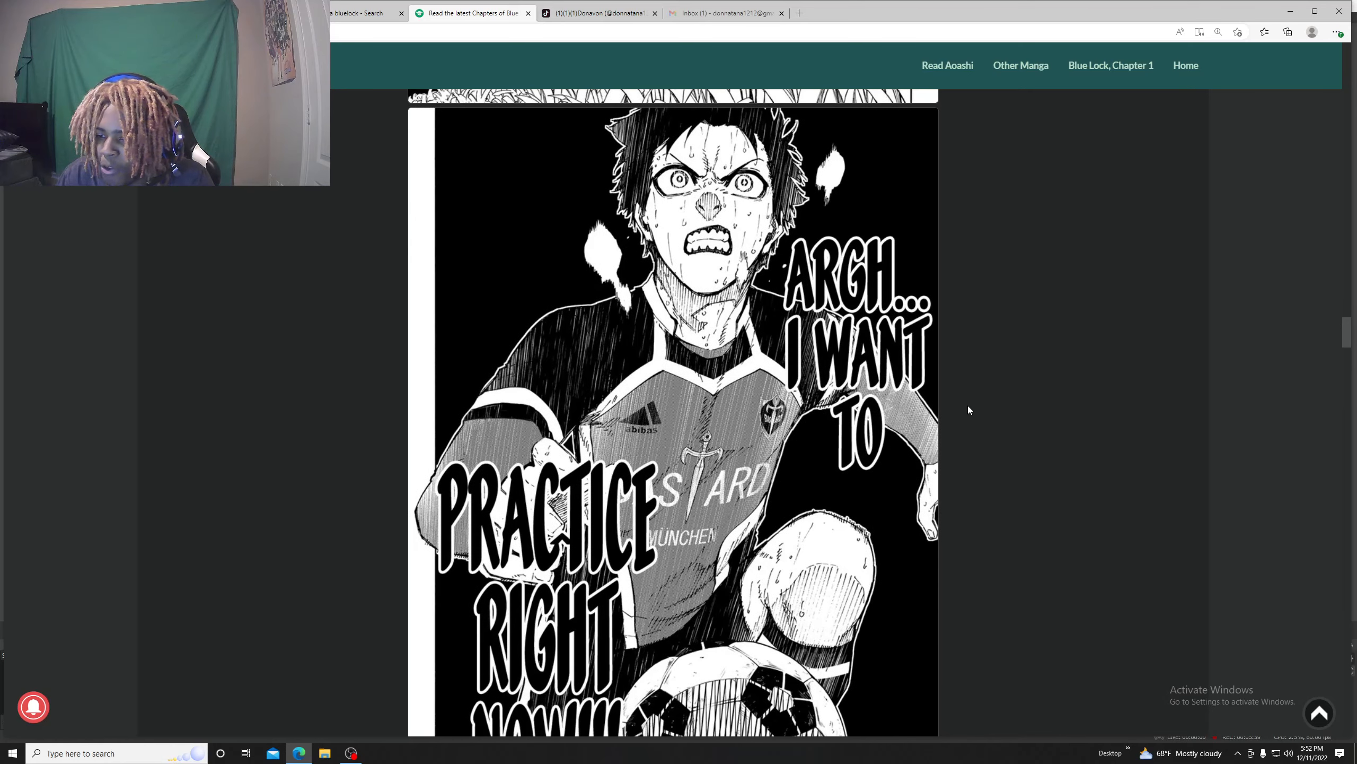
{"action": "scroll", "scroll_direction": "down", "scroll_amount": 3}
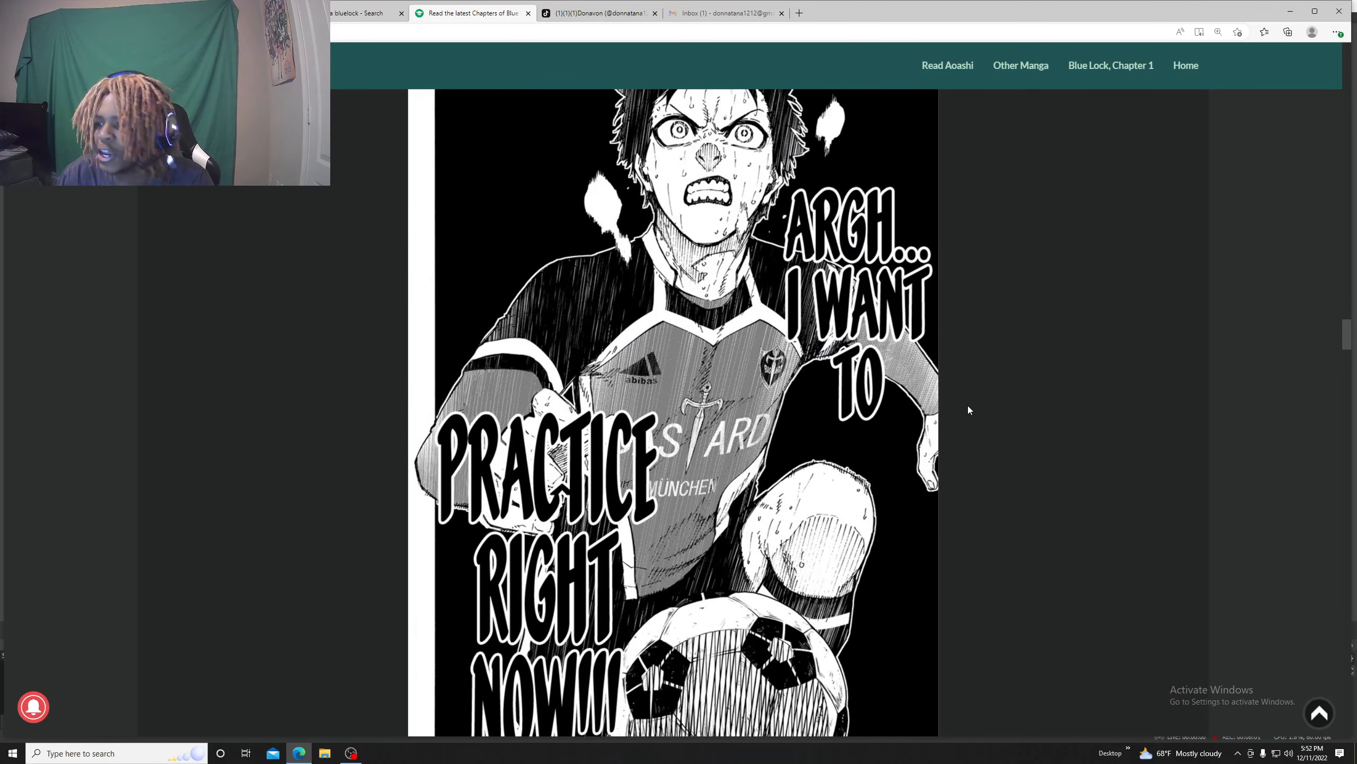
{"action": "scroll", "scroll_direction": "down", "scroll_amount": 3}
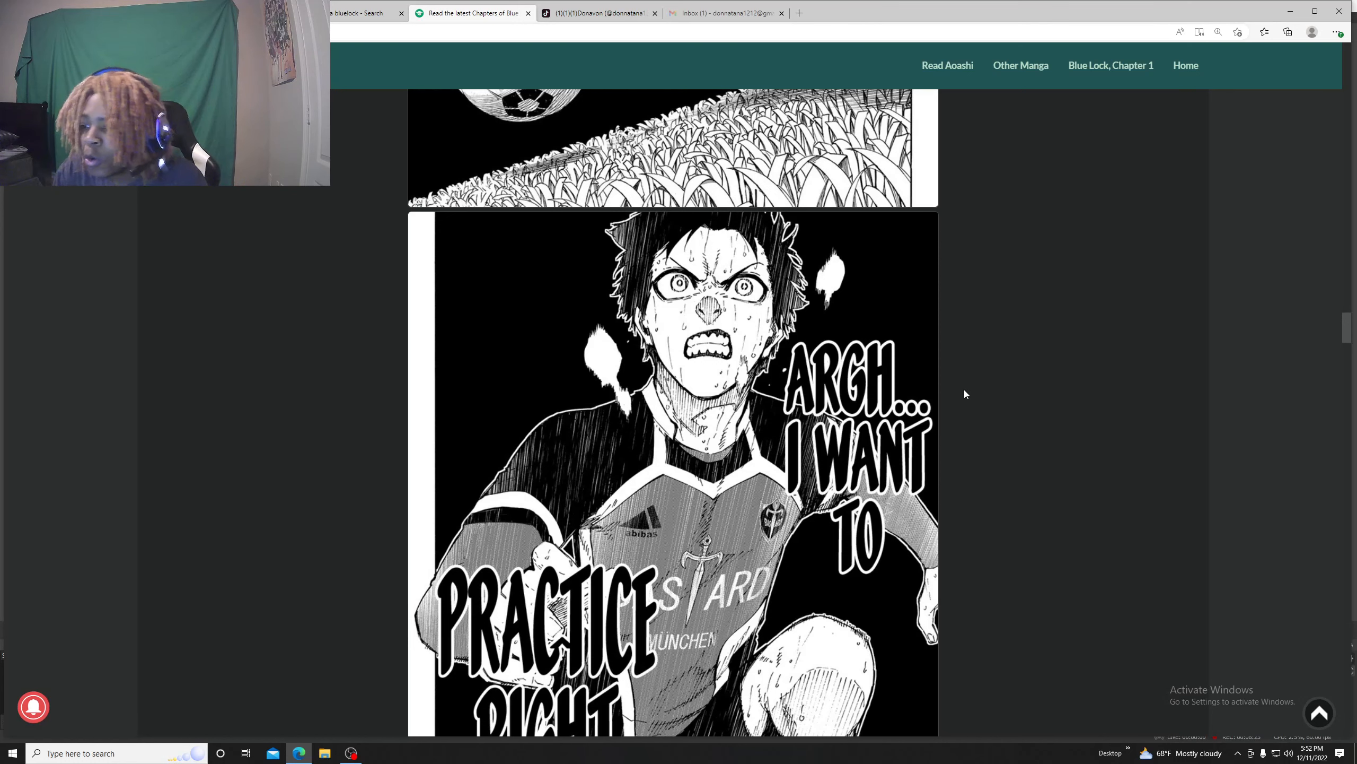
{"action": "scroll", "scroll_direction": "down", "scroll_amount": 3}
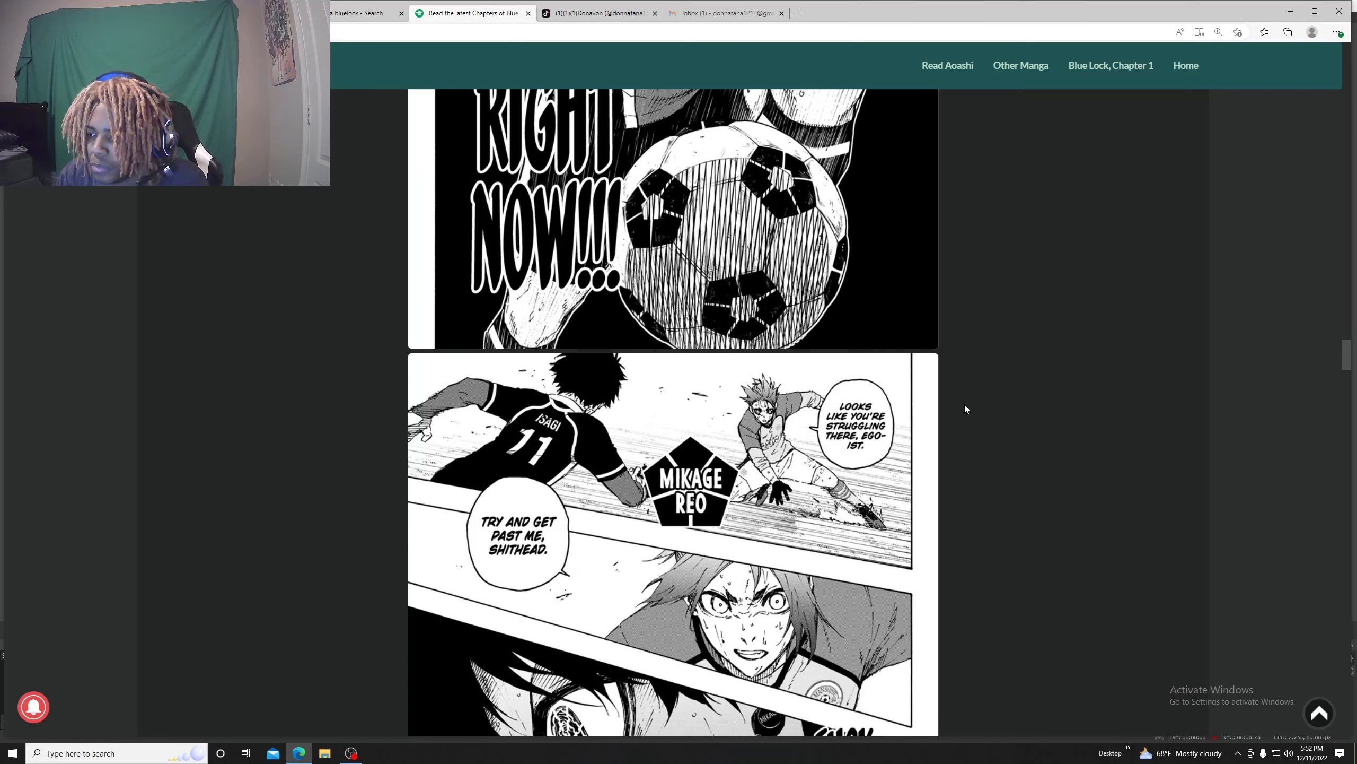
{"action": "scroll", "scroll_direction": "down", "scroll_amount": 3}
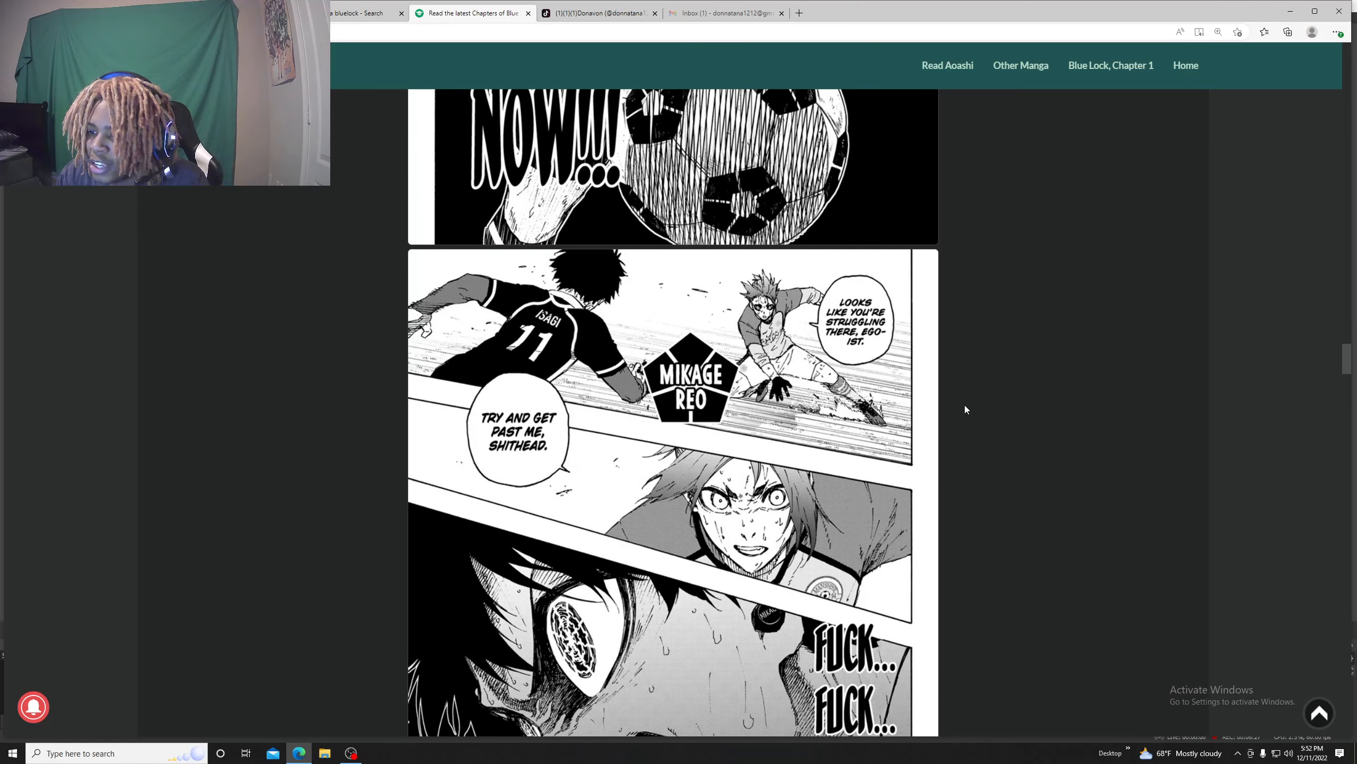
{"action": "scroll", "scroll_direction": "down", "scroll_amount": 3}
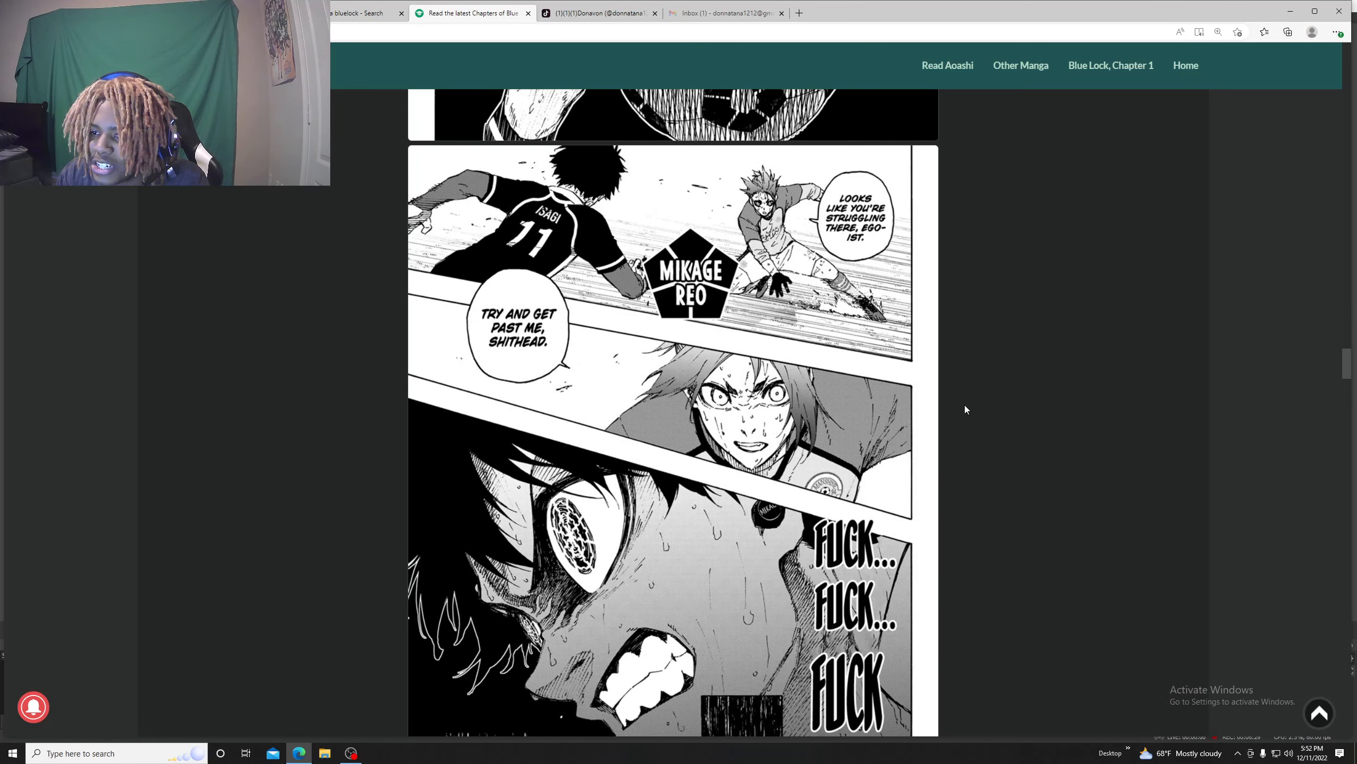
{"action": "scroll", "scroll_direction": "down", "scroll_amount": 3}
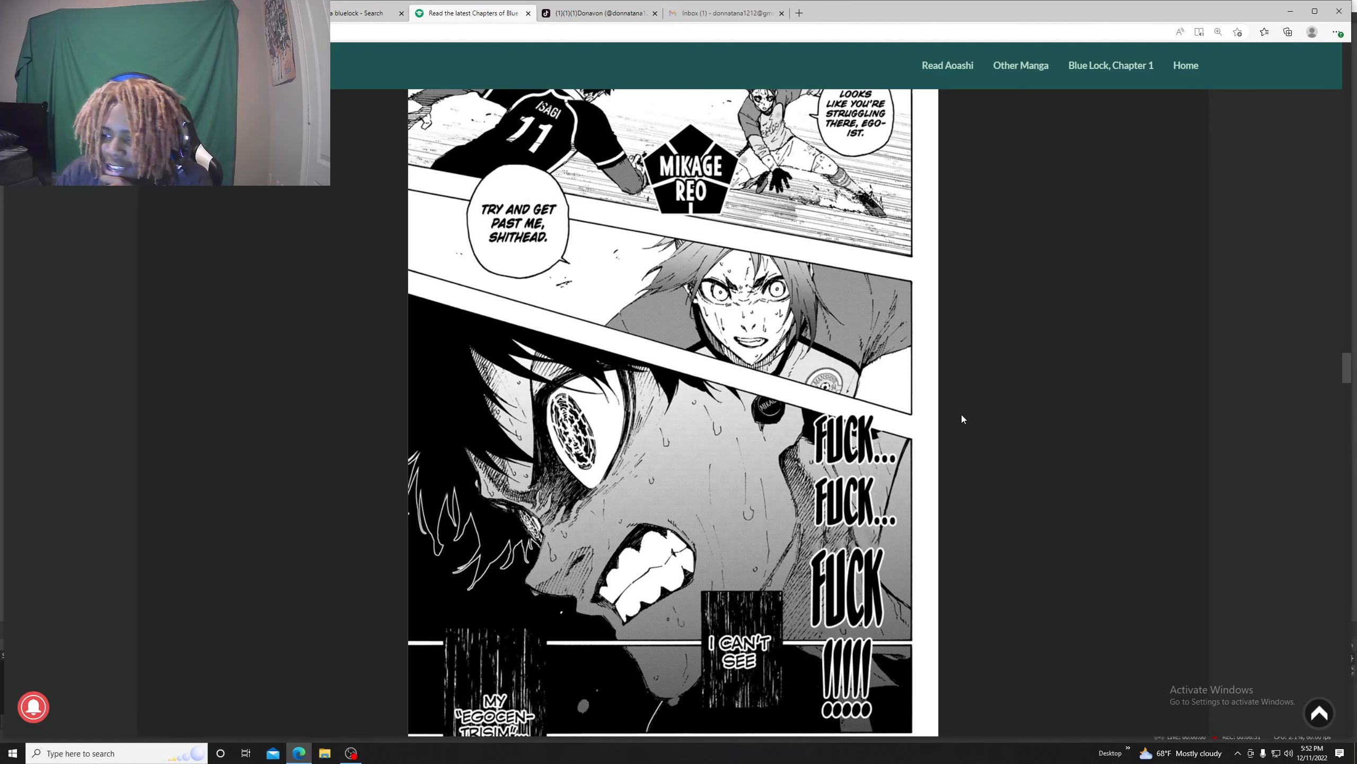
{"action": "scroll", "scroll_direction": "down", "scroll_amount": 3}
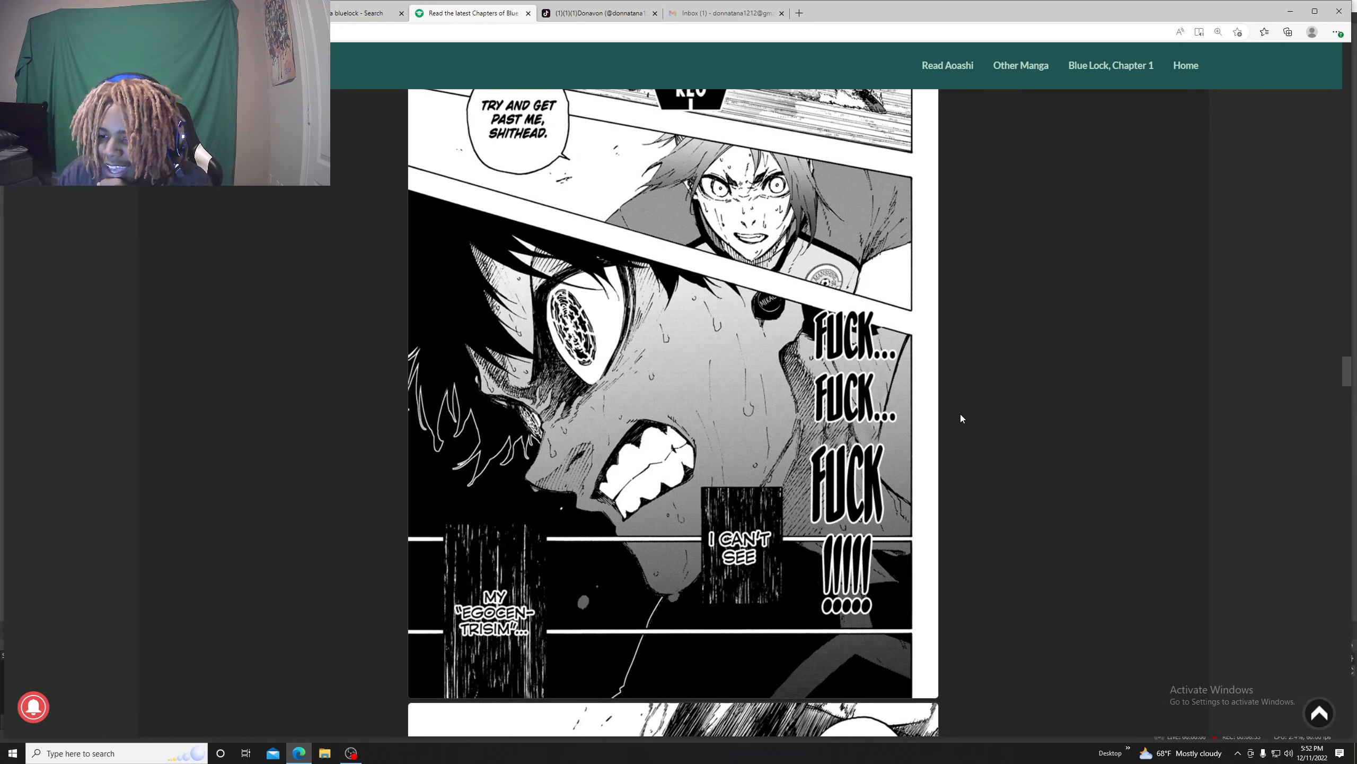
{"action": "scroll", "scroll_direction": "down", "scroll_amount": 3}
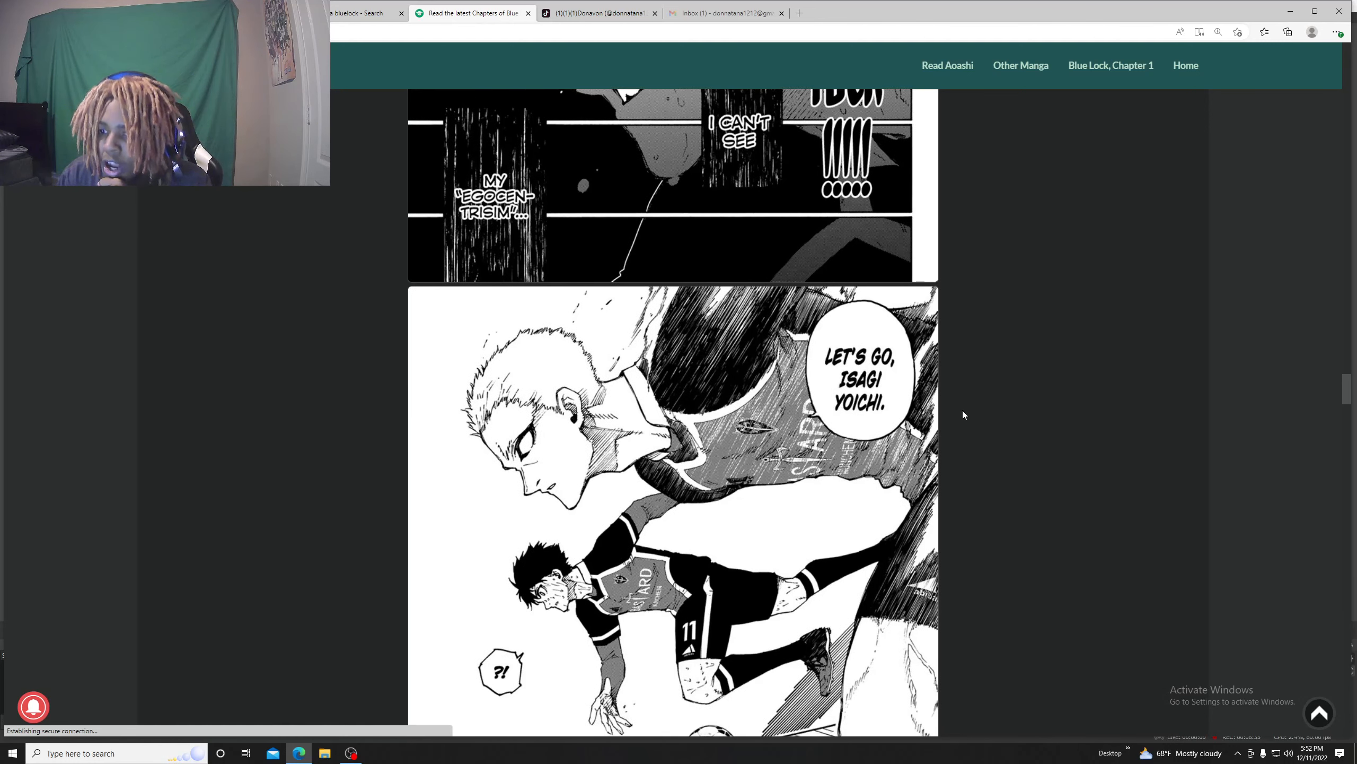
{"action": "scroll", "scroll_direction": "down", "scroll_amount": 3}
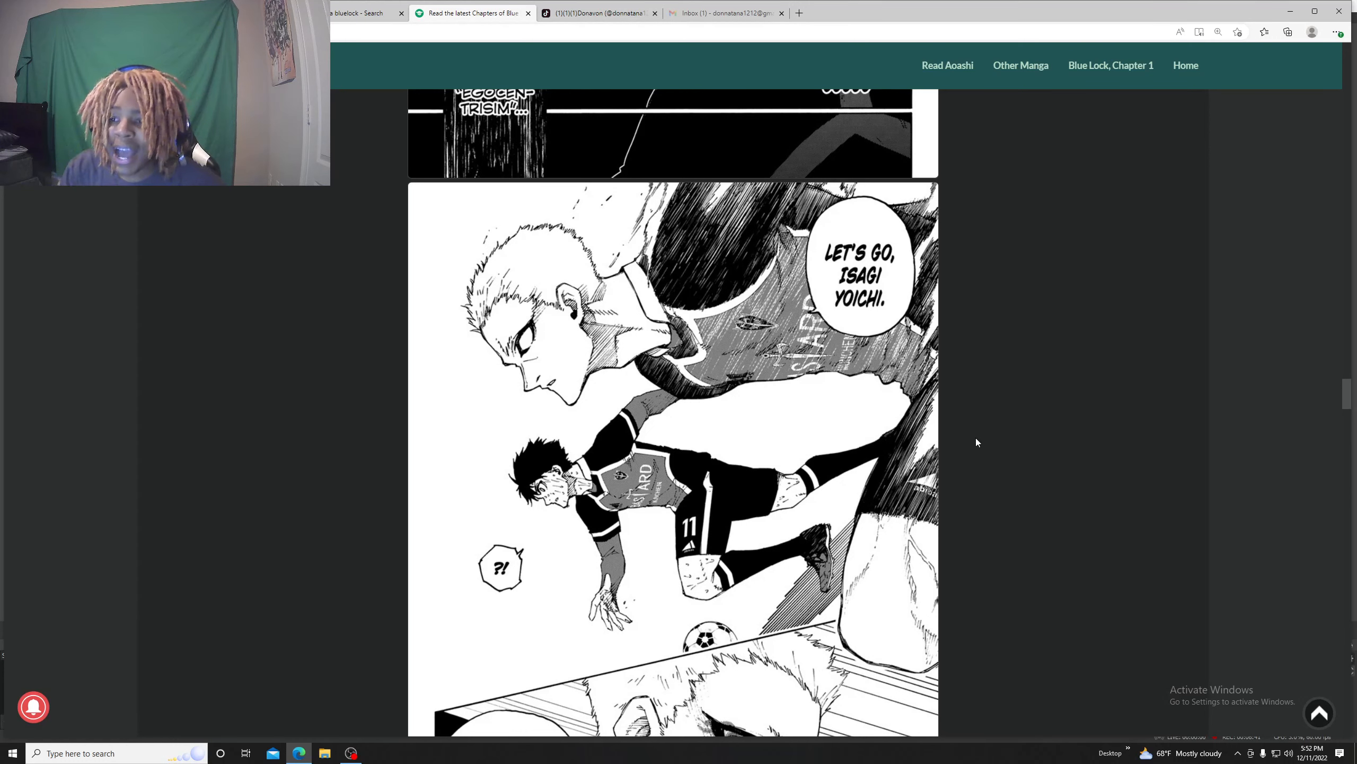
{"action": "scroll", "scroll_direction": "down", "scroll_amount": 3}
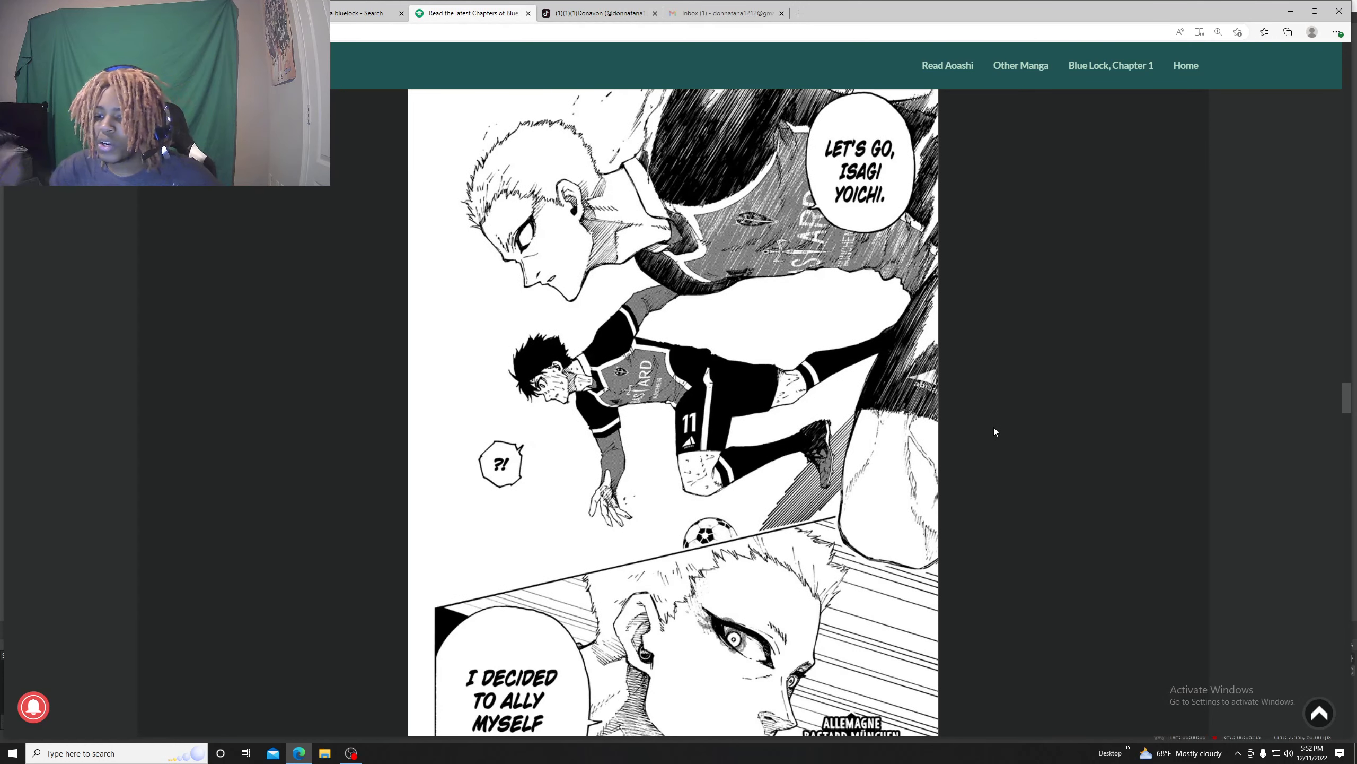
{"action": "mouse_move", "coordinate": [978, 445]}
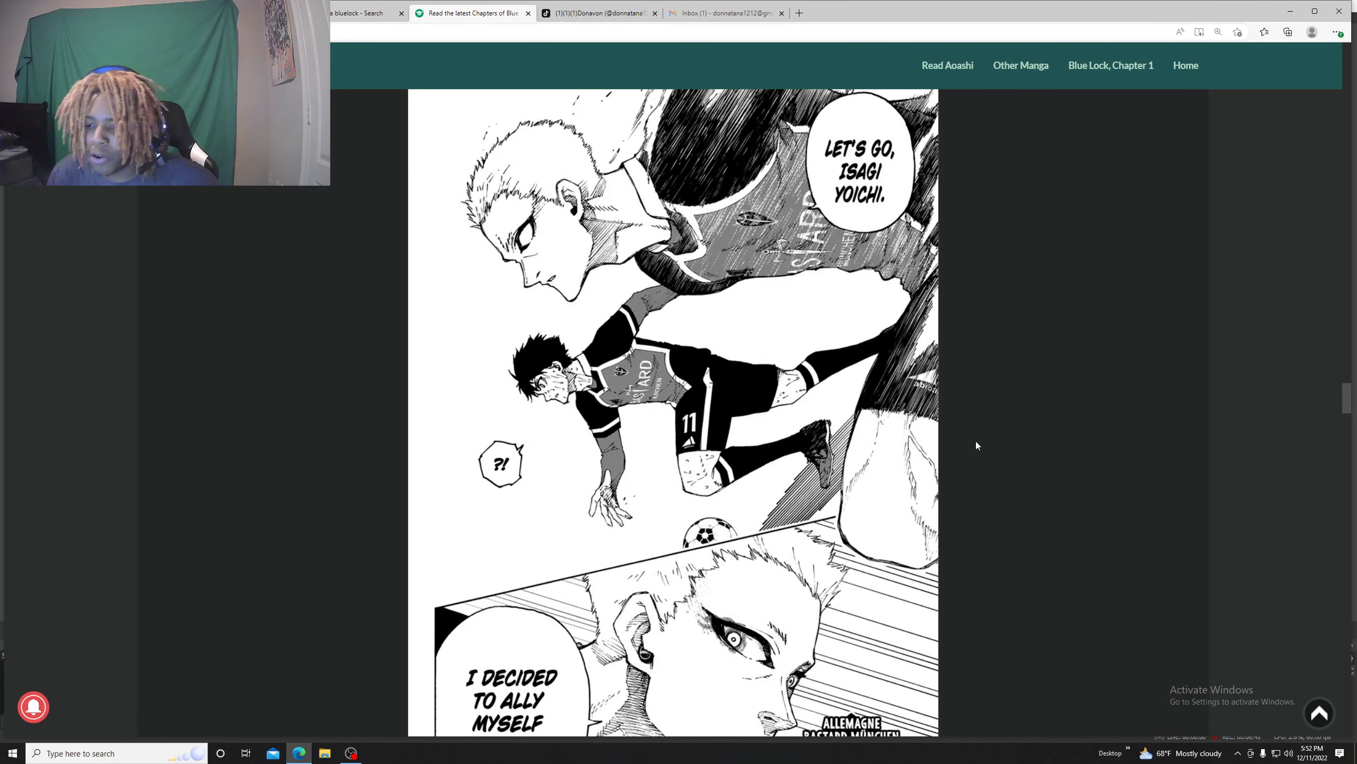
{"action": "scroll", "scroll_direction": "down", "scroll_amount": 3}
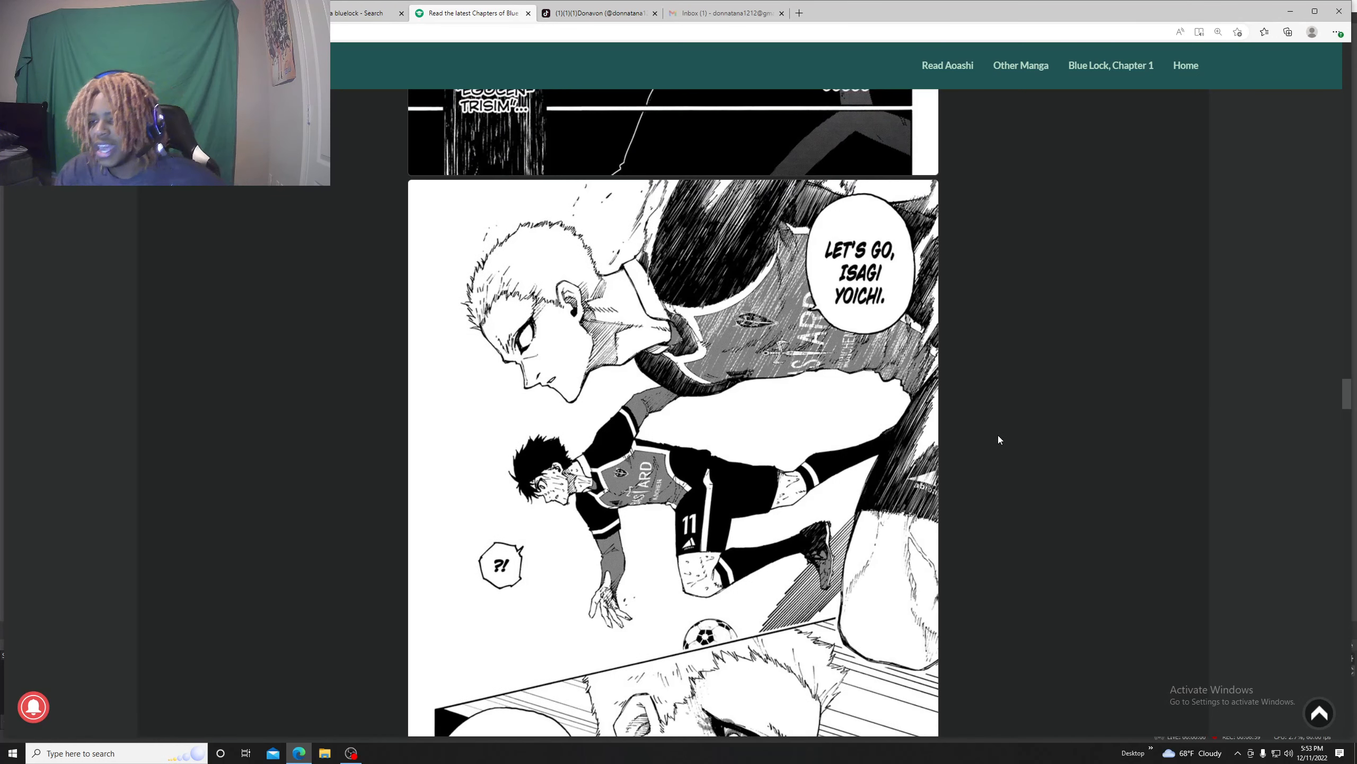
{"action": "scroll", "scroll_direction": "down", "scroll_amount": 3}
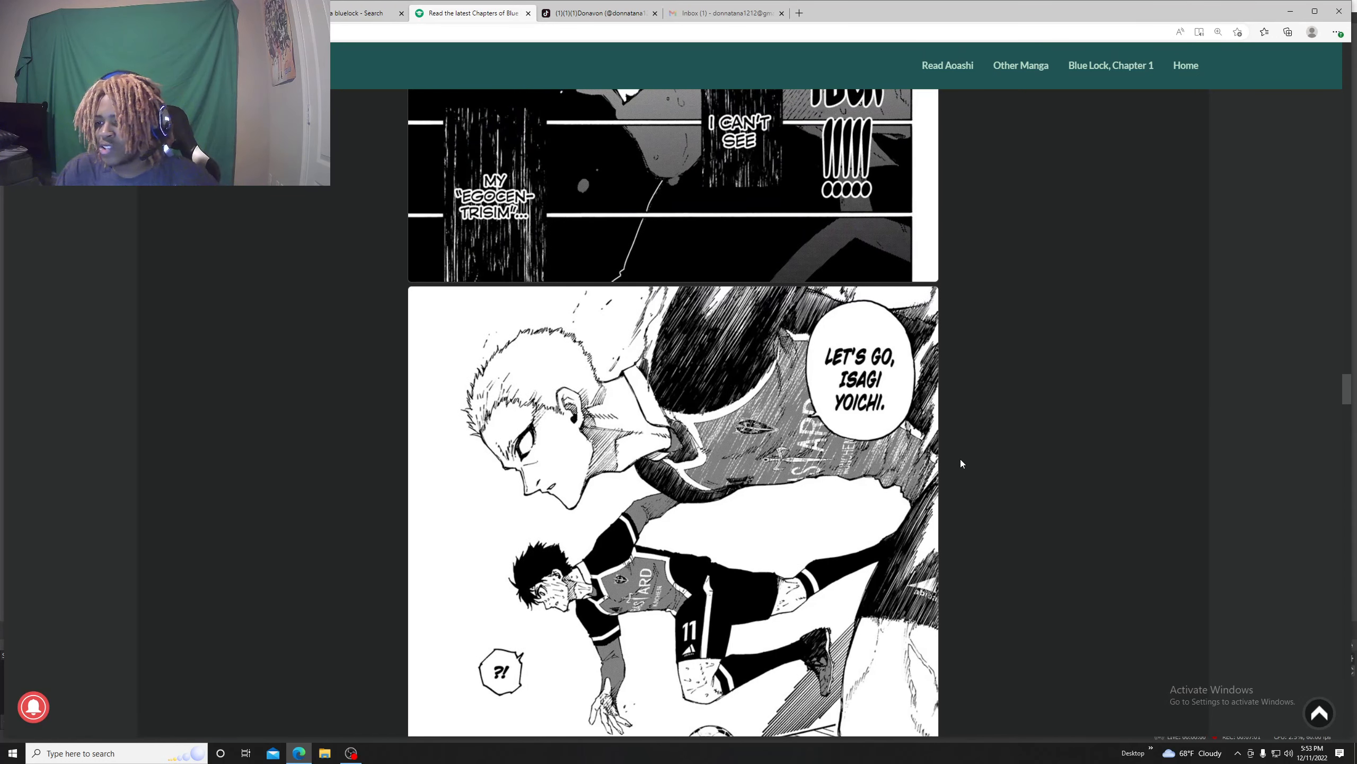
{"action": "scroll", "scroll_direction": "down", "scroll_amount": 3}
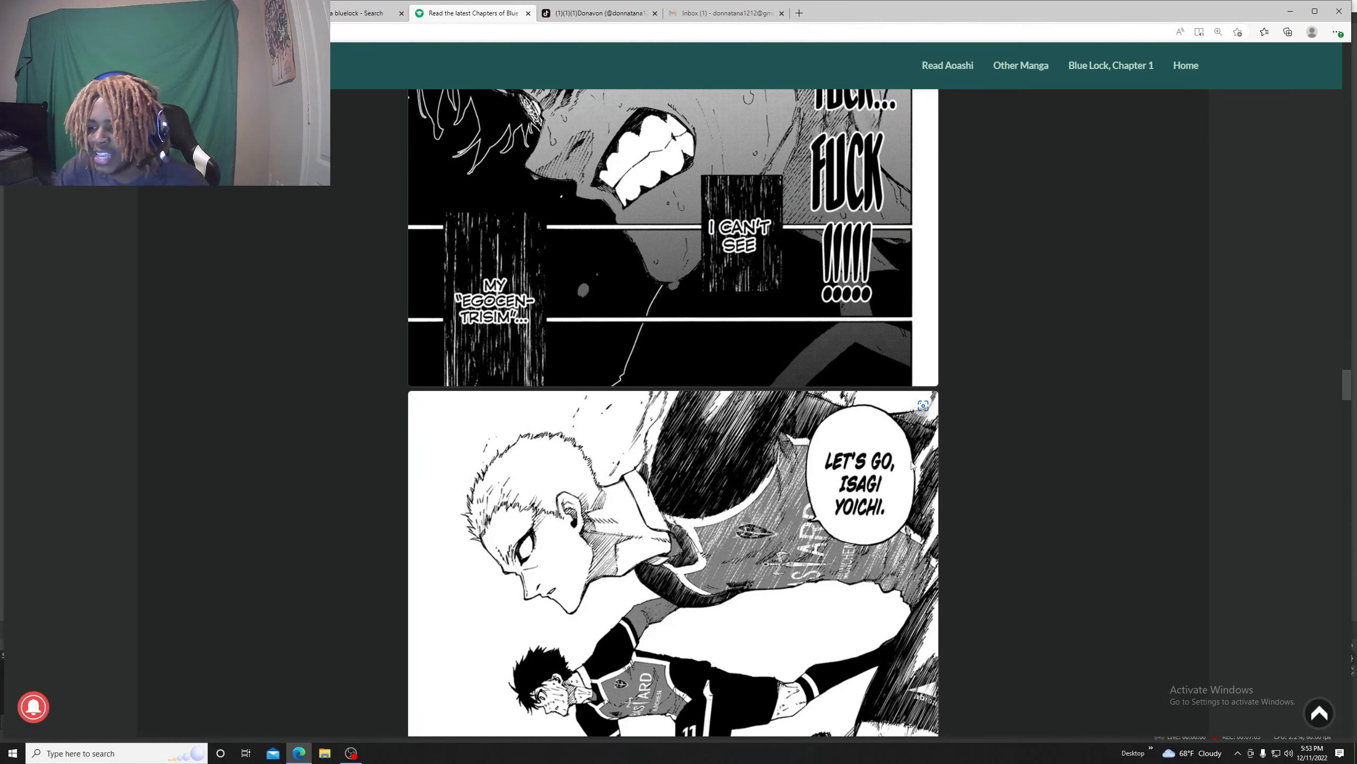
{"action": "scroll", "scroll_direction": "down", "scroll_amount": 3}
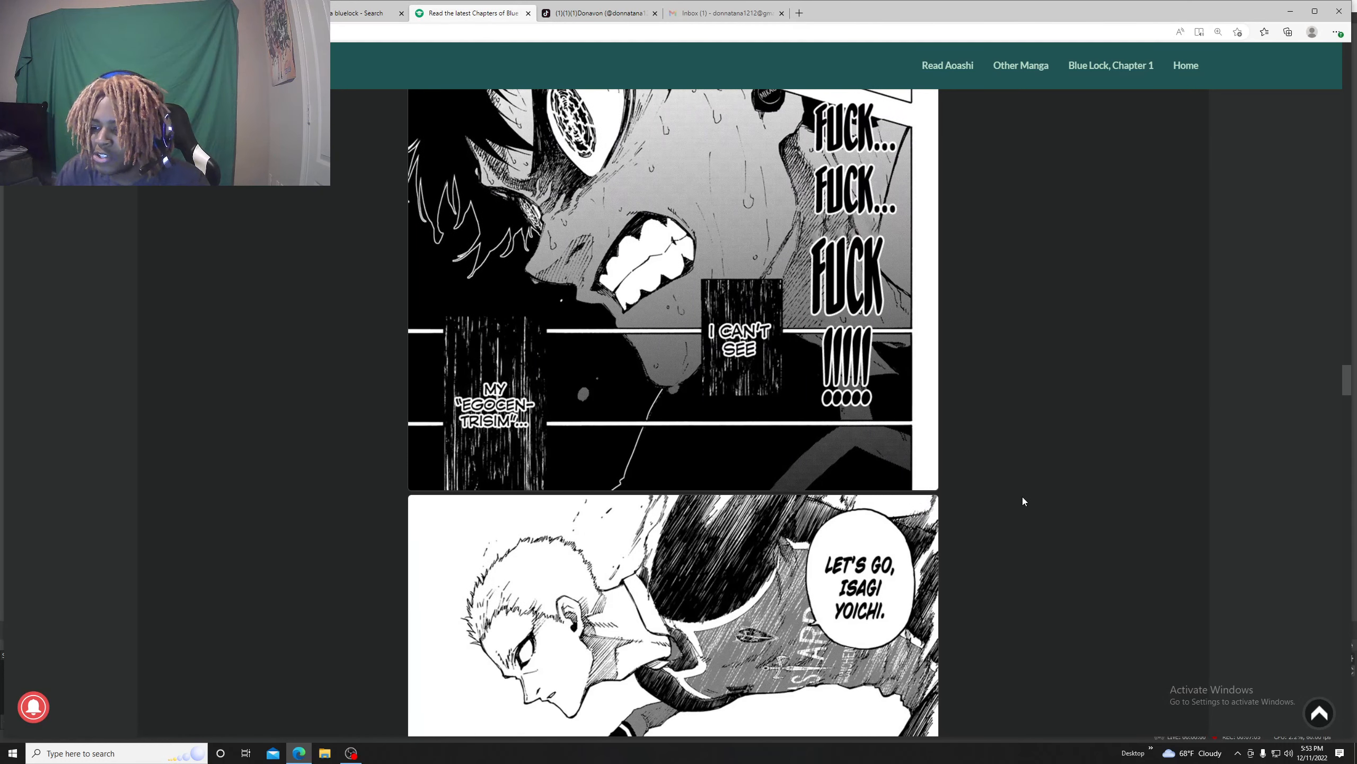
{"action": "scroll", "scroll_direction": "down", "scroll_amount": 3}
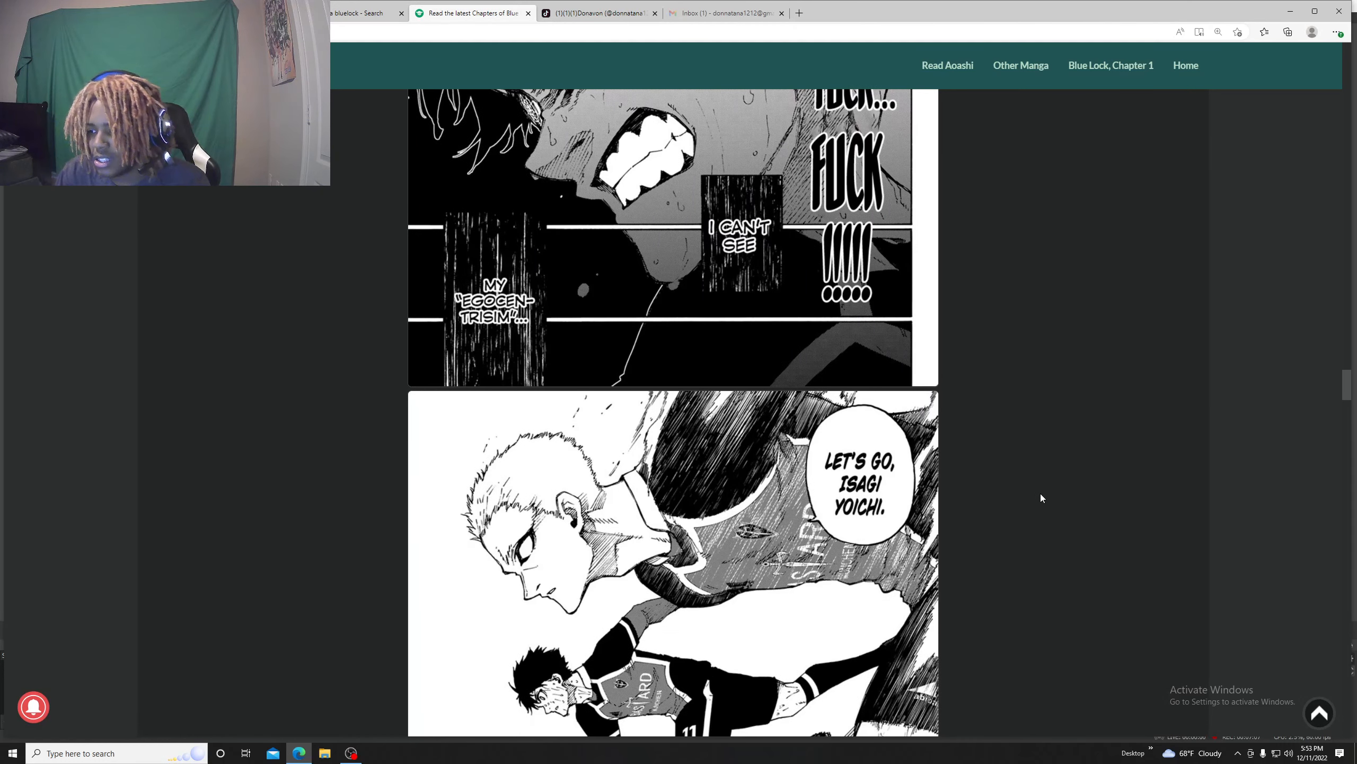
{"action": "scroll", "scroll_direction": "down", "scroll_amount": 3}
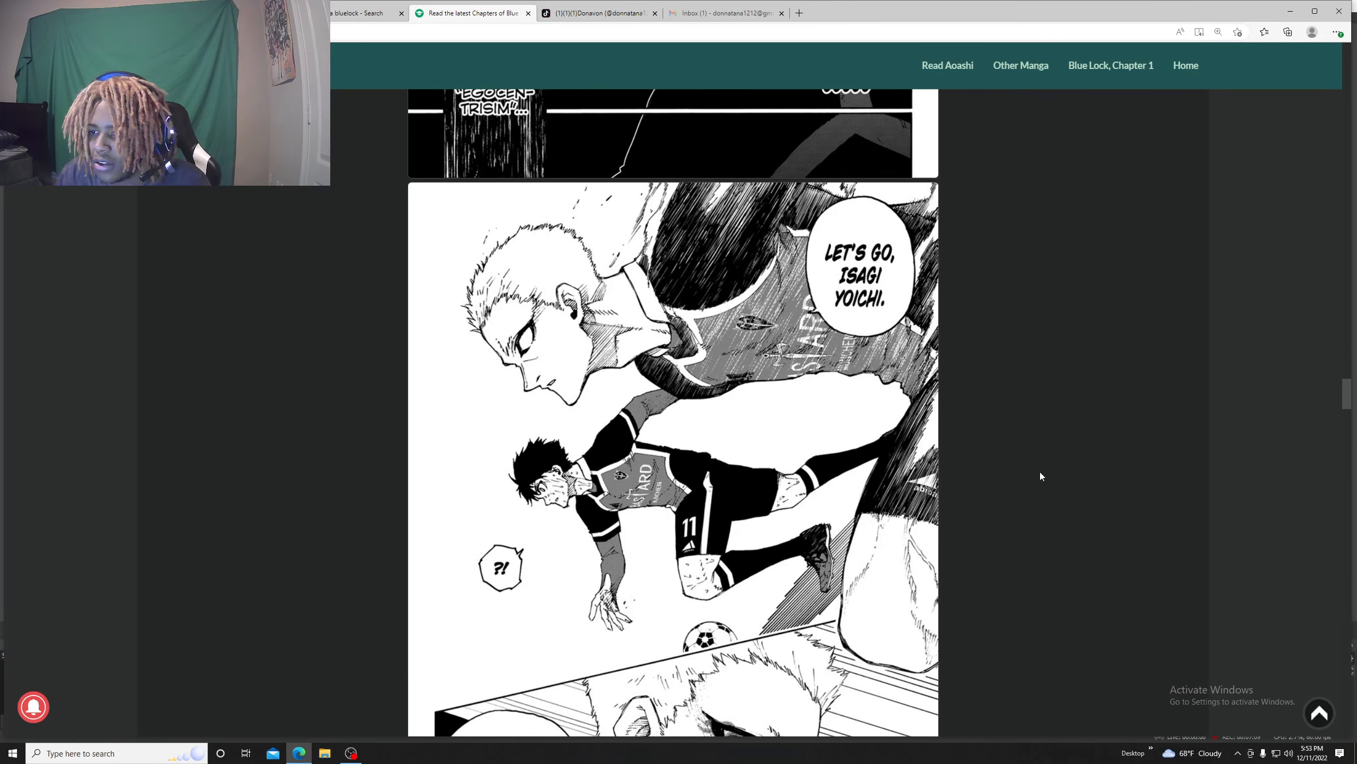
{"action": "scroll", "scroll_direction": "down", "scroll_amount": 3}
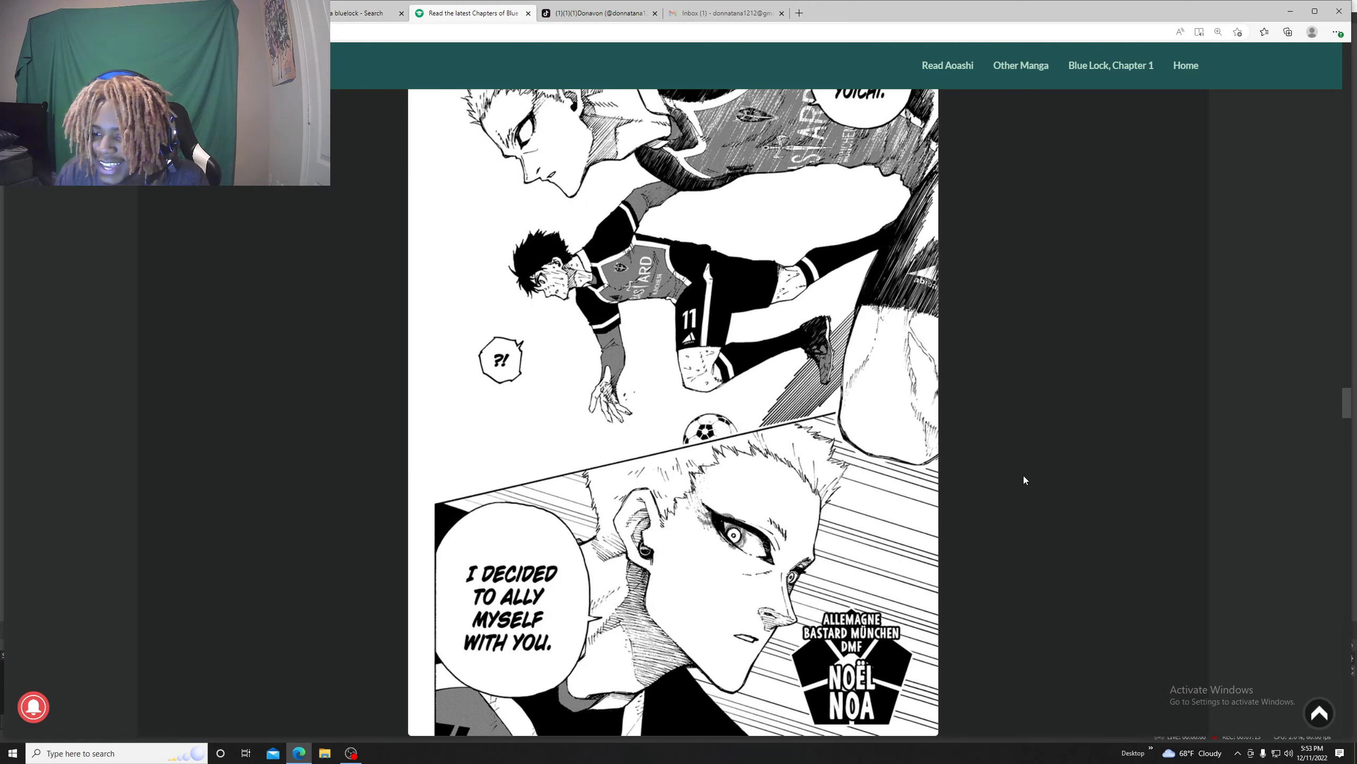
{"action": "scroll", "scroll_direction": "down", "scroll_amount": 3}
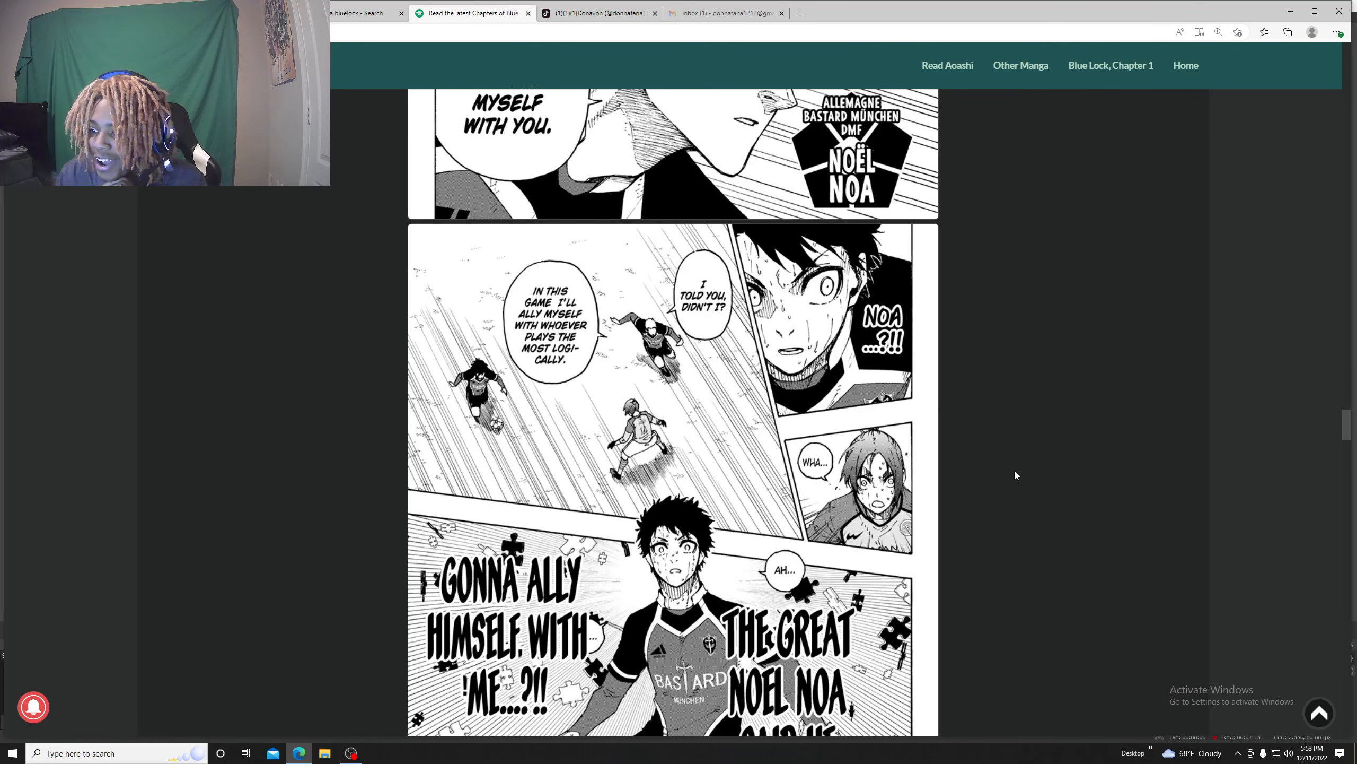
{"action": "scroll", "scroll_direction": "down", "scroll_amount": 3}
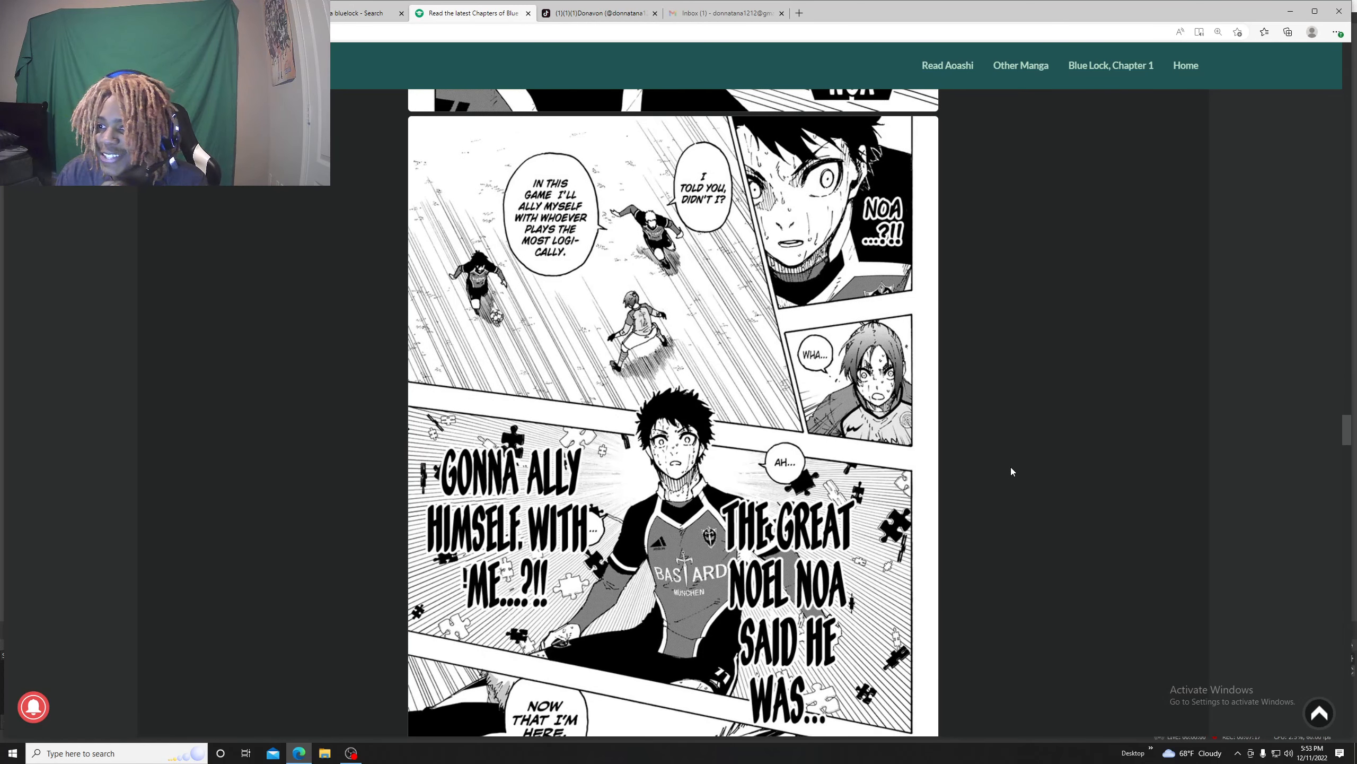
{"action": "mouse_move", "coordinate": [1049, 481]}
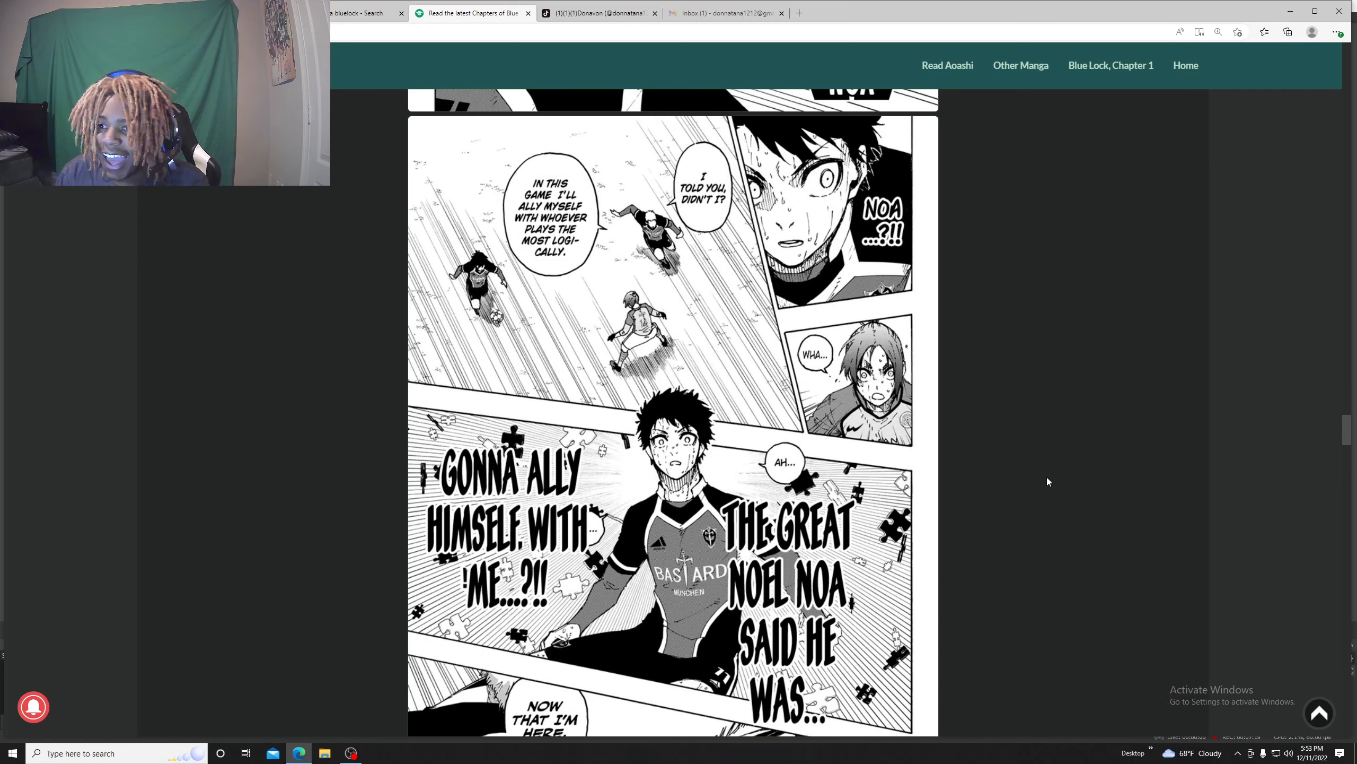
{"action": "mouse_move", "coordinate": [1102, 493]}
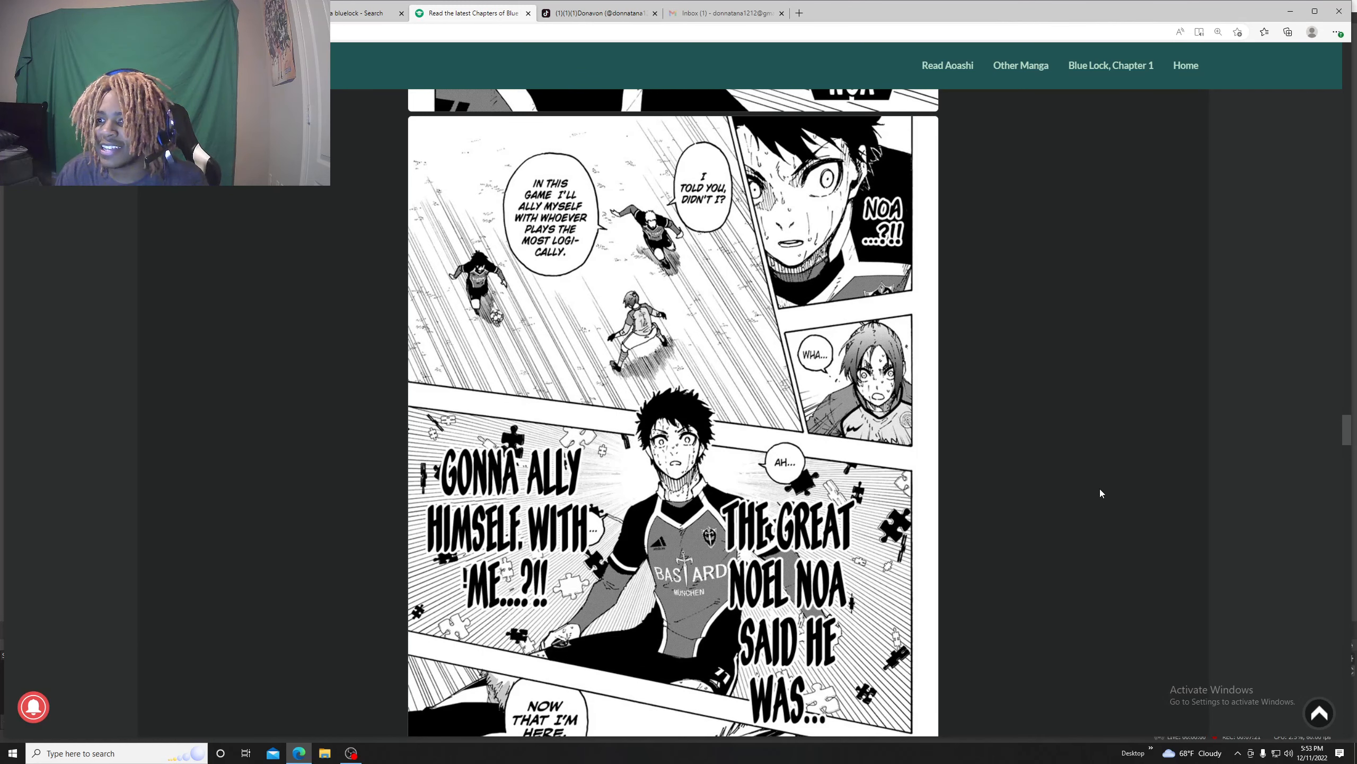
{"action": "scroll", "scroll_direction": "down", "scroll_amount": 3}
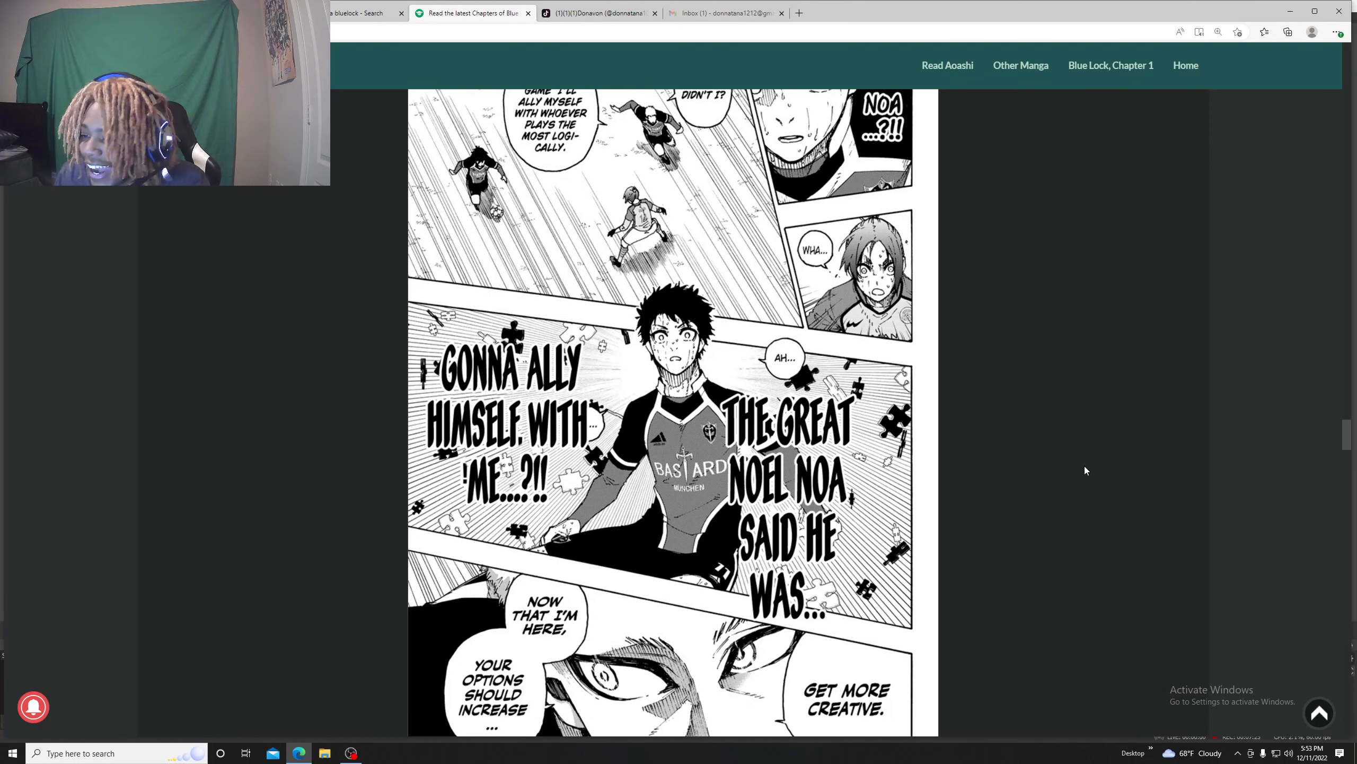
{"action": "scroll", "scroll_direction": "down", "scroll_amount": 3}
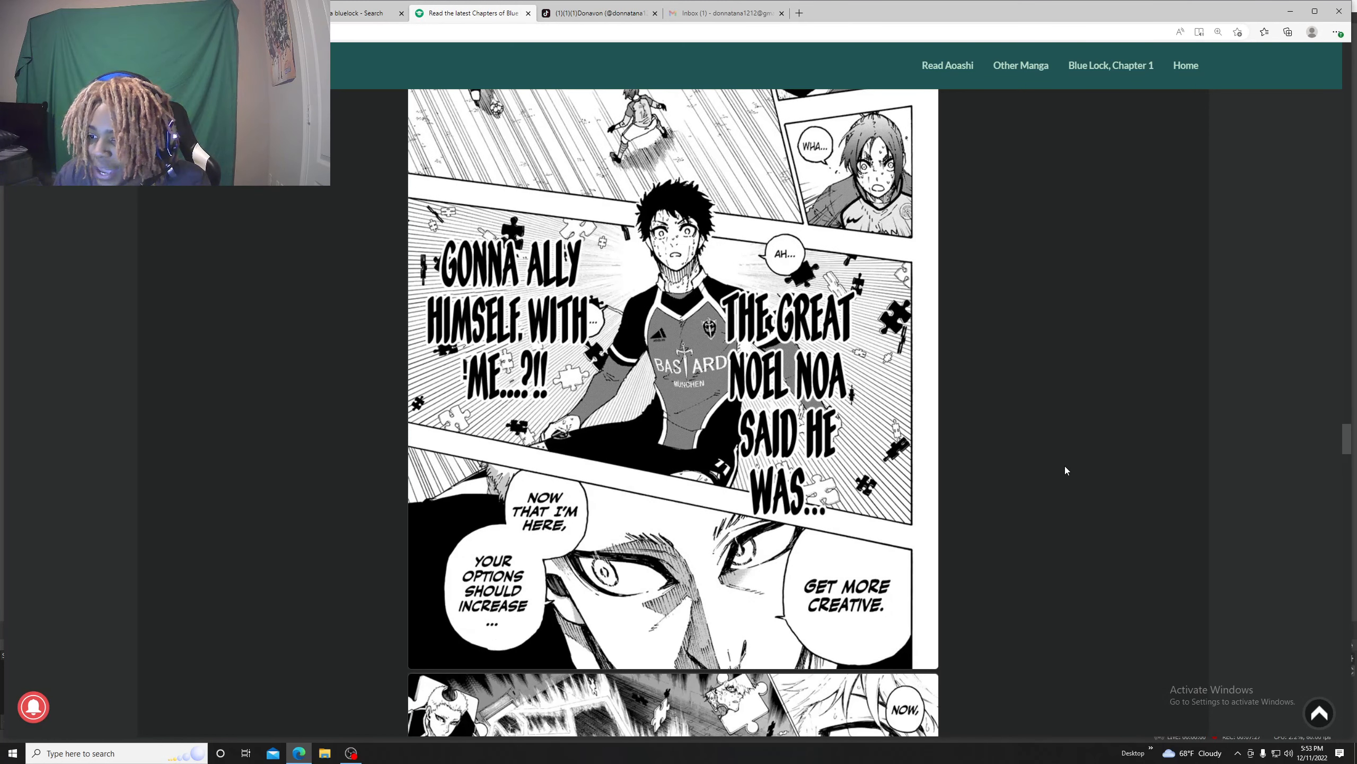
{"action": "scroll", "scroll_direction": "down", "scroll_amount": 3}
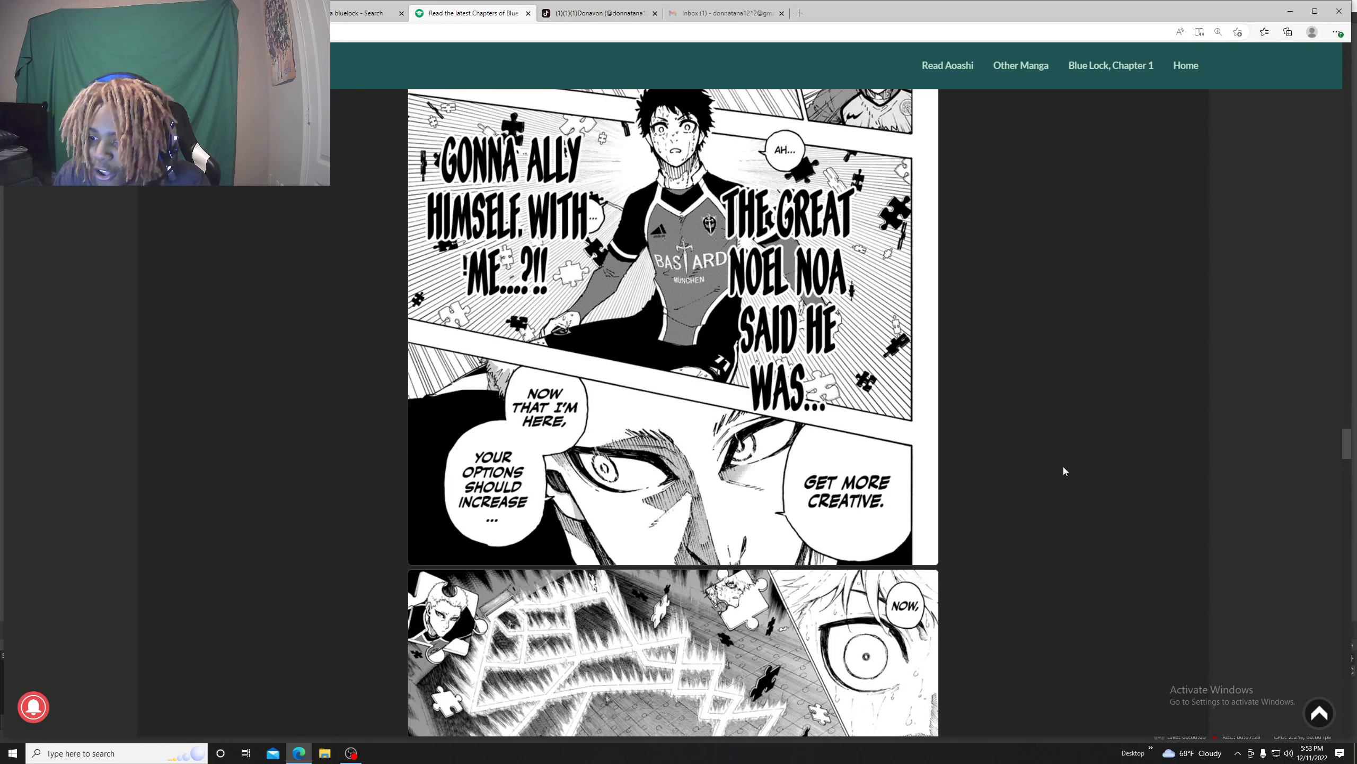
{"action": "scroll", "scroll_direction": "down", "scroll_amount": 3}
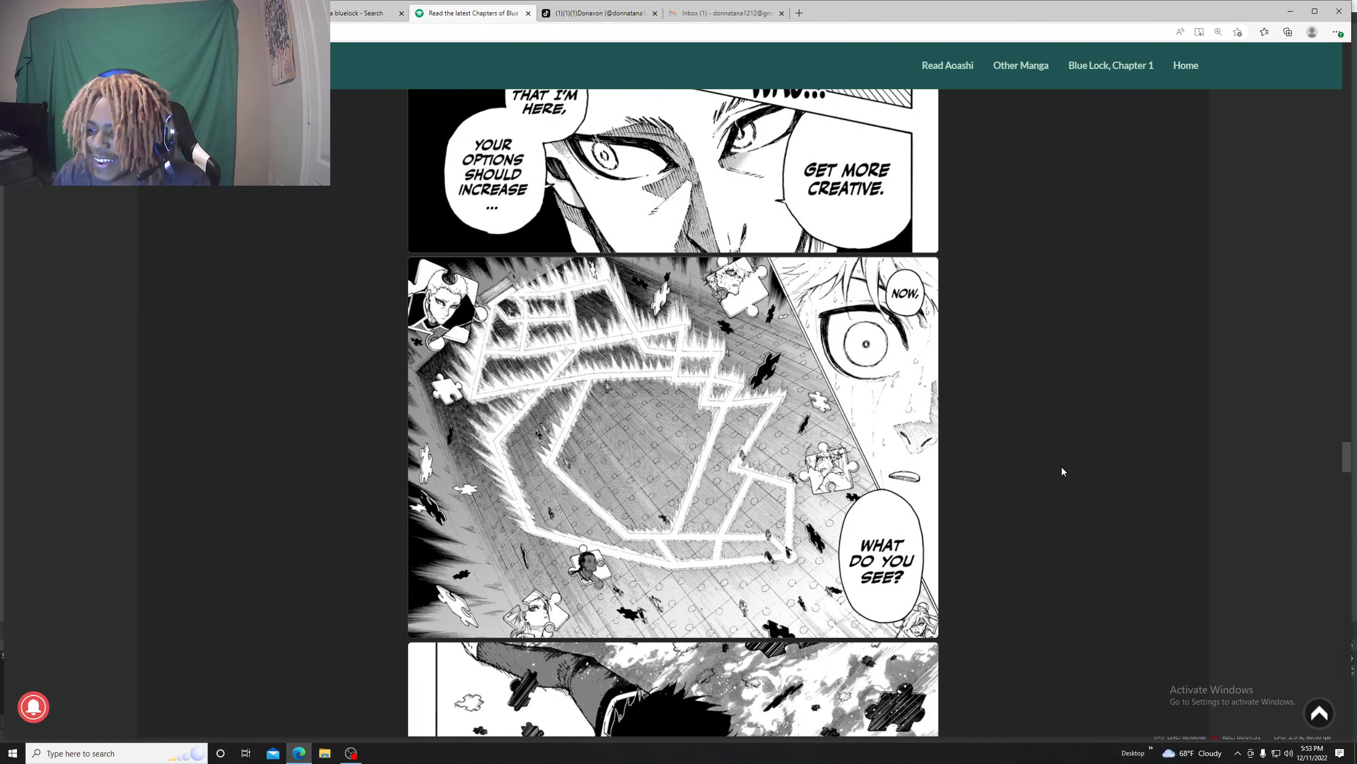
{"action": "scroll", "scroll_direction": "down", "scroll_amount": 3}
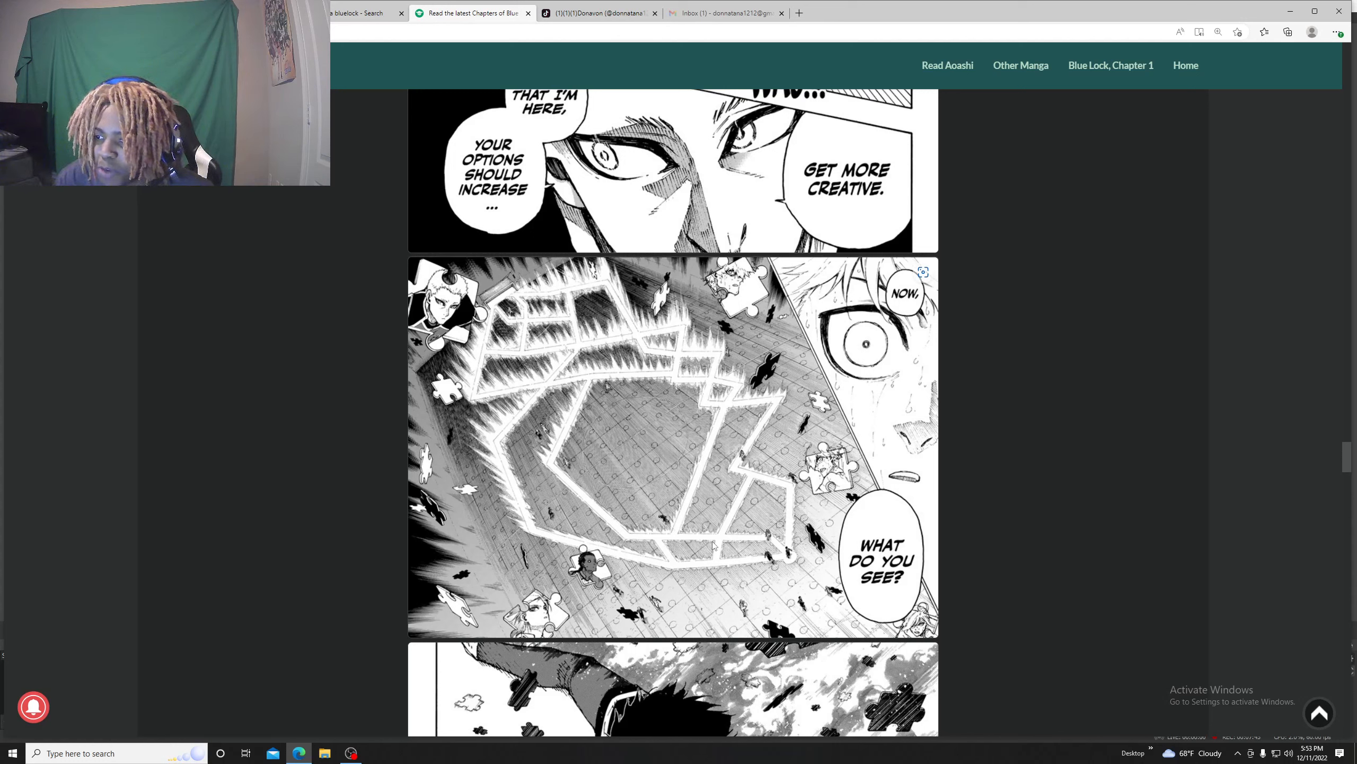
{"action": "mouse_move", "coordinate": [824, 653]}
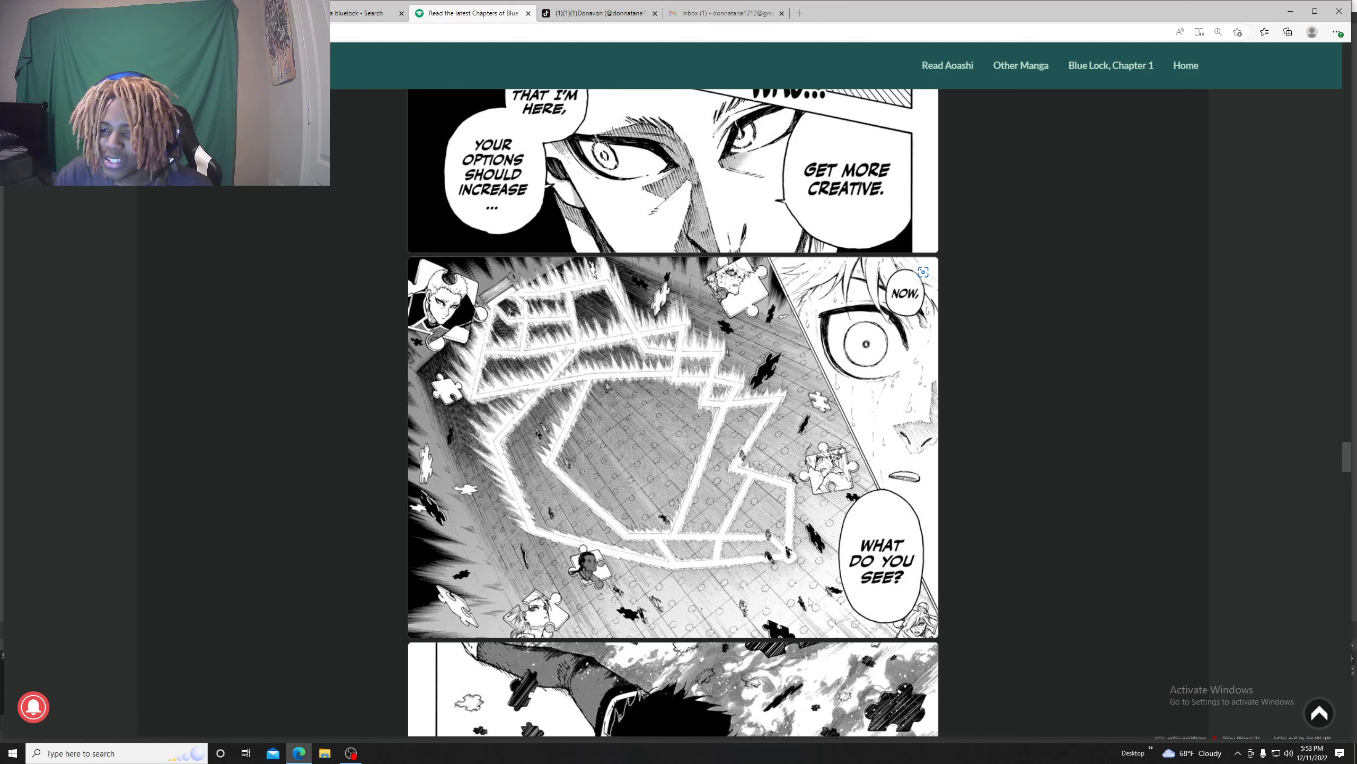
{"action": "mouse_move", "coordinate": [982, 585]}
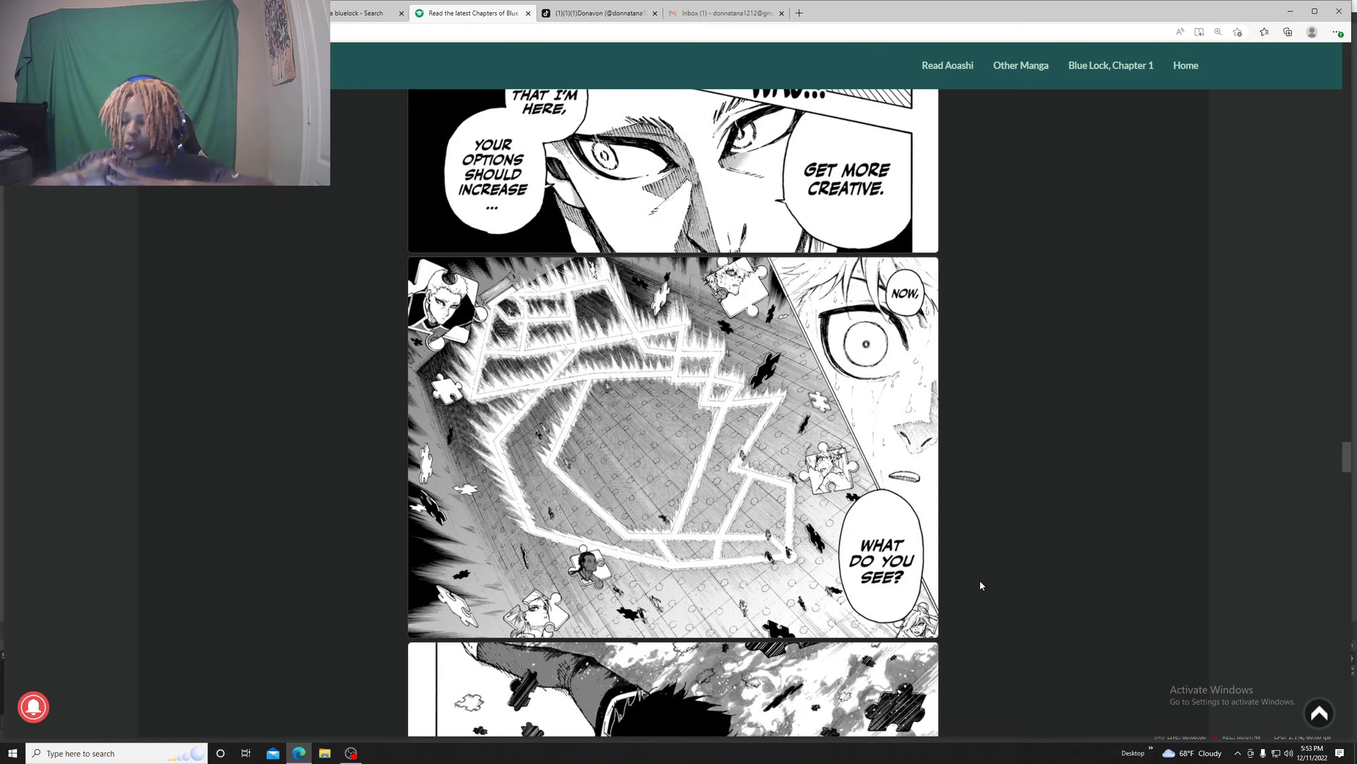
{"action": "scroll", "scroll_direction": "down", "scroll_amount": 3}
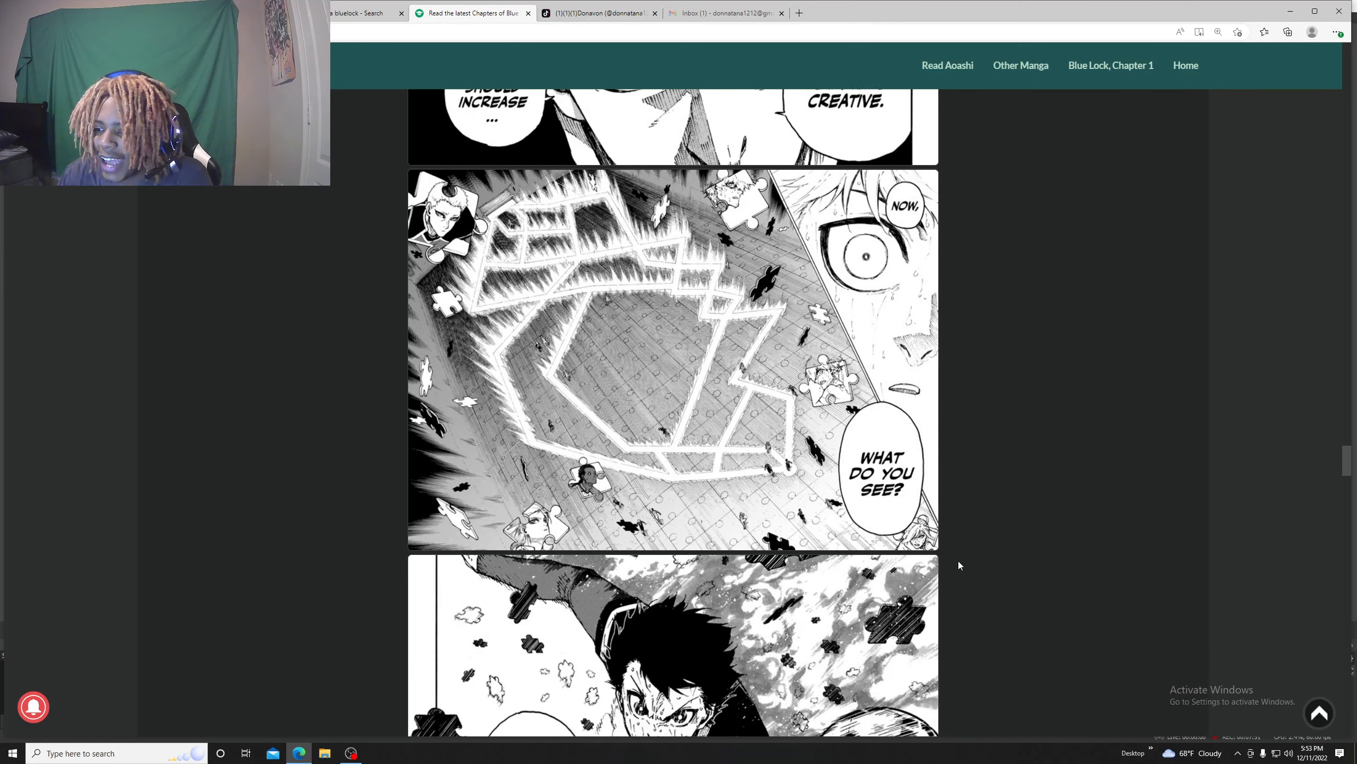
{"action": "scroll", "scroll_direction": "down", "scroll_amount": 3}
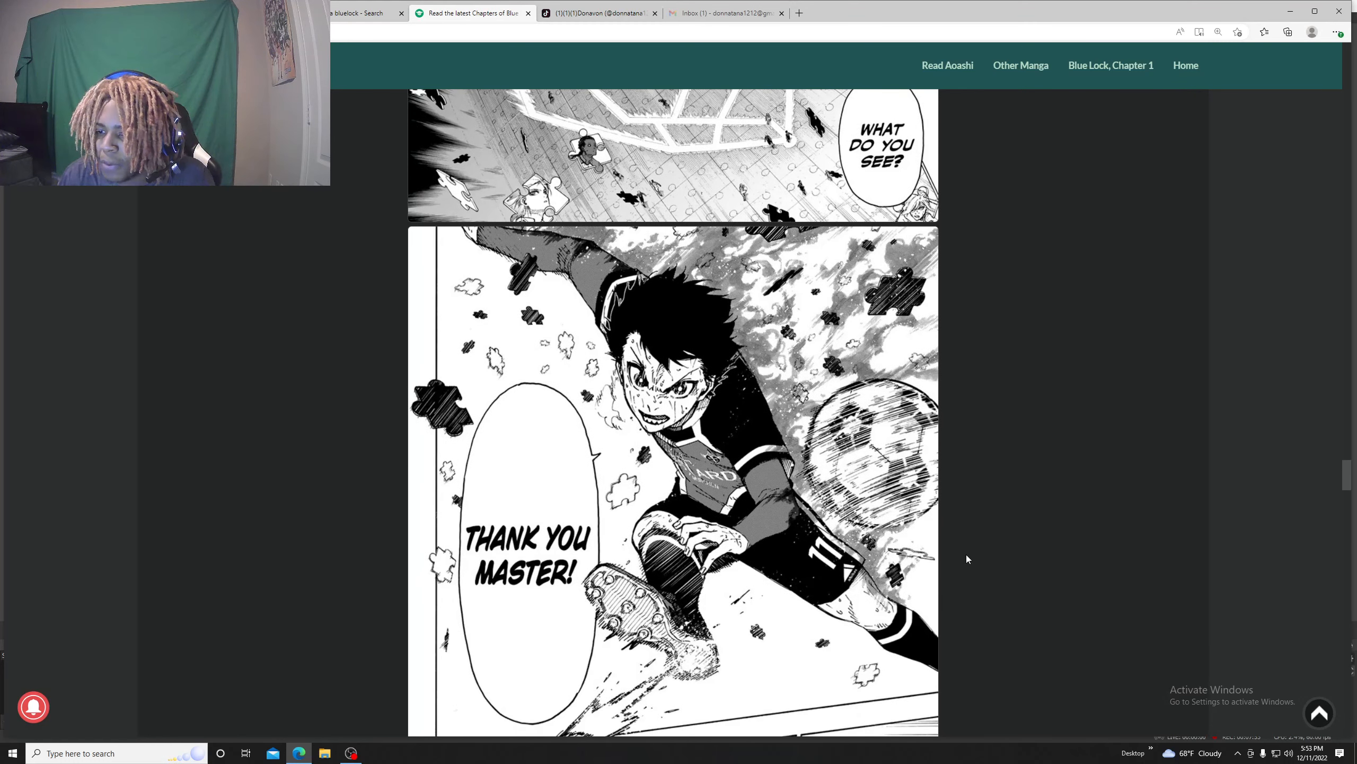
{"action": "scroll", "scroll_direction": "down", "scroll_amount": 3}
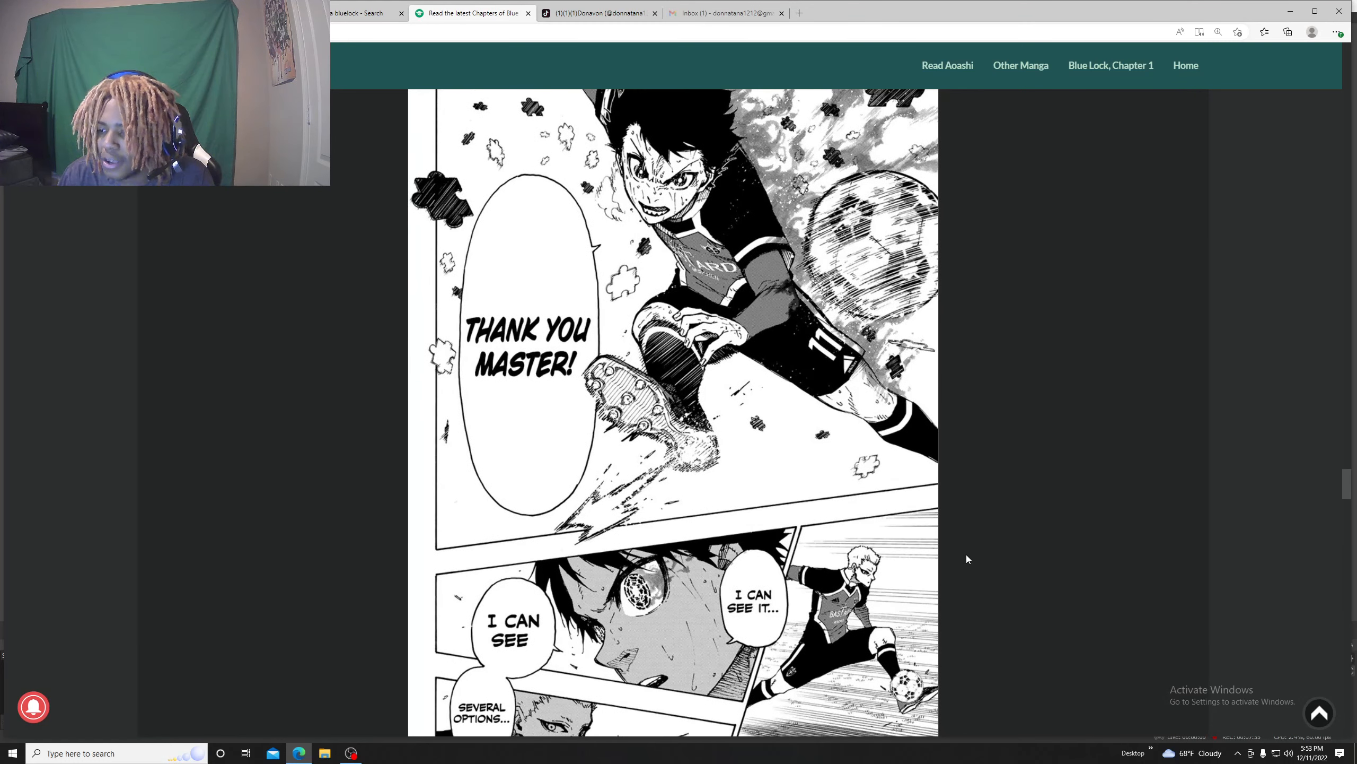
{"action": "mouse_move", "coordinate": [974, 555]}
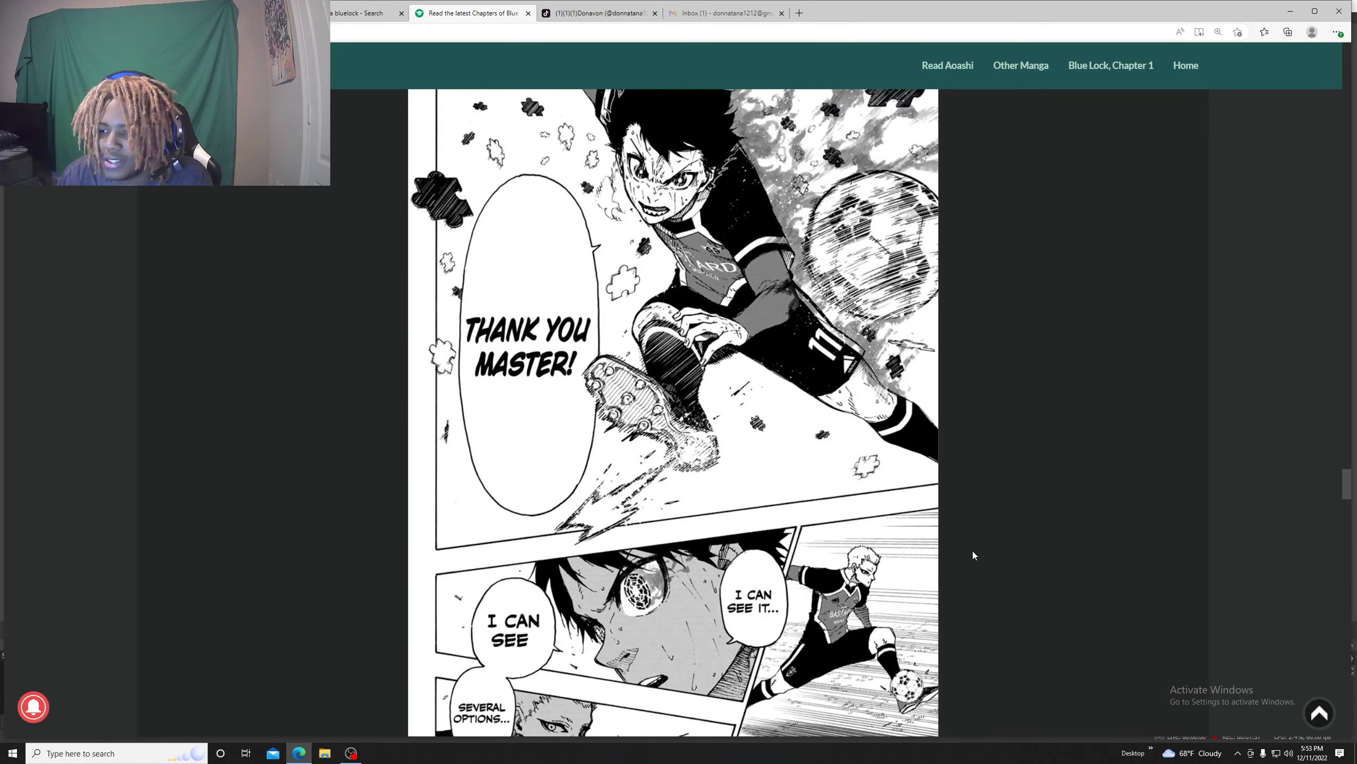
{"action": "mouse_move", "coordinate": [1041, 549]}
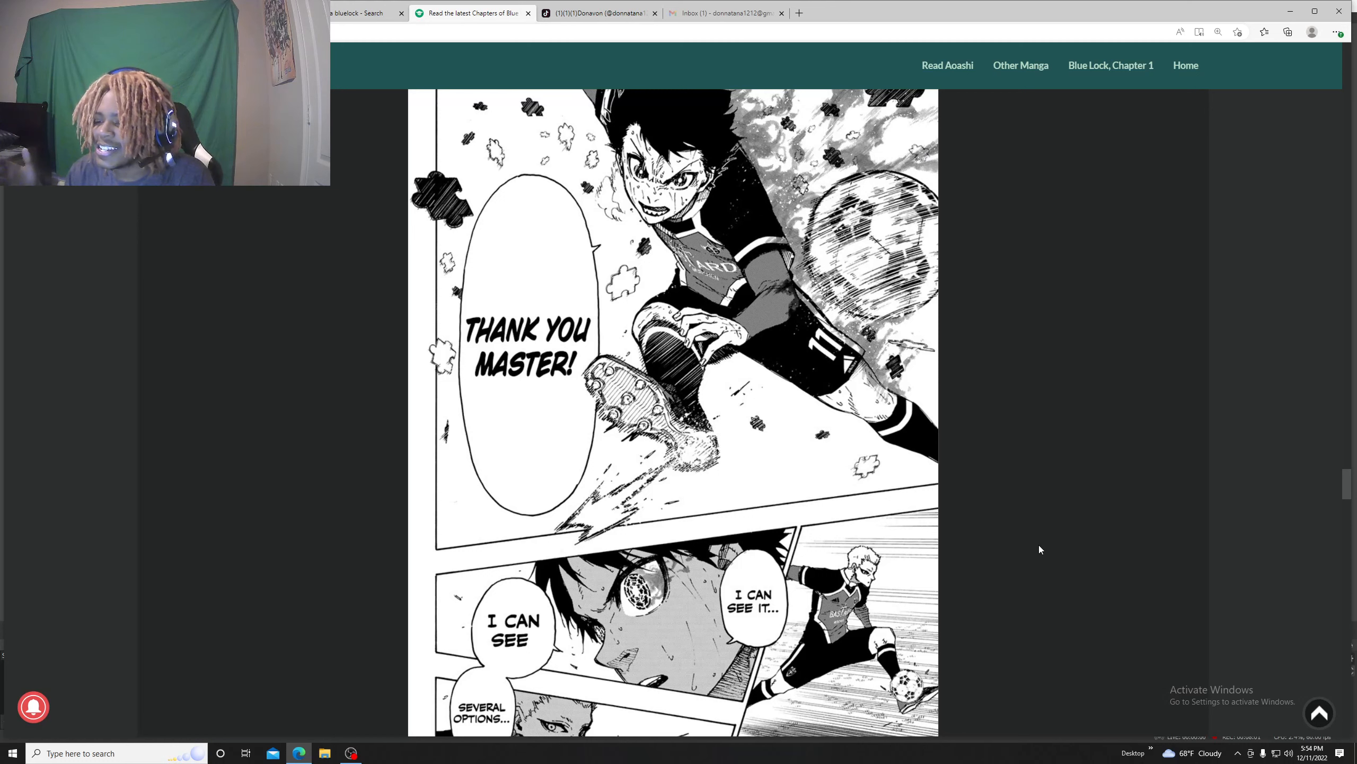
{"action": "scroll", "scroll_direction": "down", "scroll_amount": 3}
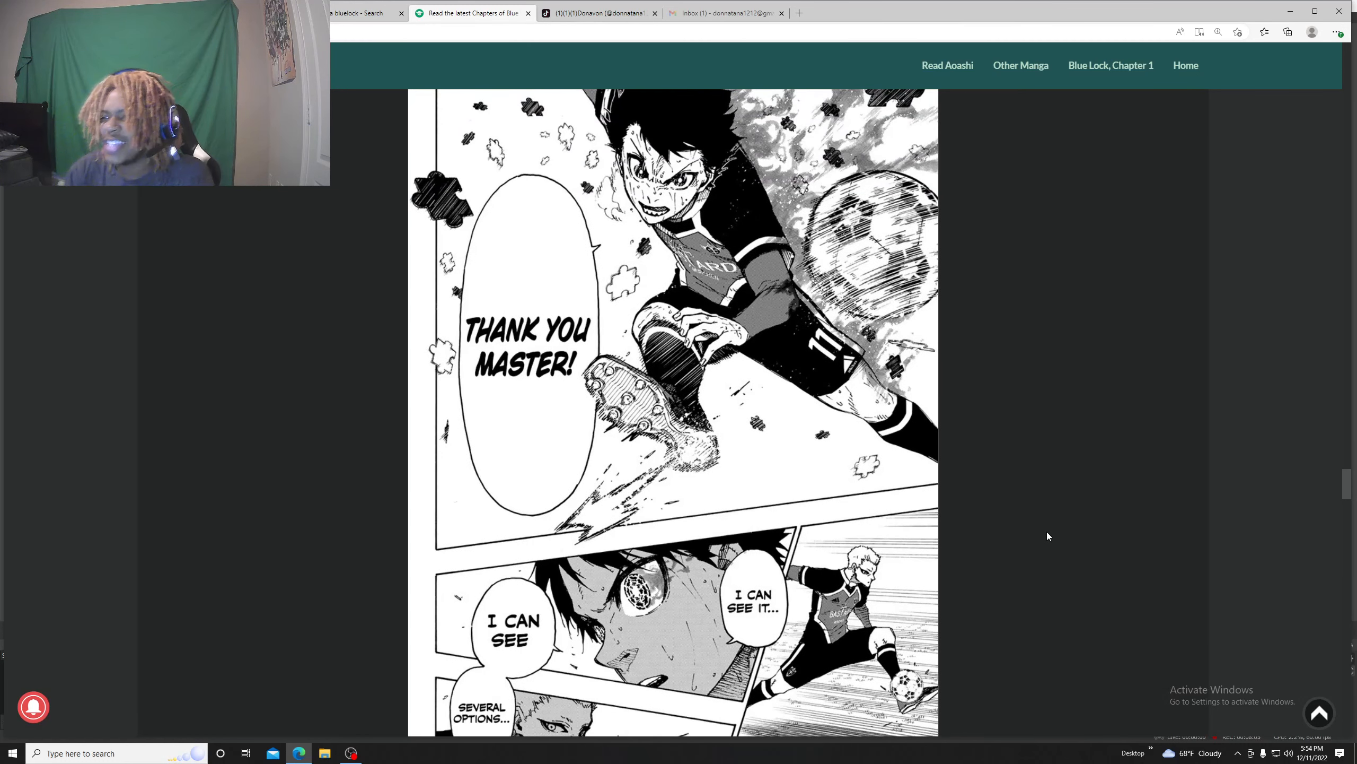
{"action": "scroll", "scroll_direction": "down", "scroll_amount": 3}
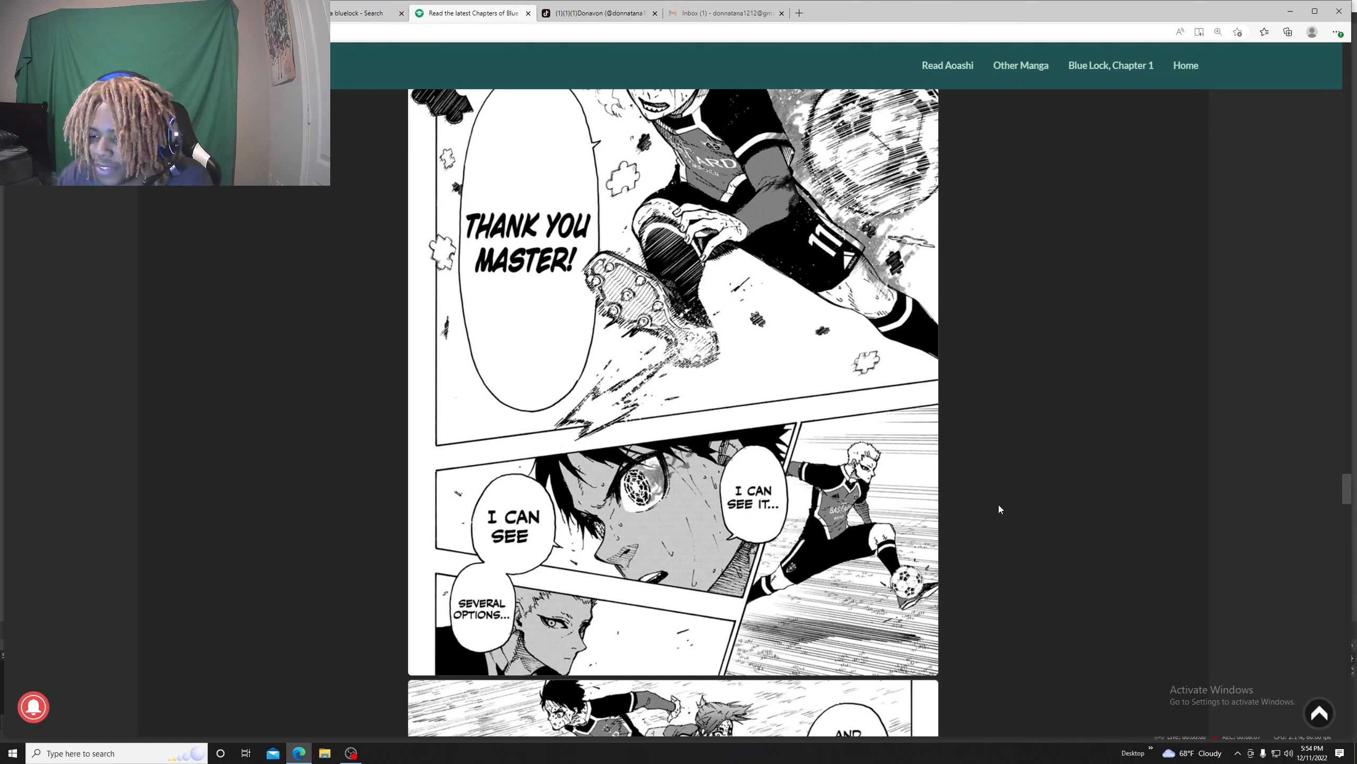
{"action": "scroll", "scroll_direction": "down", "scroll_amount": 3}
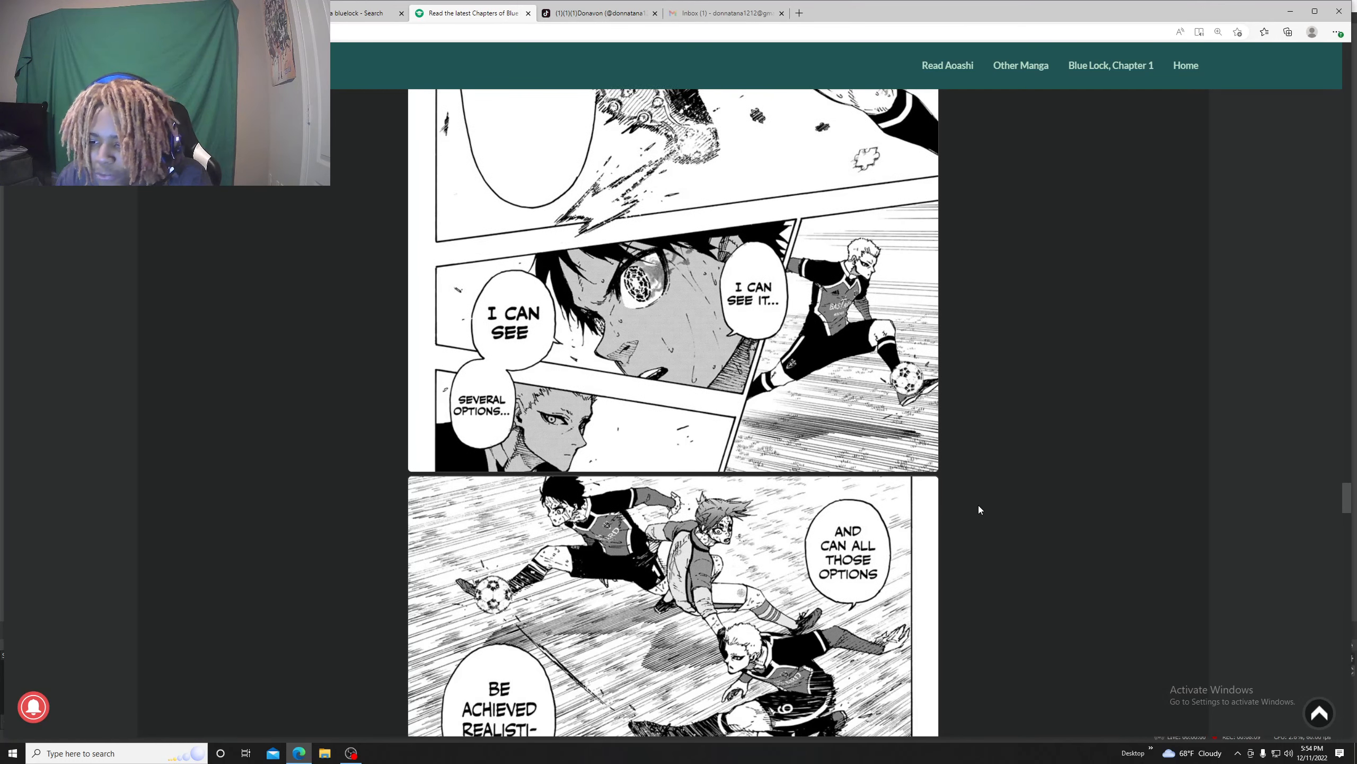
{"action": "scroll", "scroll_direction": "down", "scroll_amount": 3}
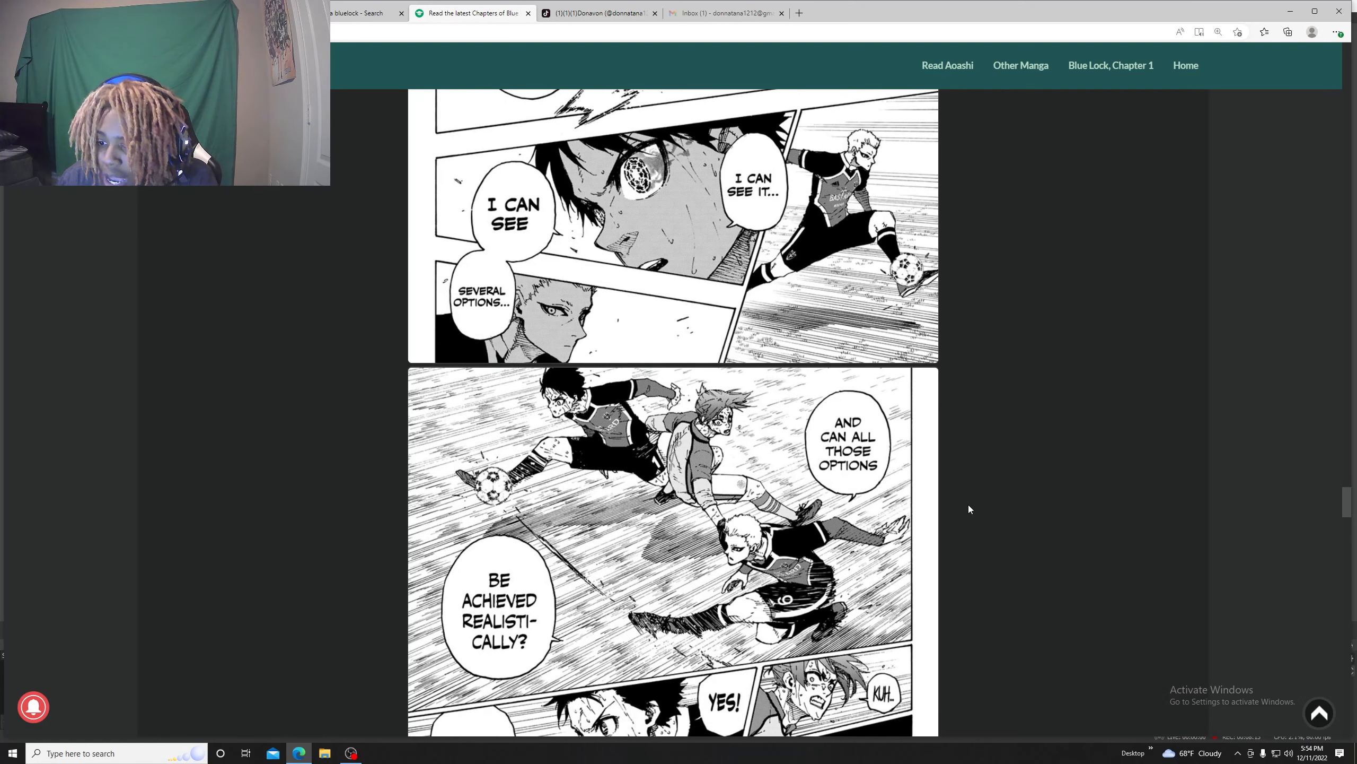
{"action": "scroll", "scroll_direction": "down", "scroll_amount": 3}
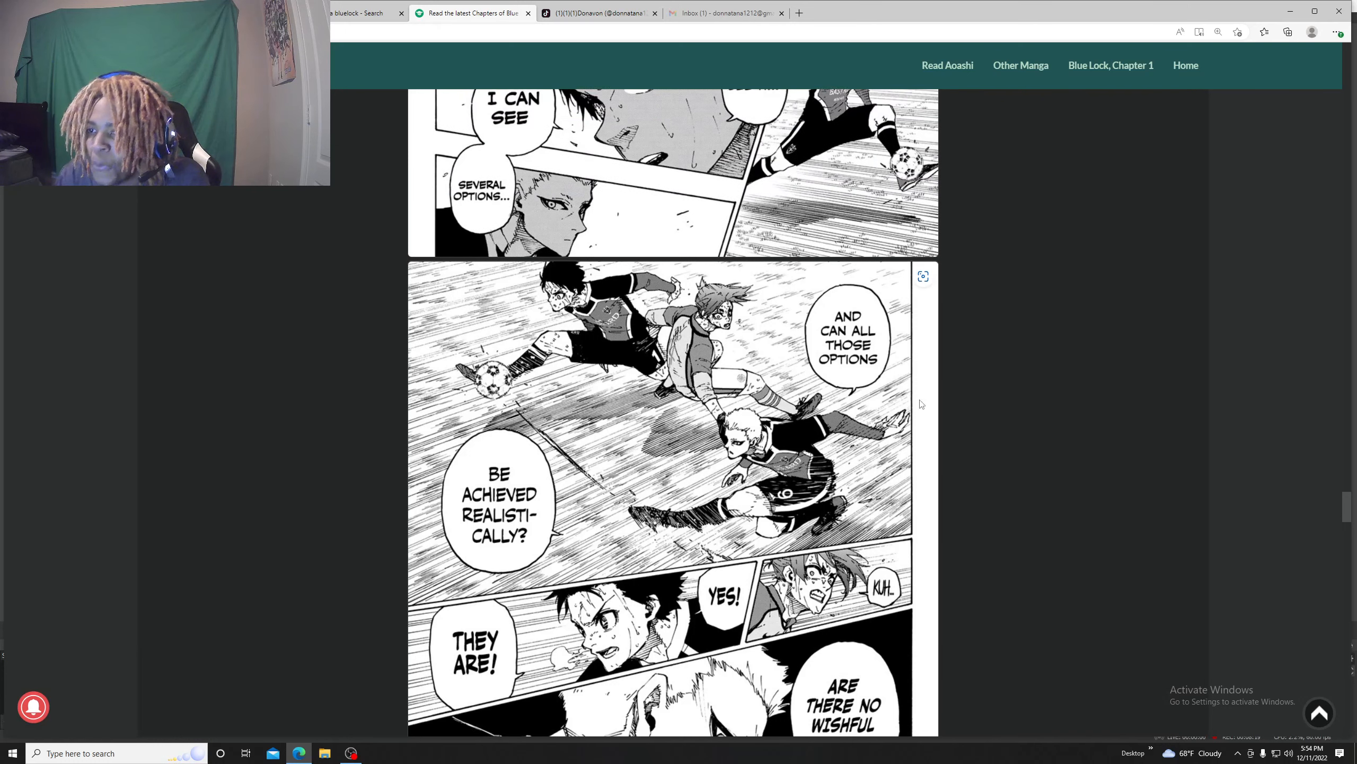
{"action": "scroll", "scroll_direction": "down", "scroll_amount": 3}
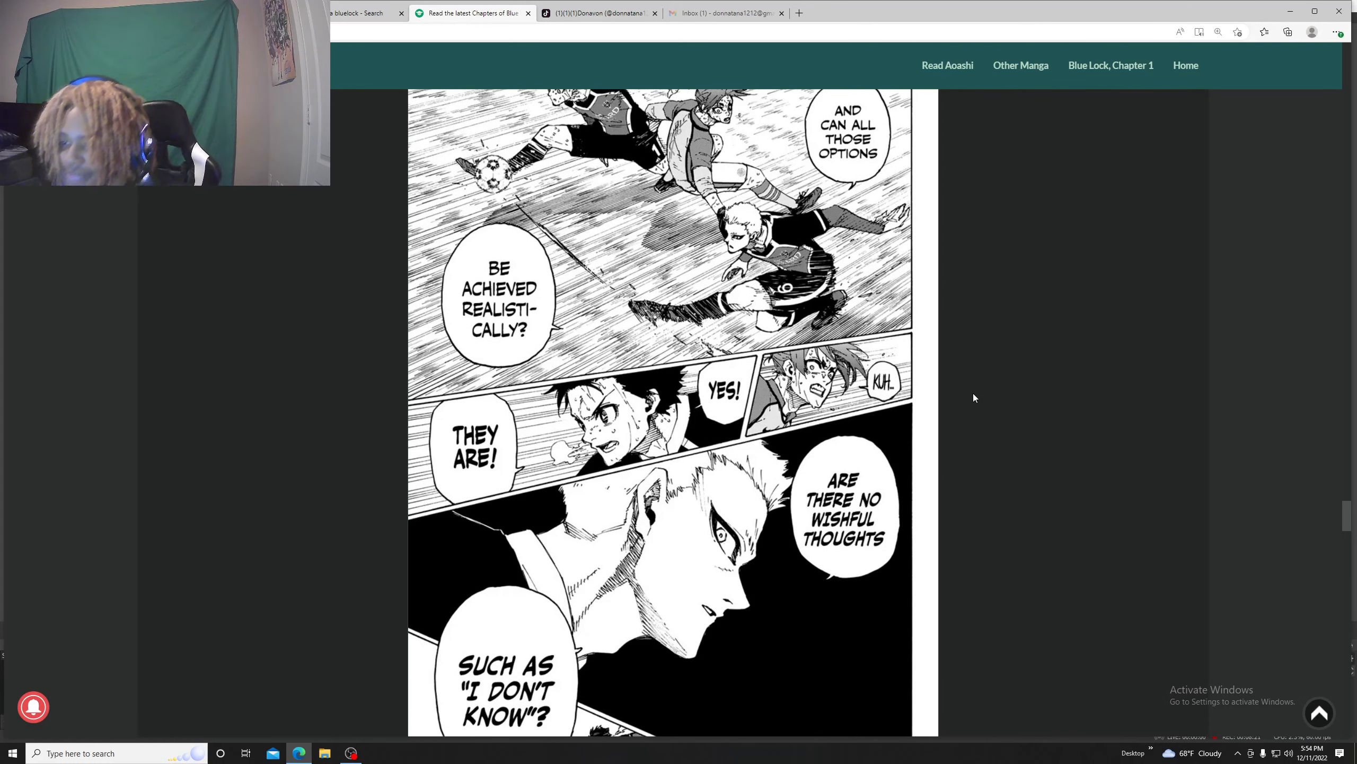
{"action": "scroll", "scroll_direction": "down", "scroll_amount": 3}
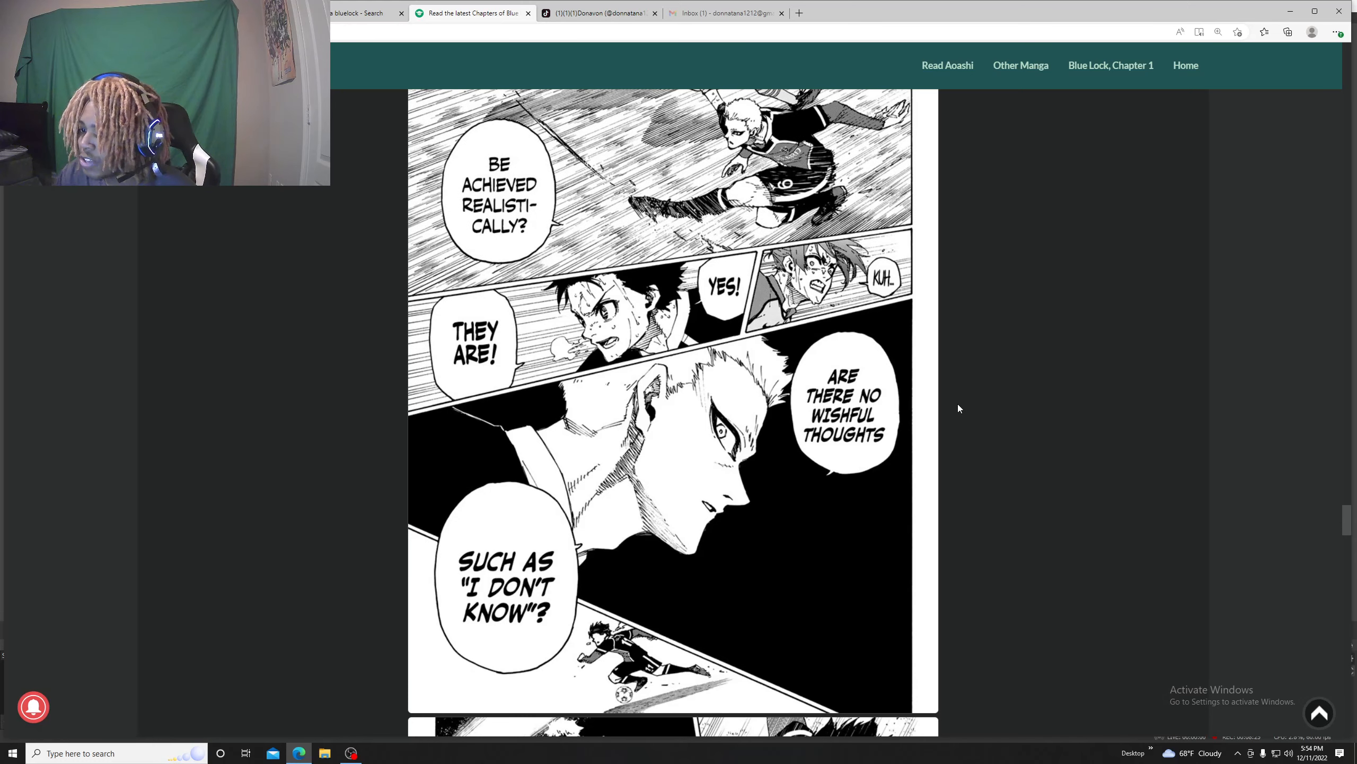
{"action": "scroll", "scroll_direction": "down", "scroll_amount": 3}
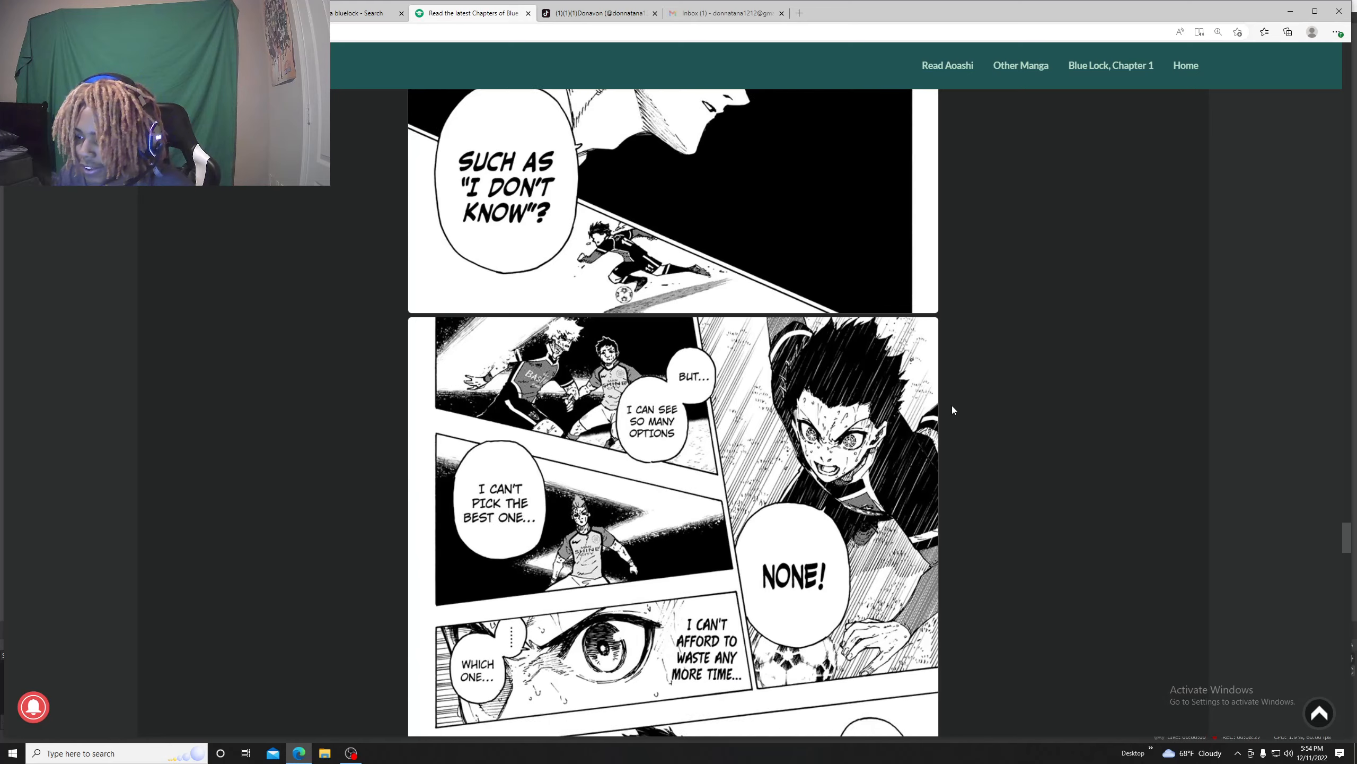
{"action": "scroll", "scroll_direction": "down", "scroll_amount": 3}
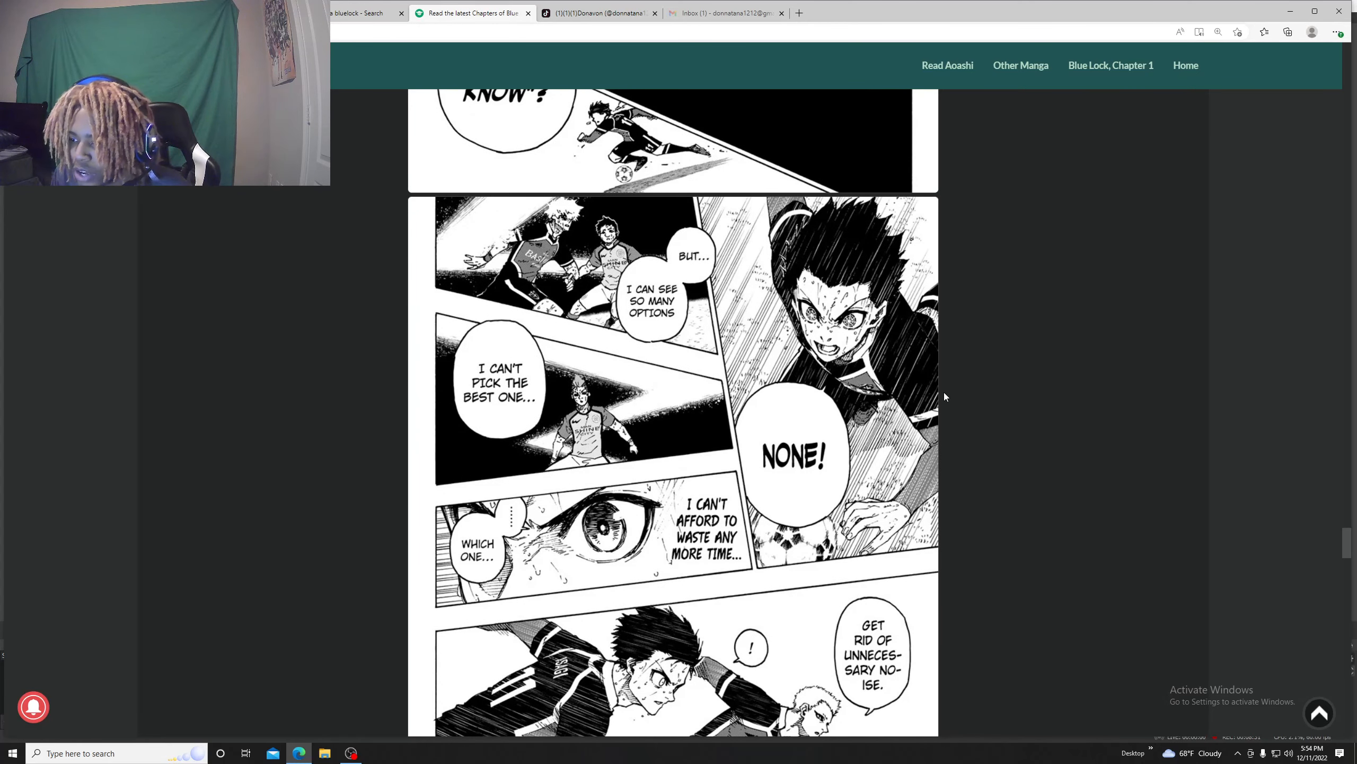
{"action": "scroll", "scroll_direction": "down", "scroll_amount": 3}
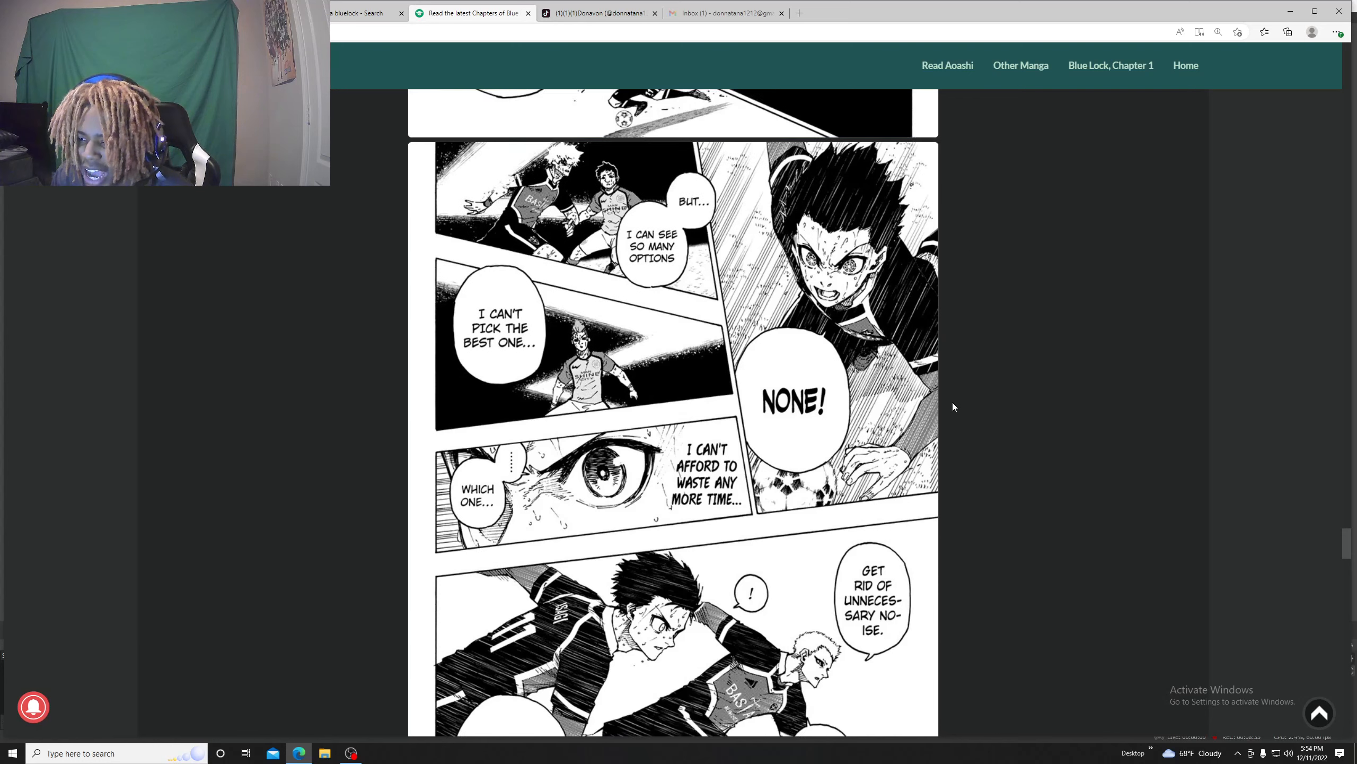
{"action": "scroll", "scroll_direction": "down", "scroll_amount": 3}
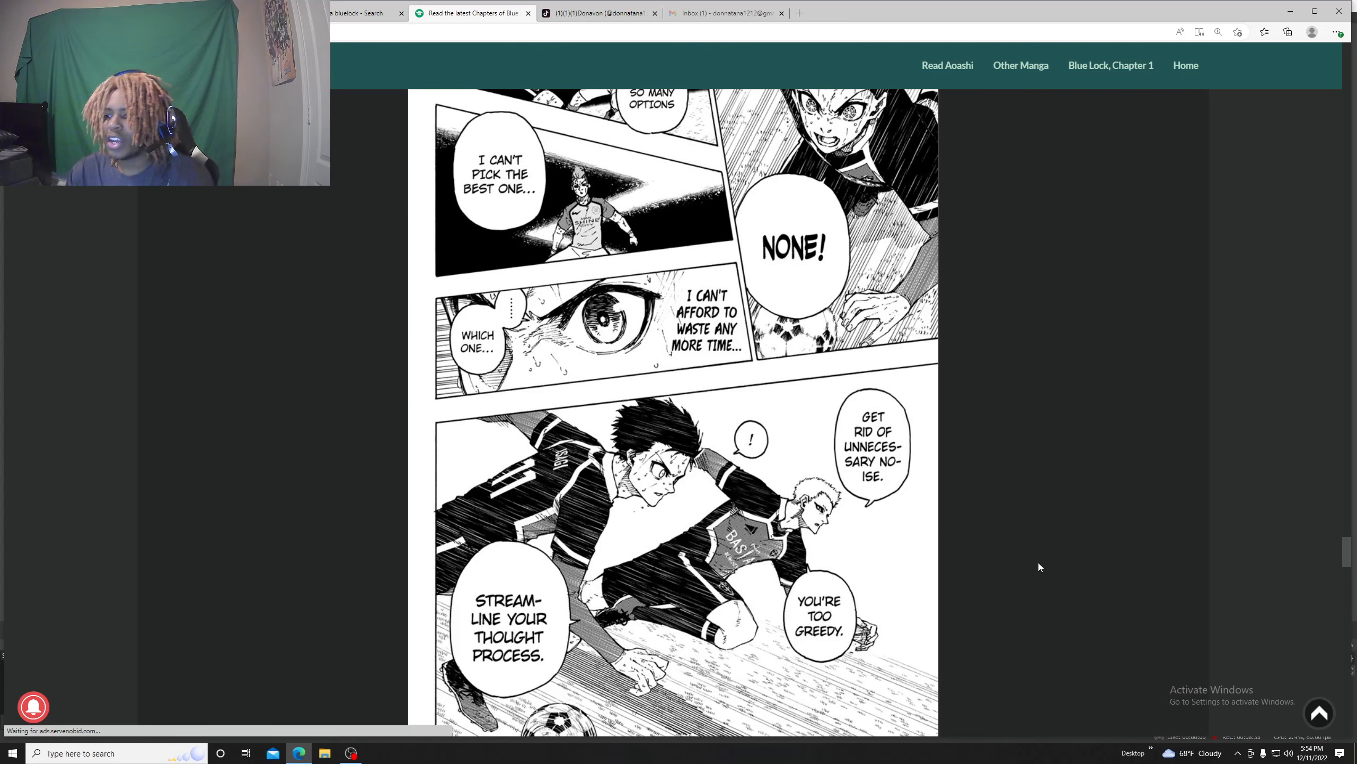
{"action": "scroll", "scroll_direction": "down", "scroll_amount": 3}
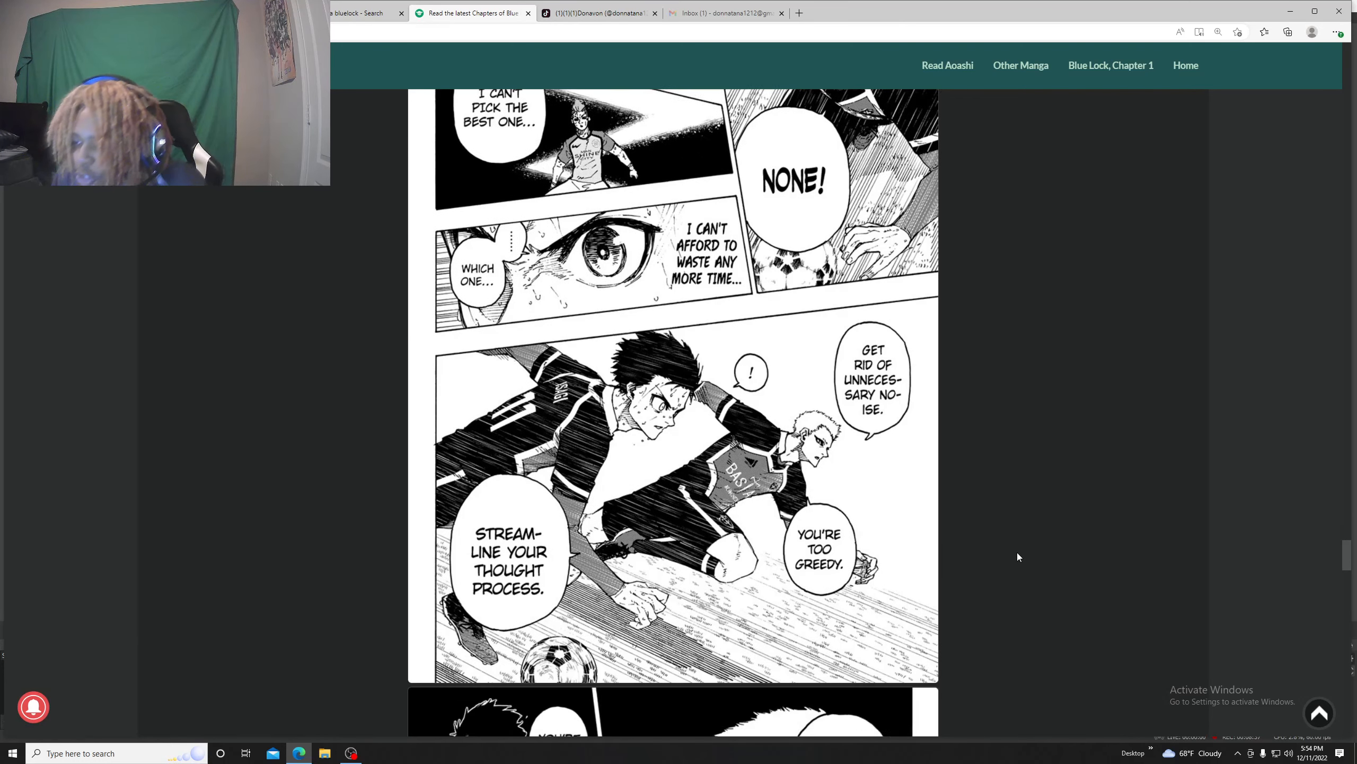
{"action": "scroll", "scroll_direction": "down", "scroll_amount": 3}
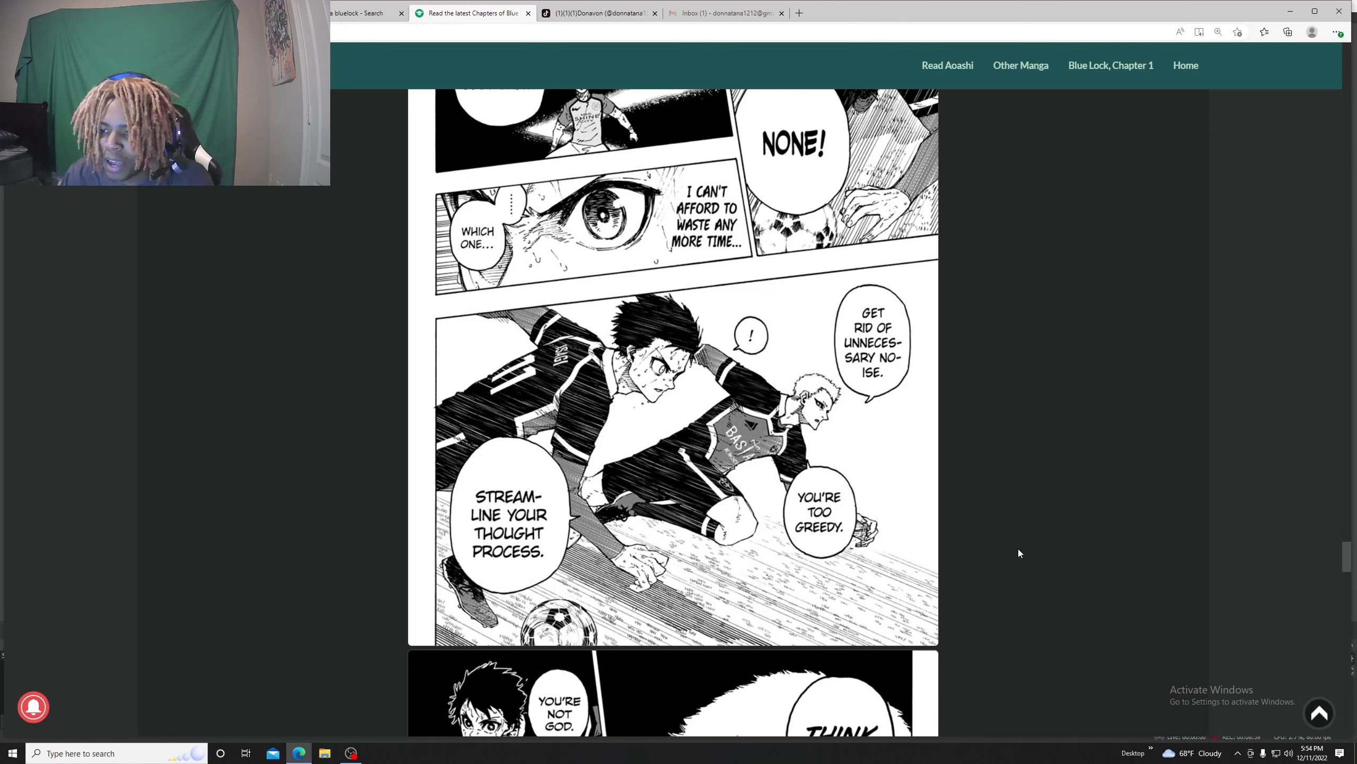
{"action": "scroll", "scroll_direction": "down", "scroll_amount": 3}
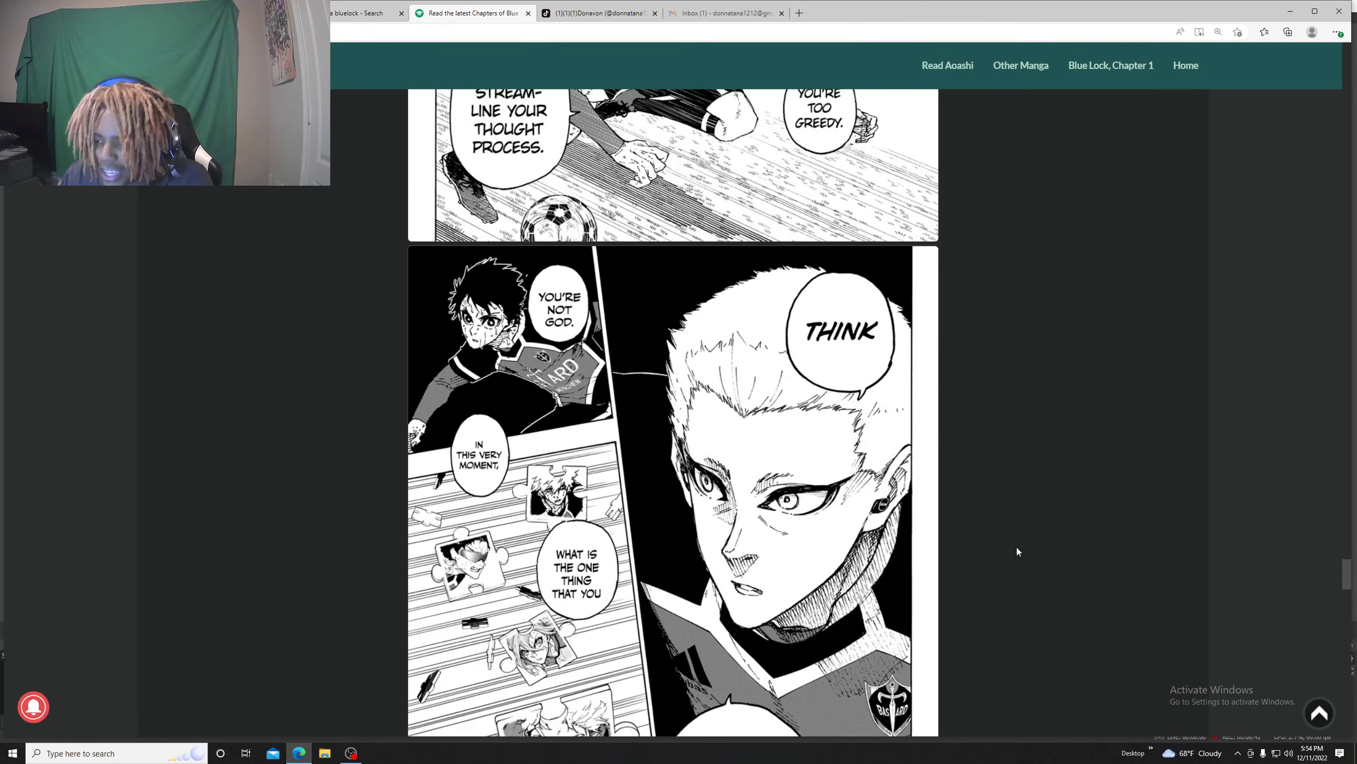
{"action": "scroll", "scroll_direction": "down", "scroll_amount": 3}
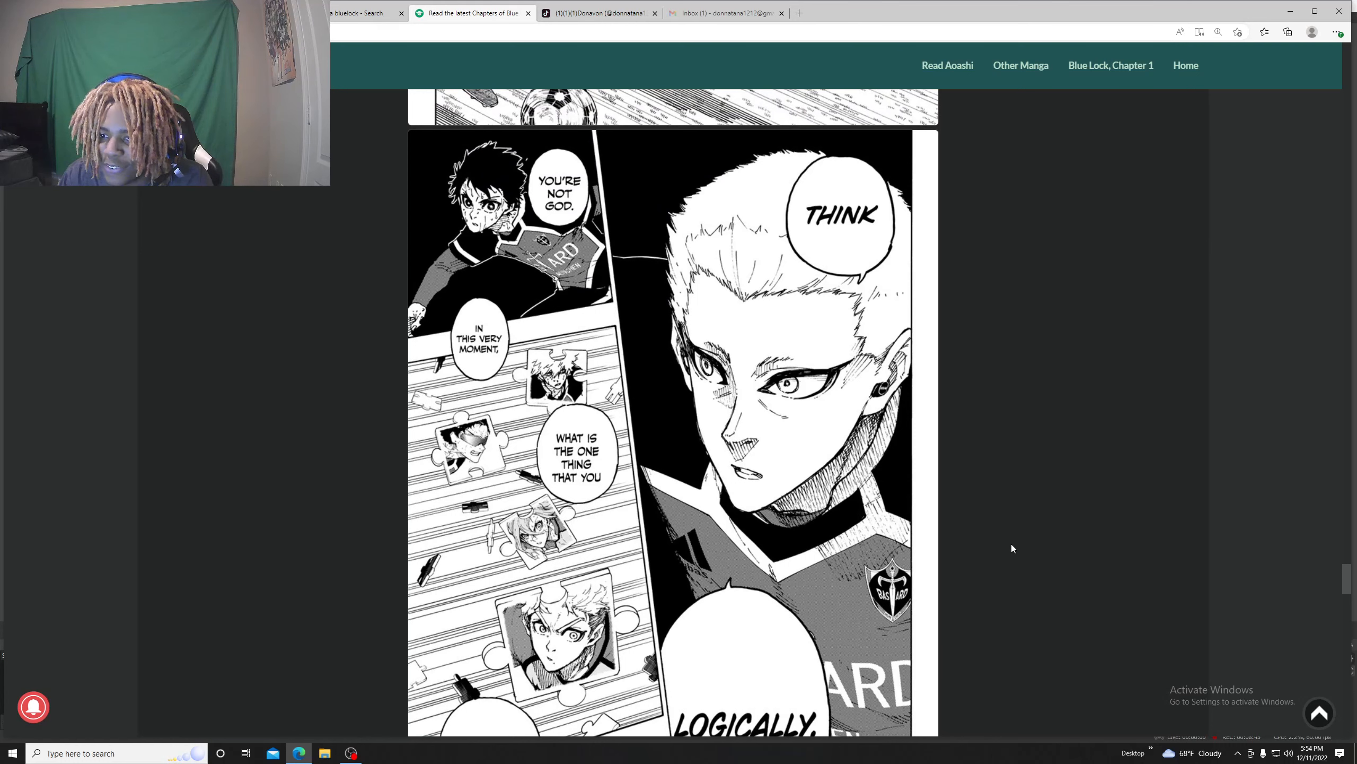
{"action": "scroll", "scroll_direction": "down", "scroll_amount": 3}
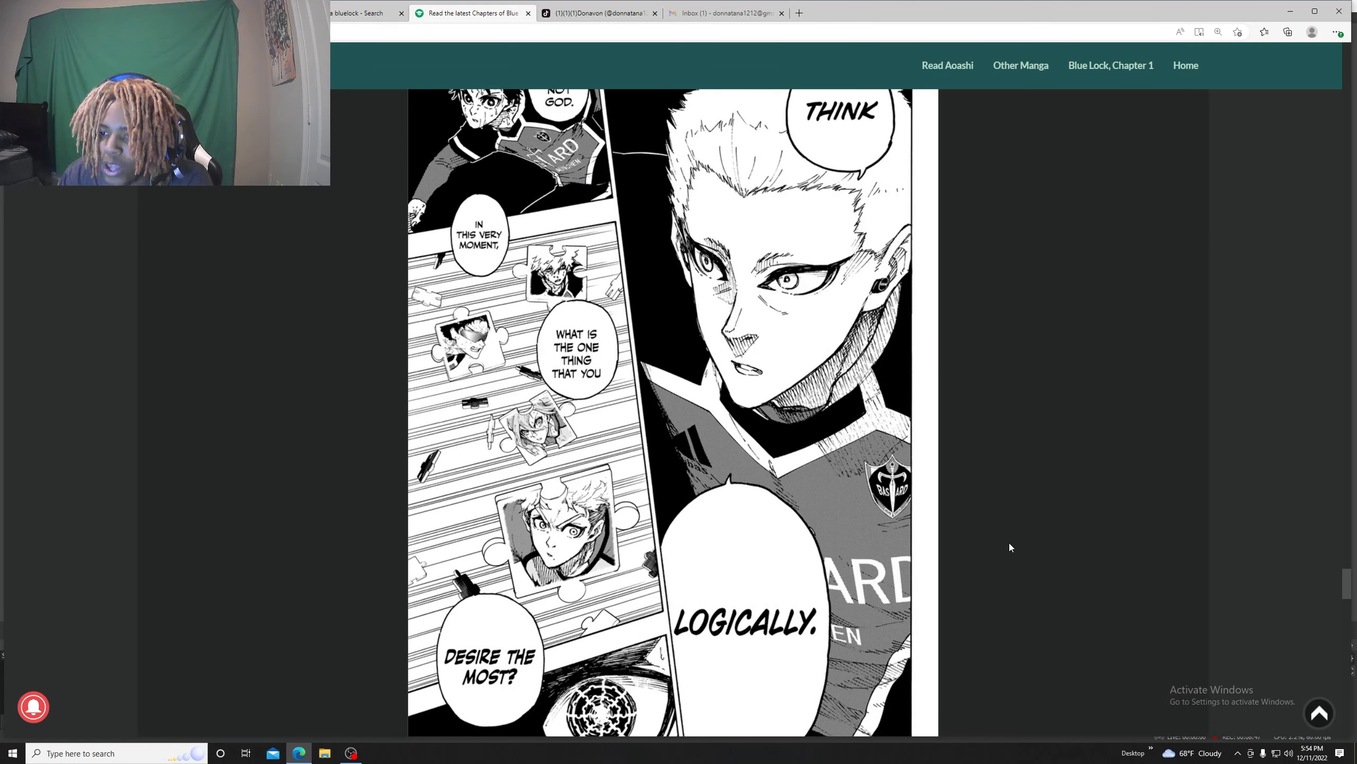
{"action": "scroll", "scroll_direction": "down", "scroll_amount": 3}
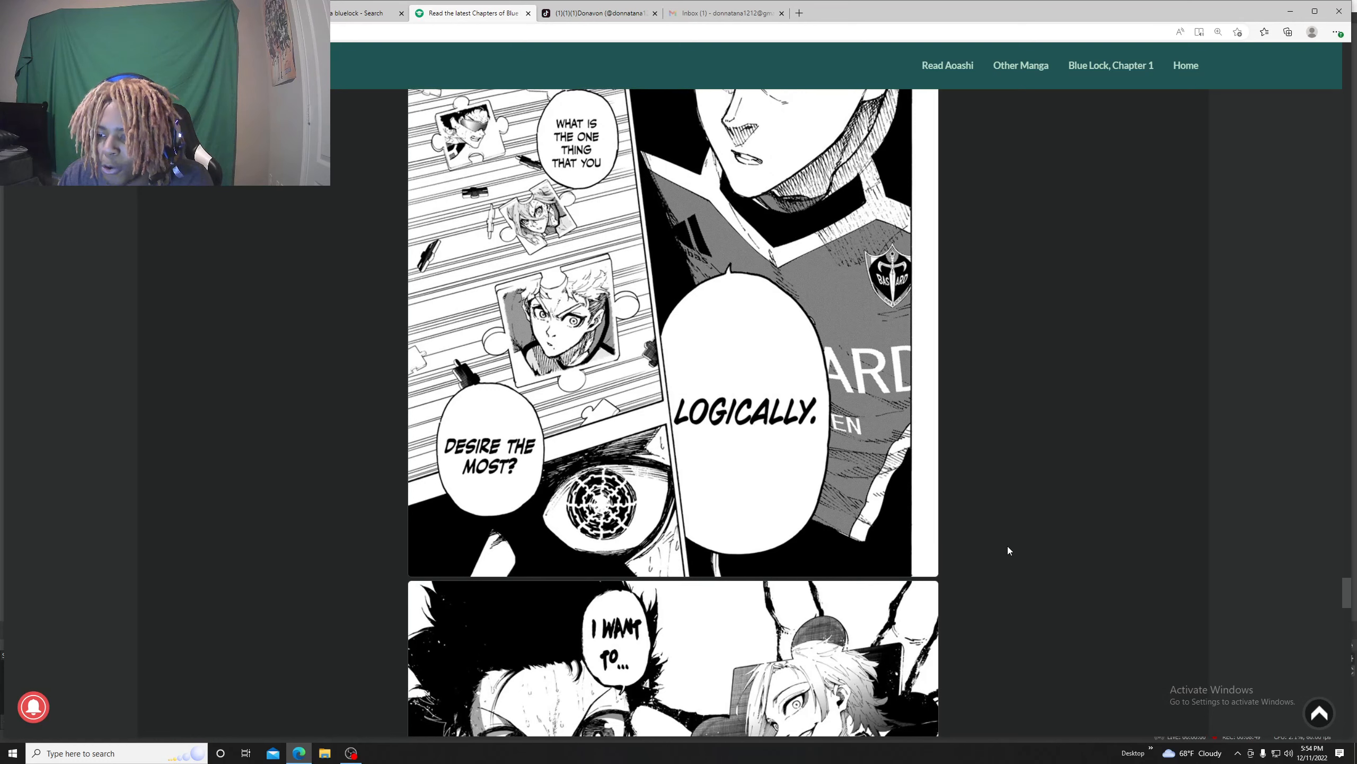
{"action": "scroll", "scroll_direction": "down", "scroll_amount": 3}
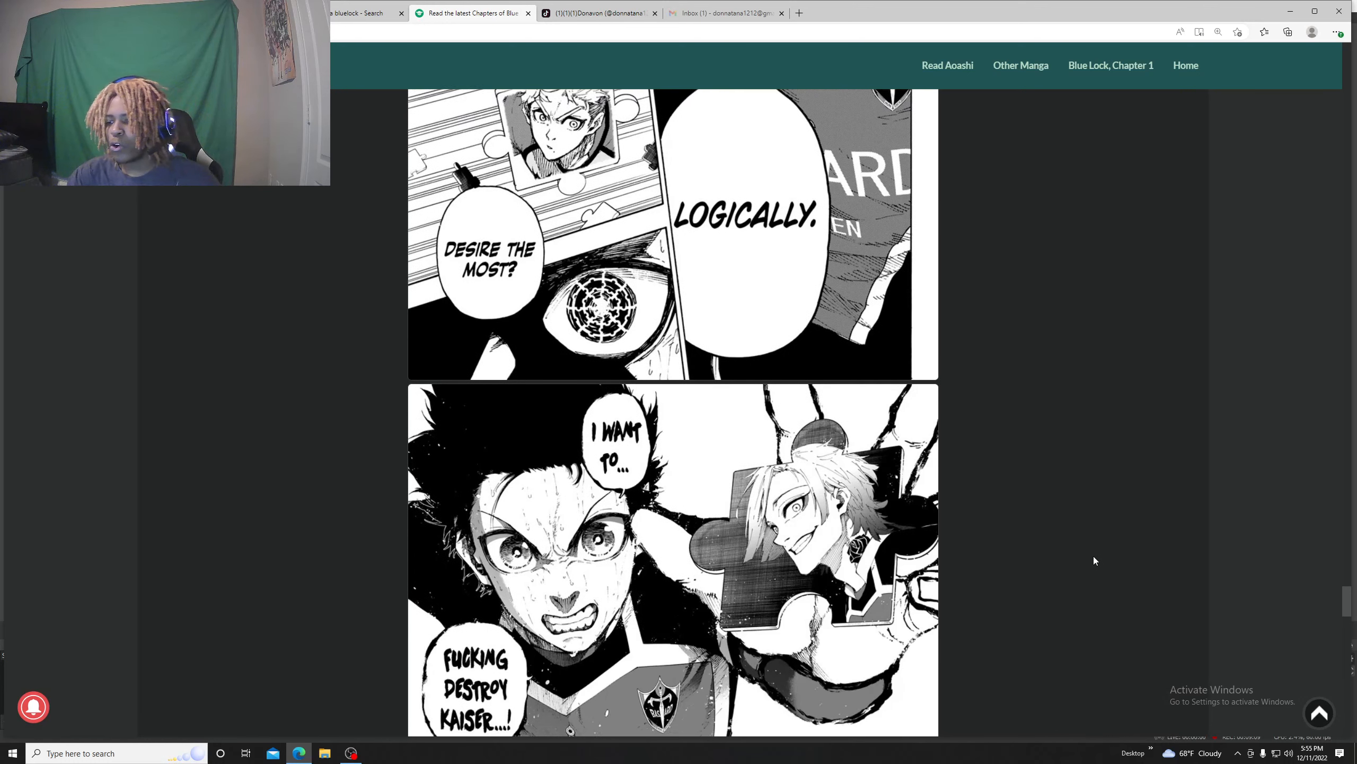
{"action": "scroll", "scroll_direction": "down", "scroll_amount": 3}
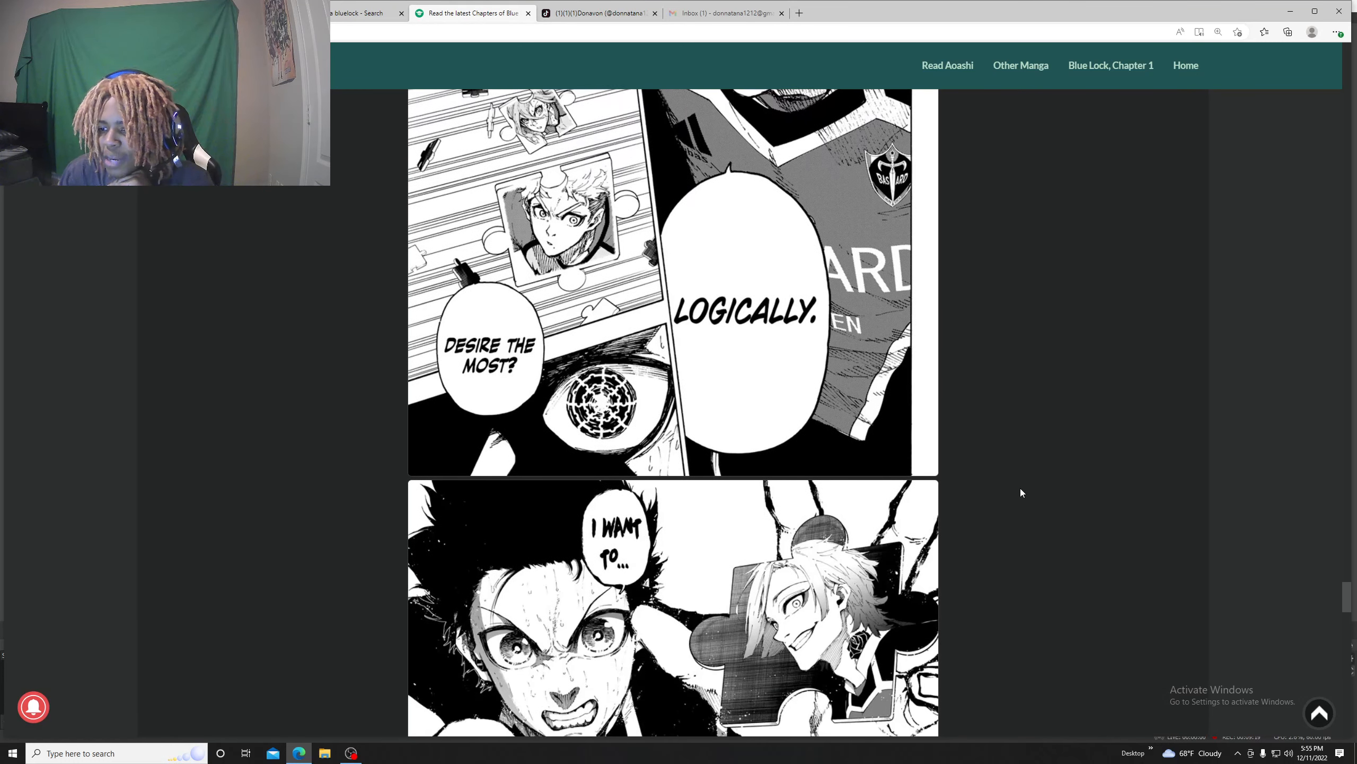
{"action": "scroll", "scroll_direction": "down", "scroll_amount": 3}
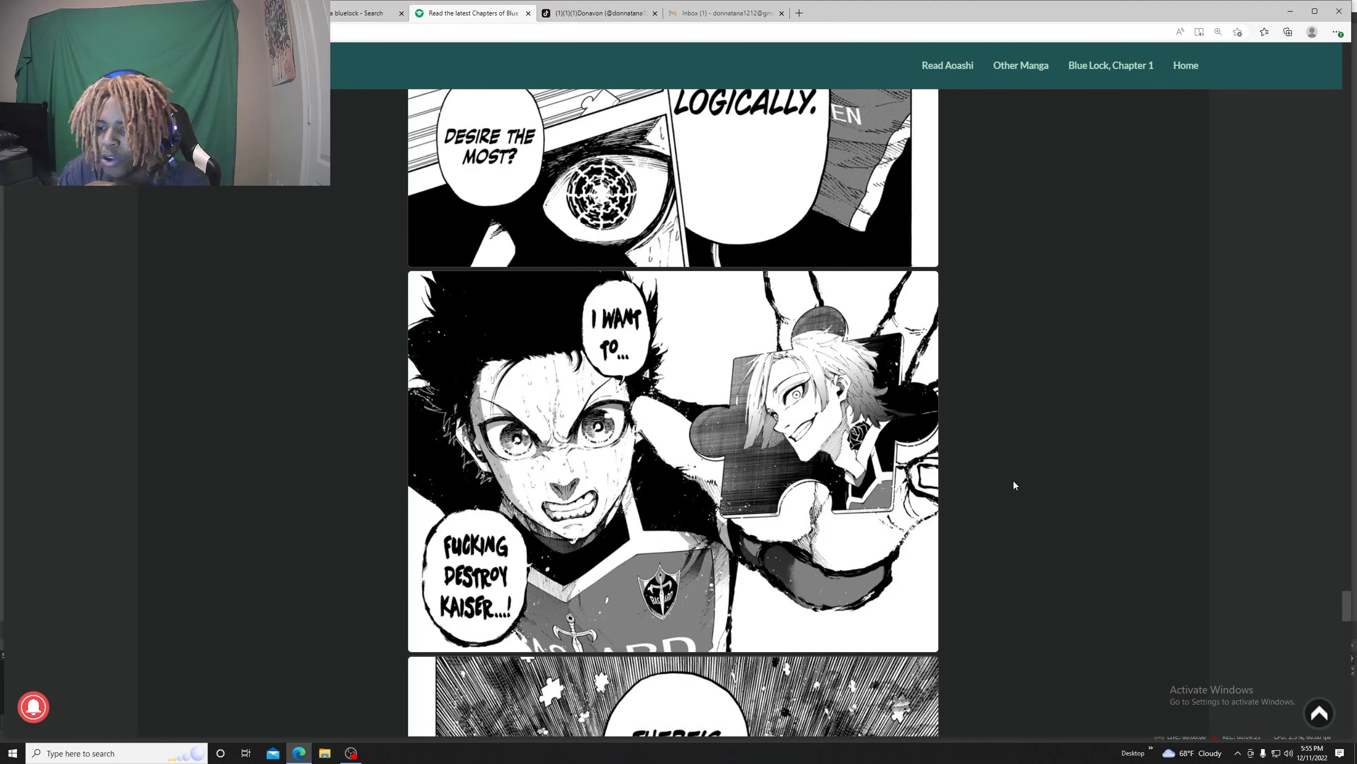
{"action": "scroll", "scroll_direction": "down", "scroll_amount": 3}
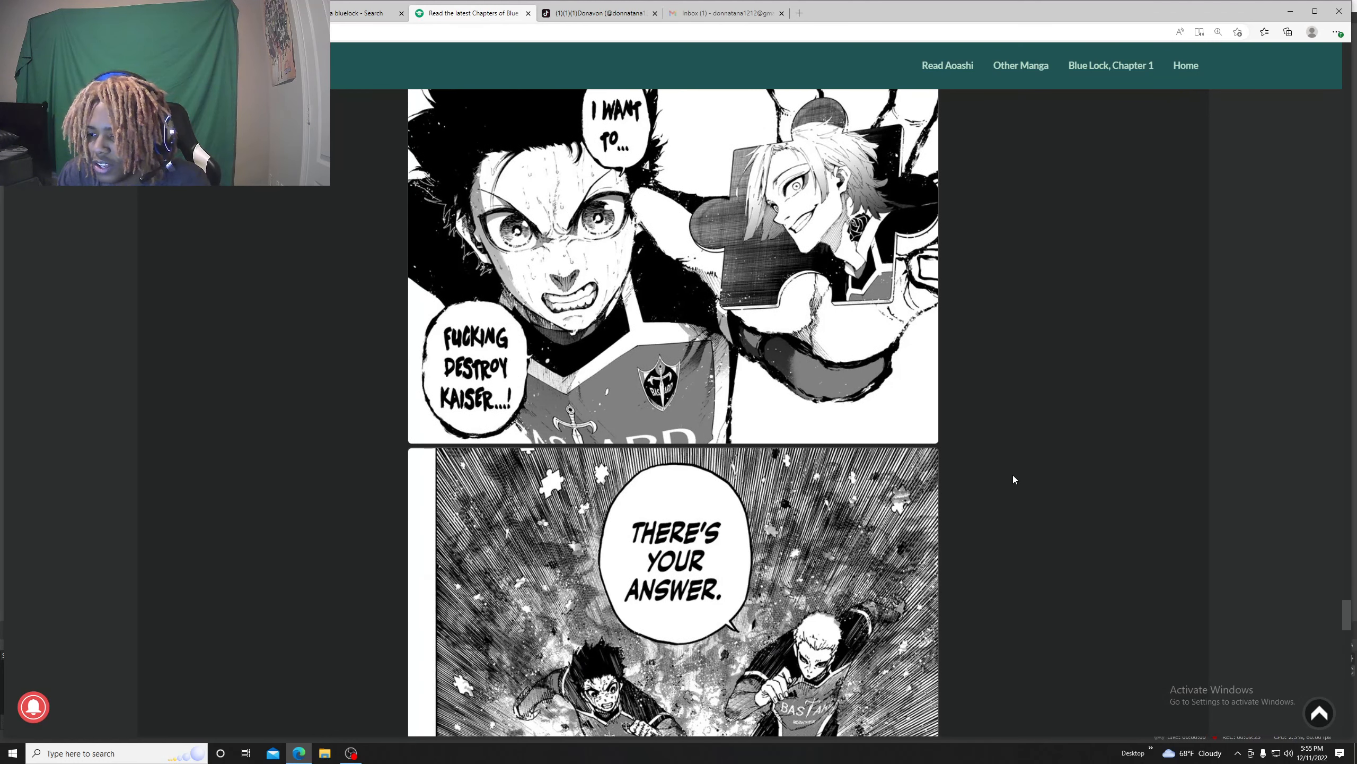
{"action": "scroll", "scroll_direction": "down", "scroll_amount": 3}
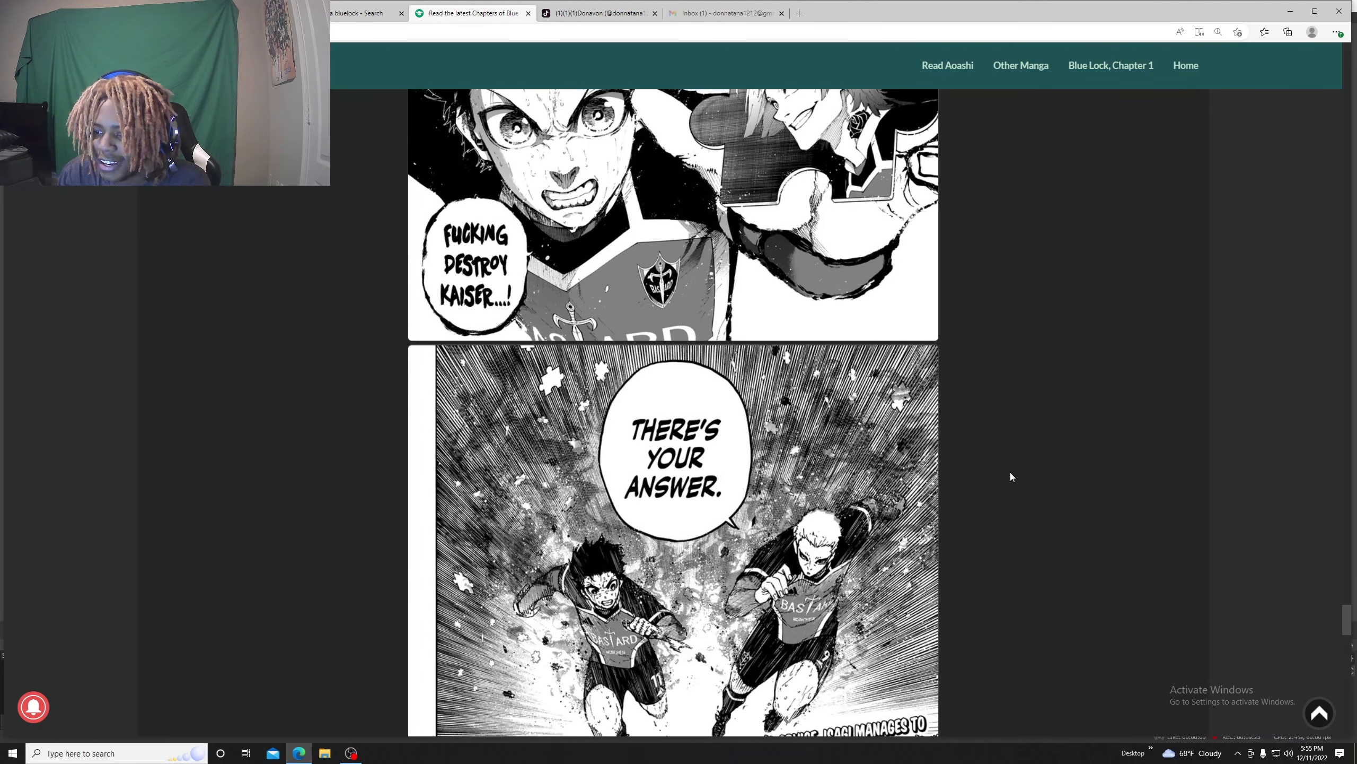
{"action": "scroll", "scroll_direction": "down", "scroll_amount": 3}
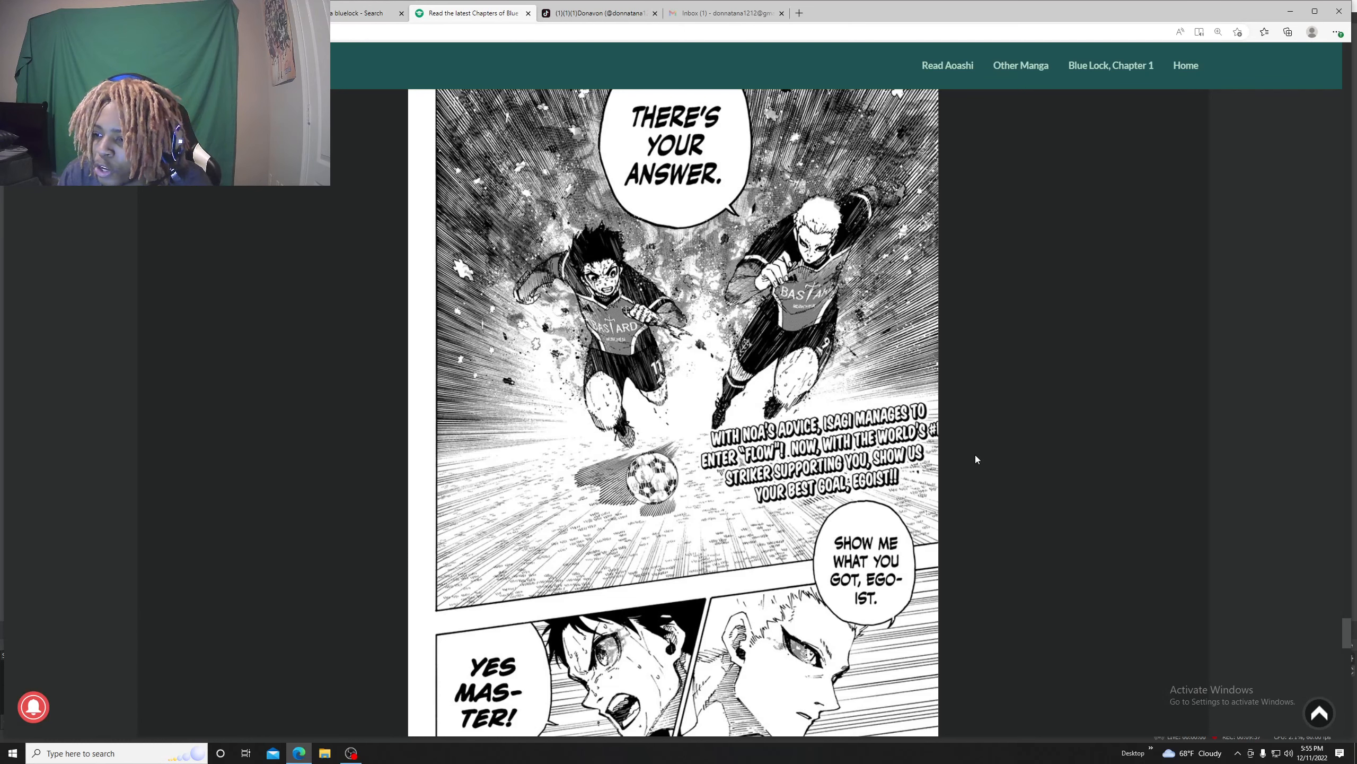
{"action": "scroll", "scroll_direction": "down", "scroll_amount": 3}
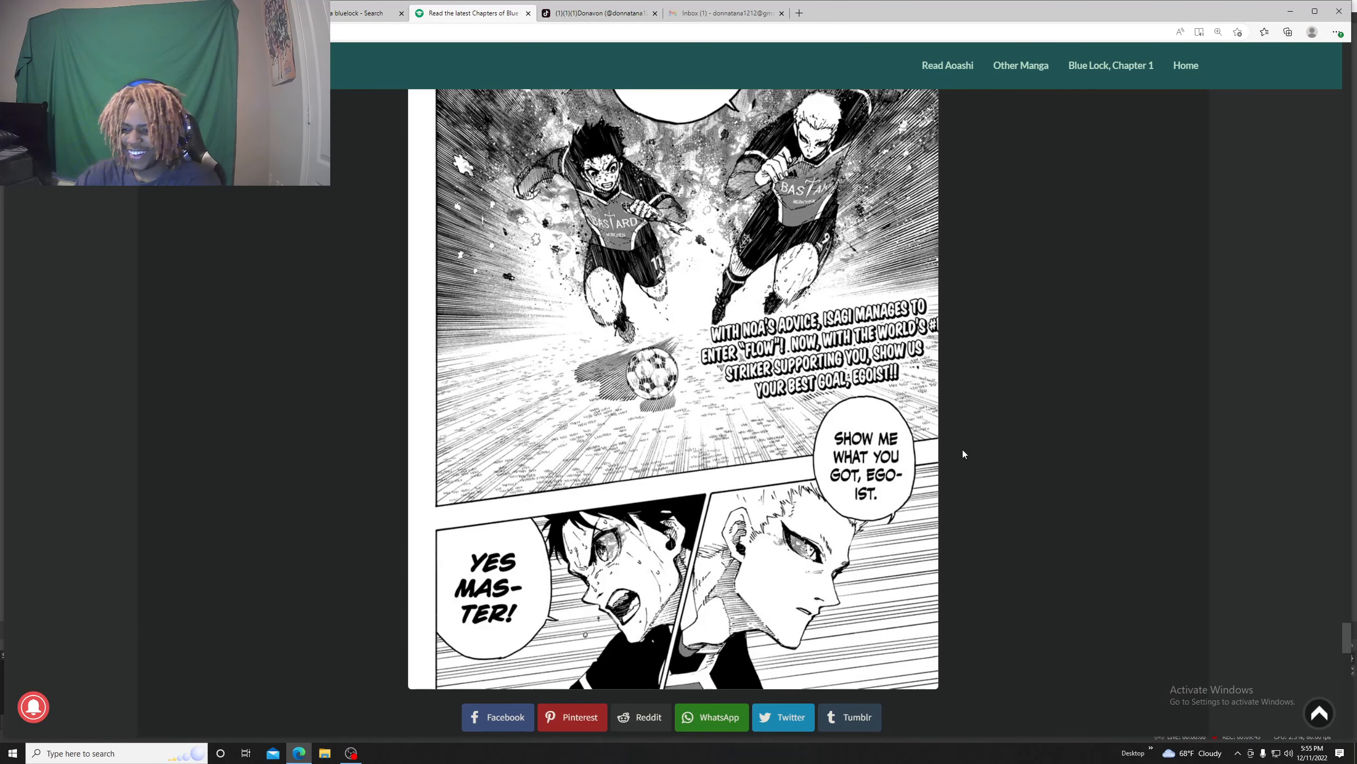
{"action": "scroll", "scroll_direction": "up", "scroll_amount": 3}
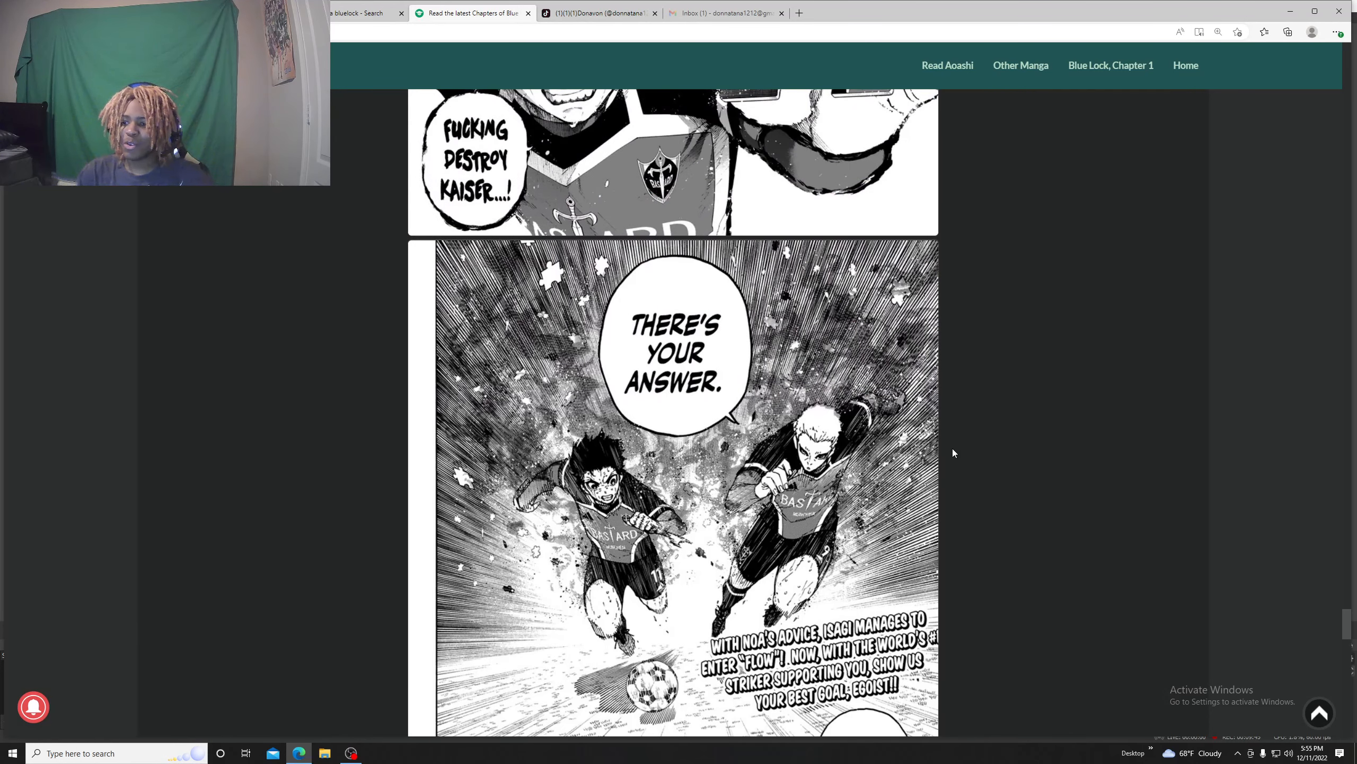
{"action": "scroll", "scroll_direction": "down", "scroll_amount": 3}
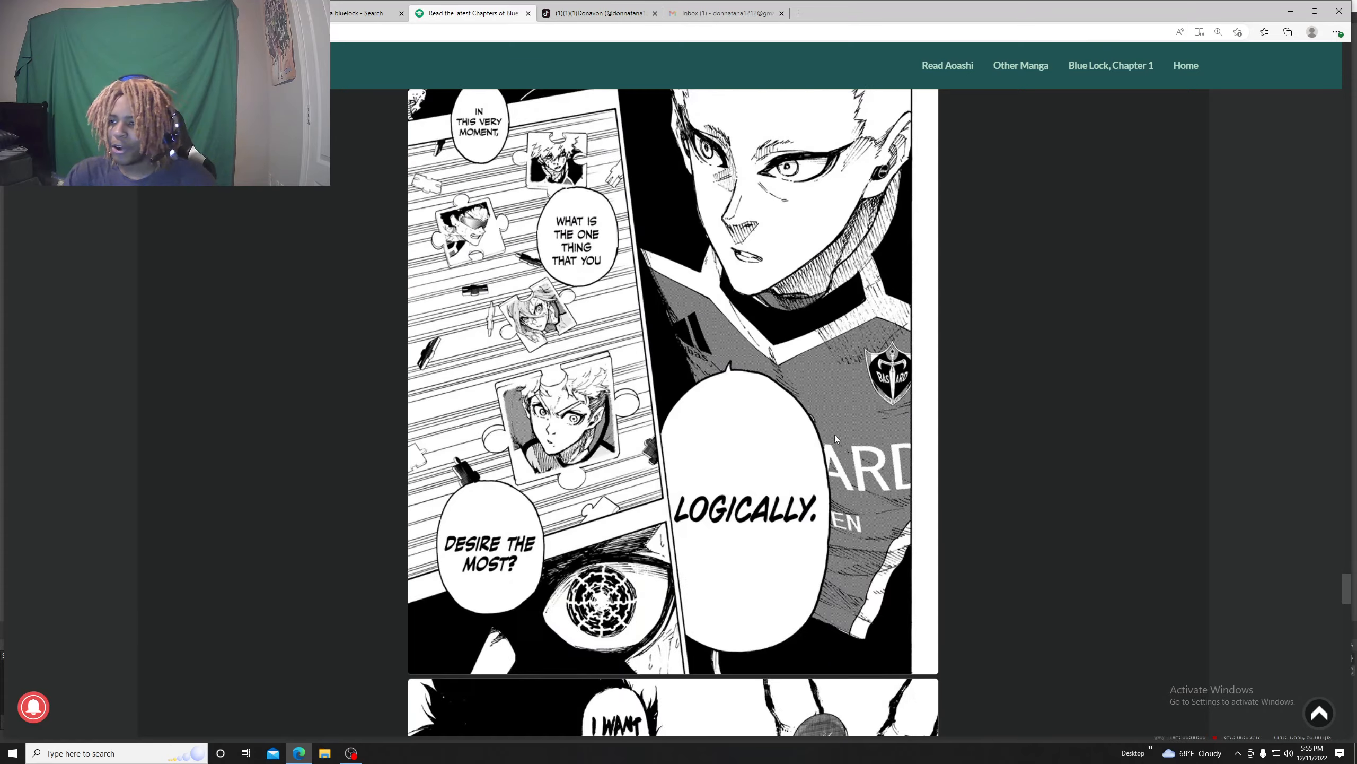
{"action": "scroll", "scroll_direction": "down", "scroll_amount": 3}
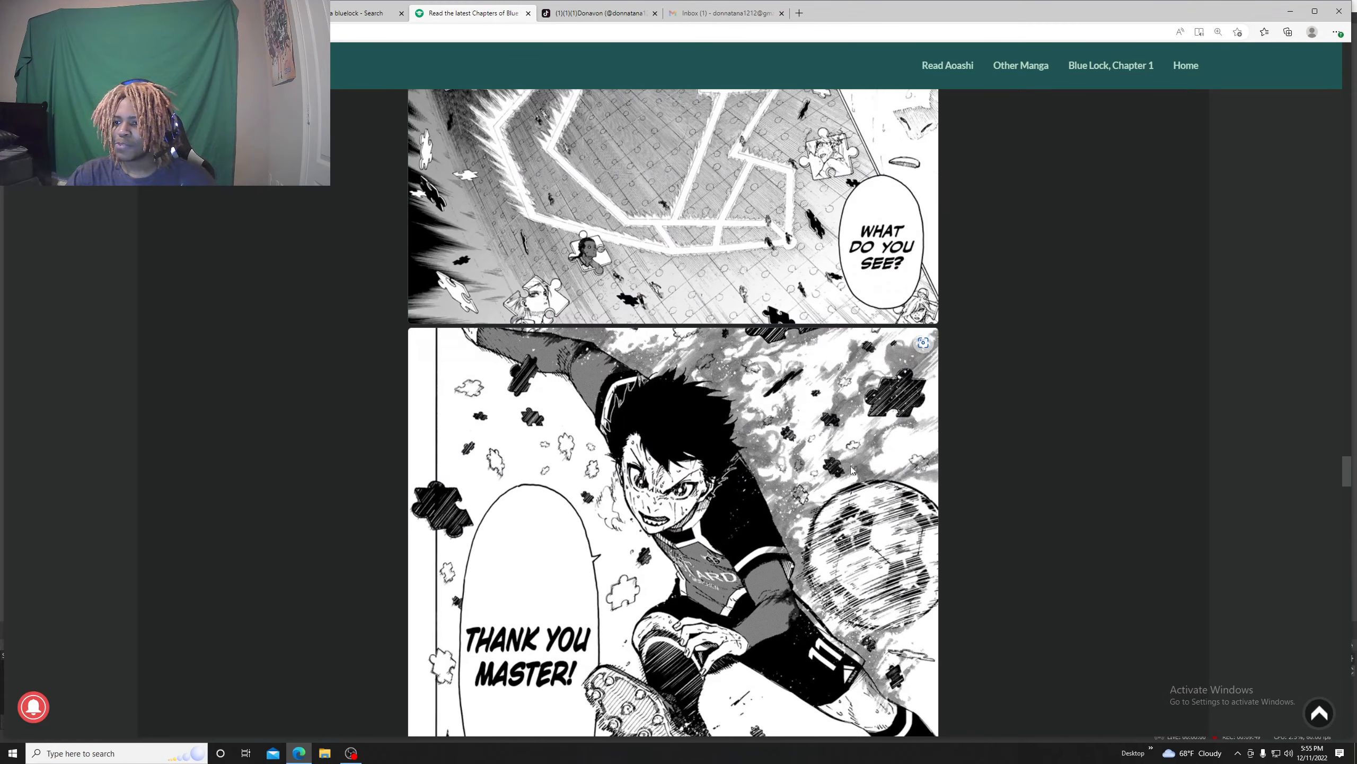
{"action": "scroll", "scroll_direction": "down", "scroll_amount": 3}
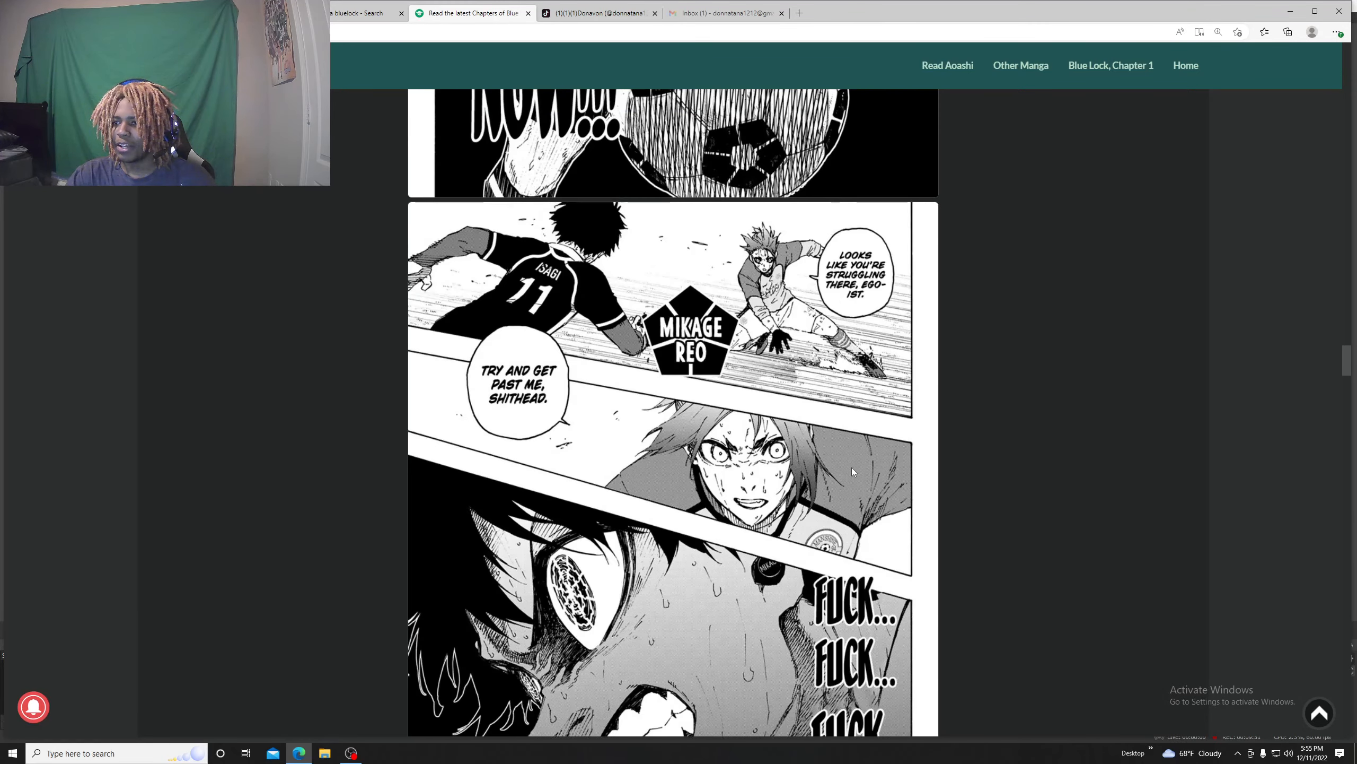
{"action": "scroll", "scroll_direction": "down", "scroll_amount": 3}
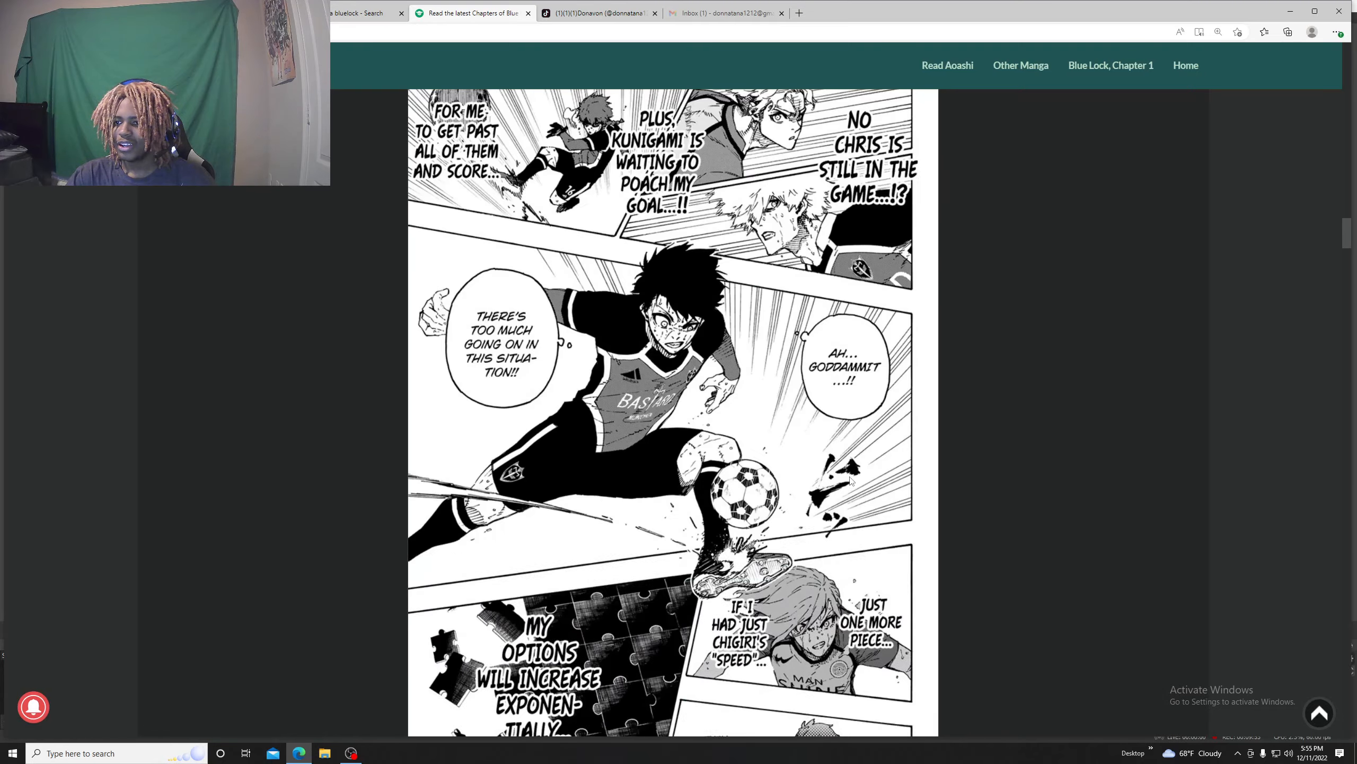
{"action": "scroll", "scroll_direction": "down", "scroll_amount": 3}
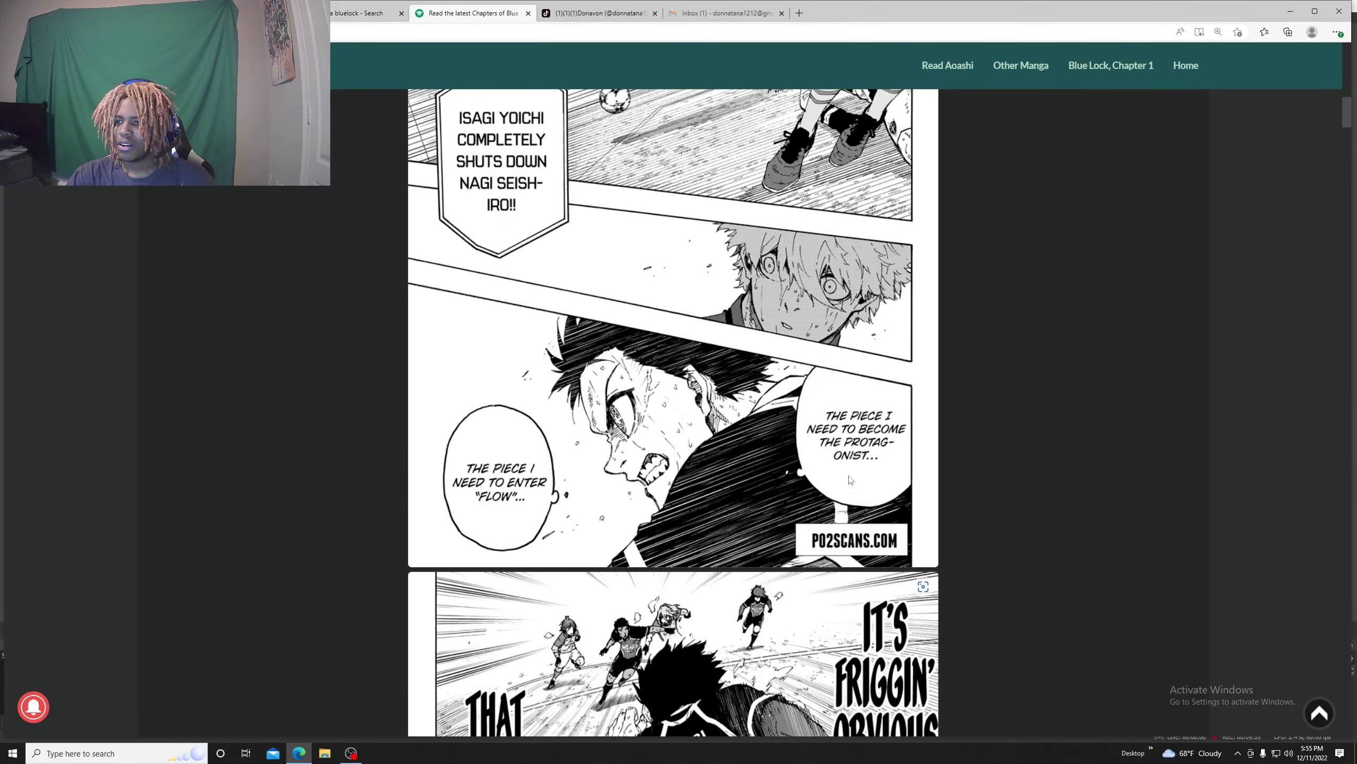
{"action": "scroll", "scroll_direction": "down", "scroll_amount": 3}
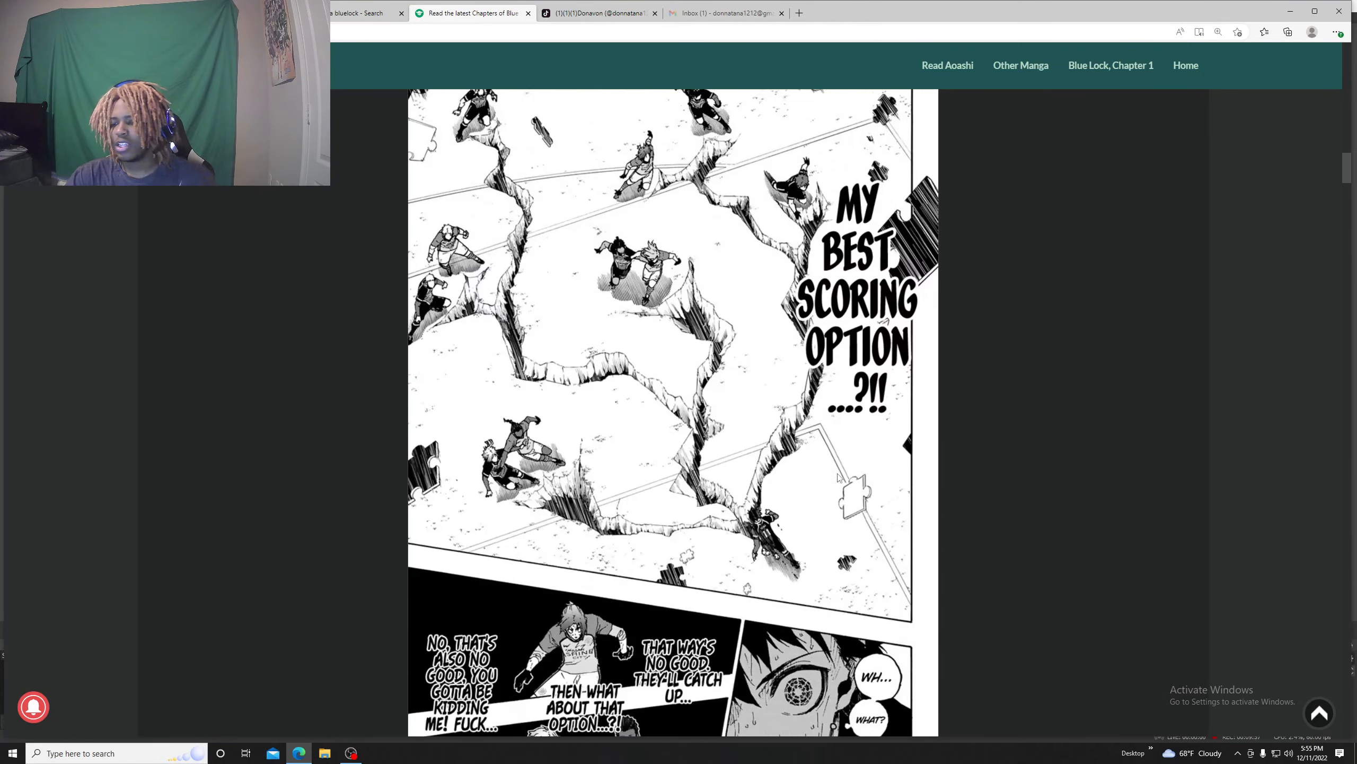
{"action": "scroll", "scroll_direction": "down", "scroll_amount": 3}
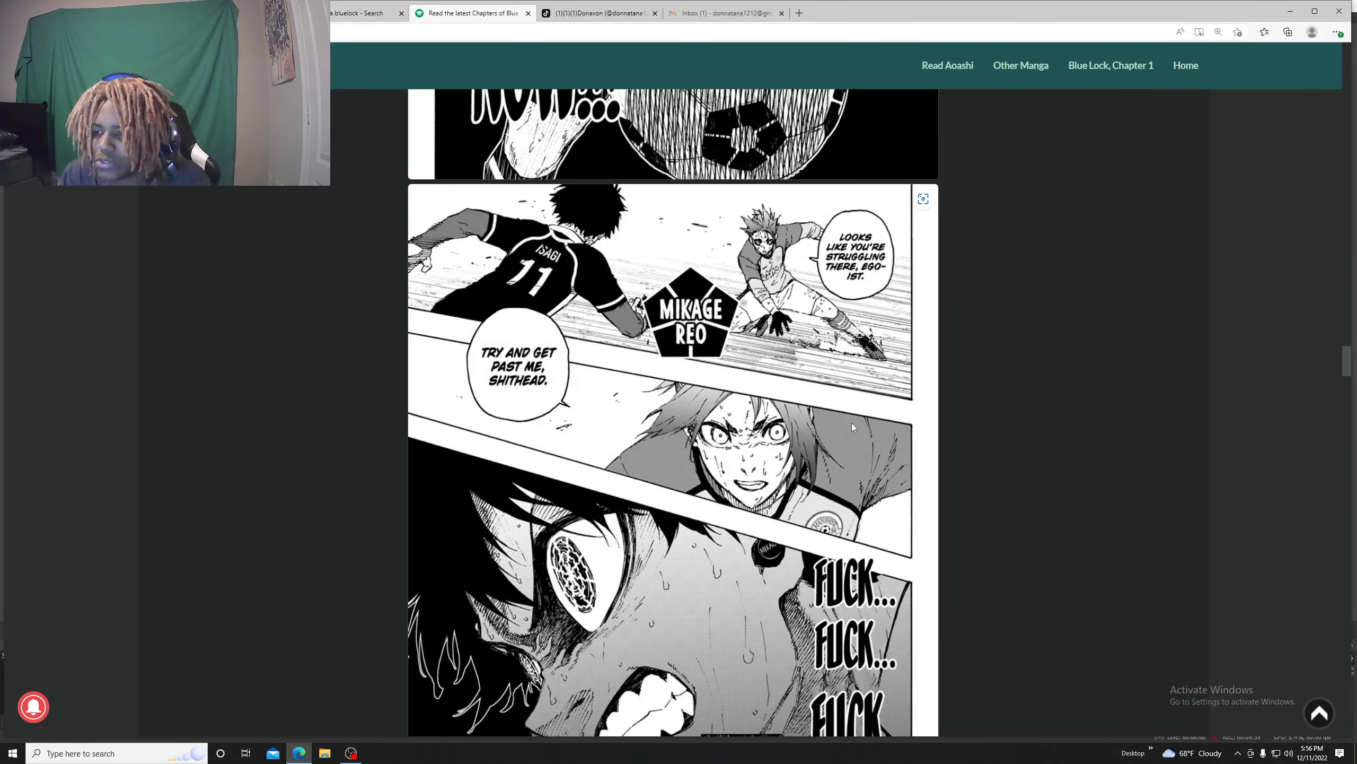
{"action": "scroll", "scroll_direction": "down", "scroll_amount": 3}
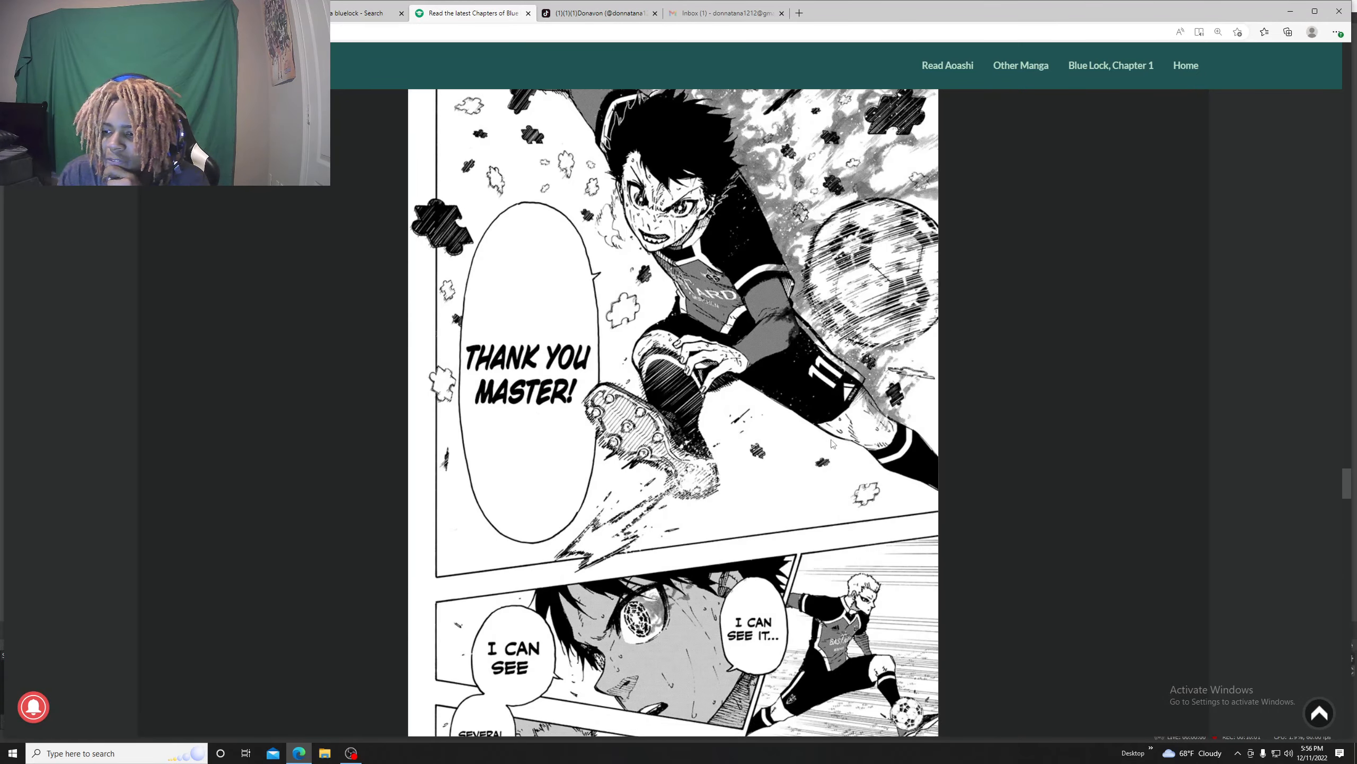
{"action": "scroll", "scroll_direction": "down", "scroll_amount": 3}
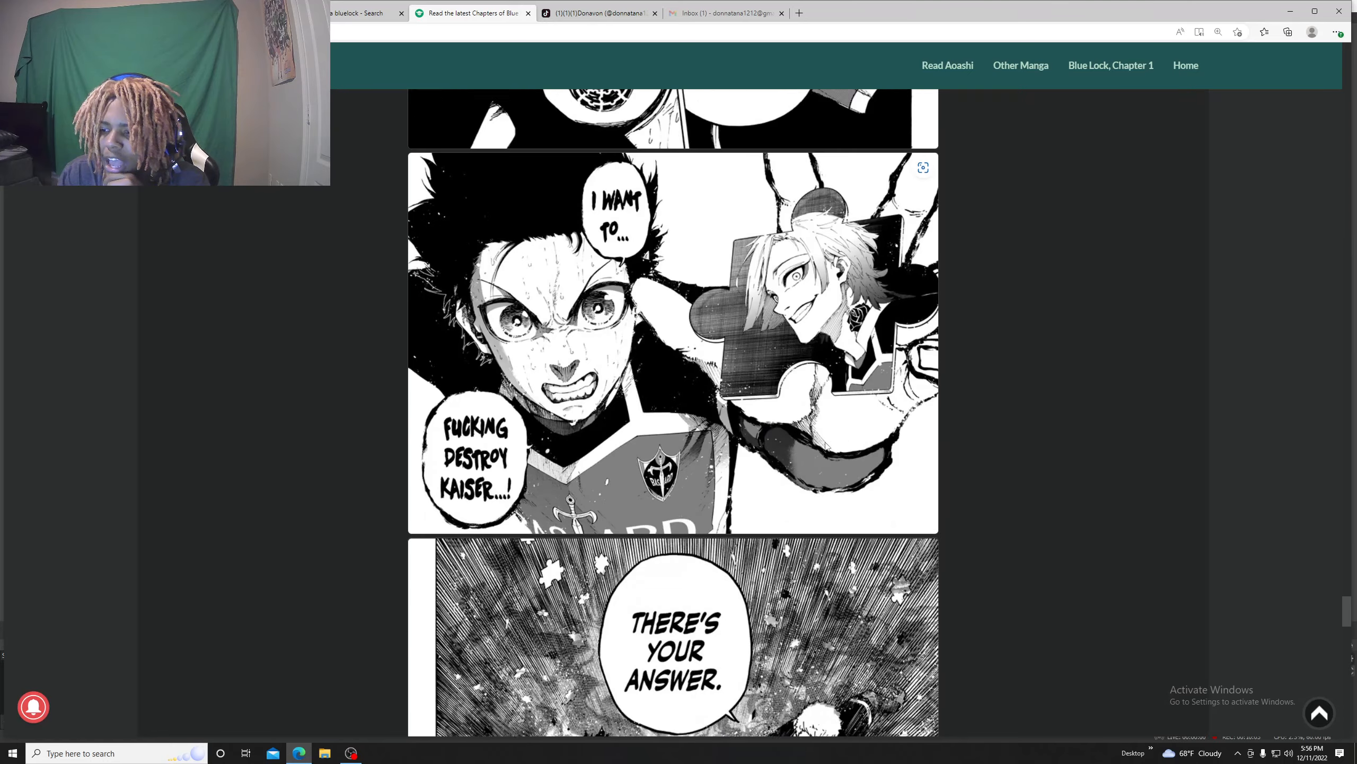
{"action": "scroll", "scroll_direction": "down", "scroll_amount": 3}
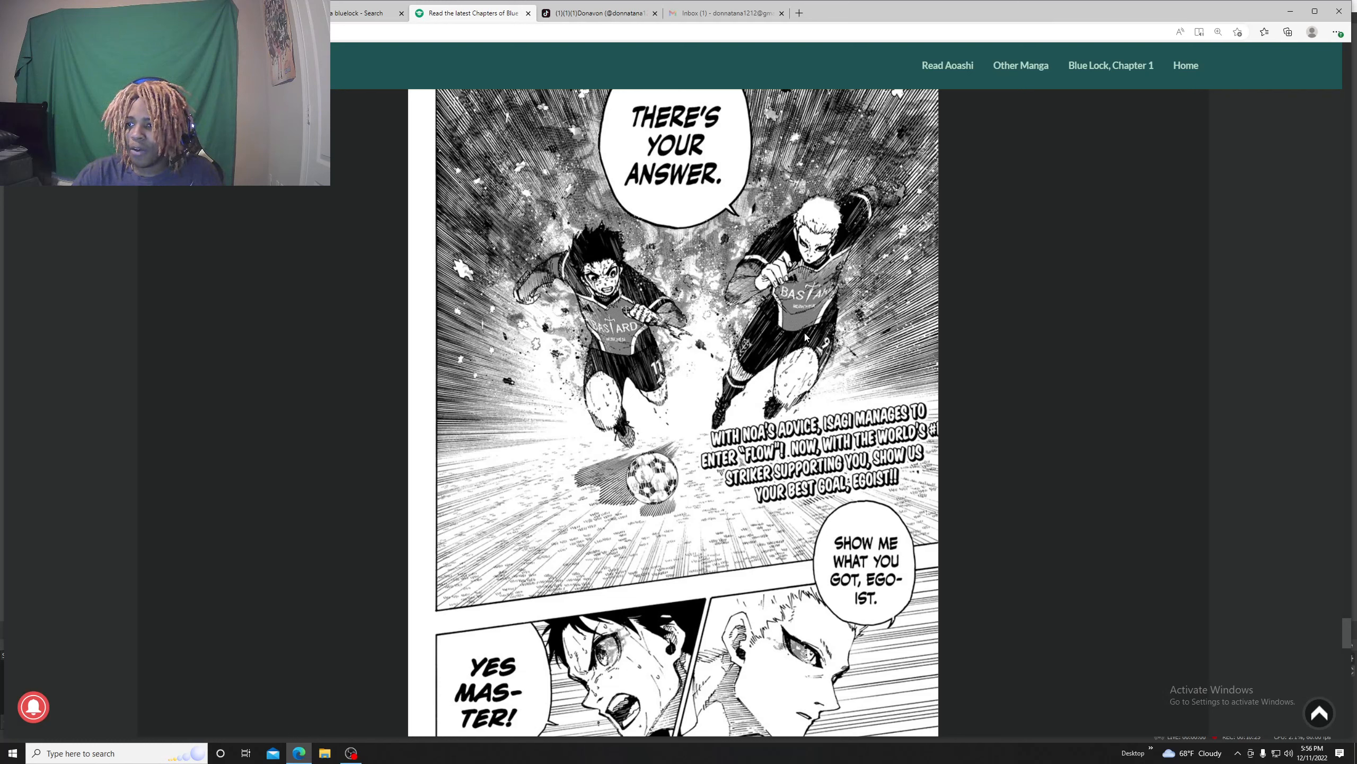
{"action": "mouse_move", "coordinate": [1063, 351]}
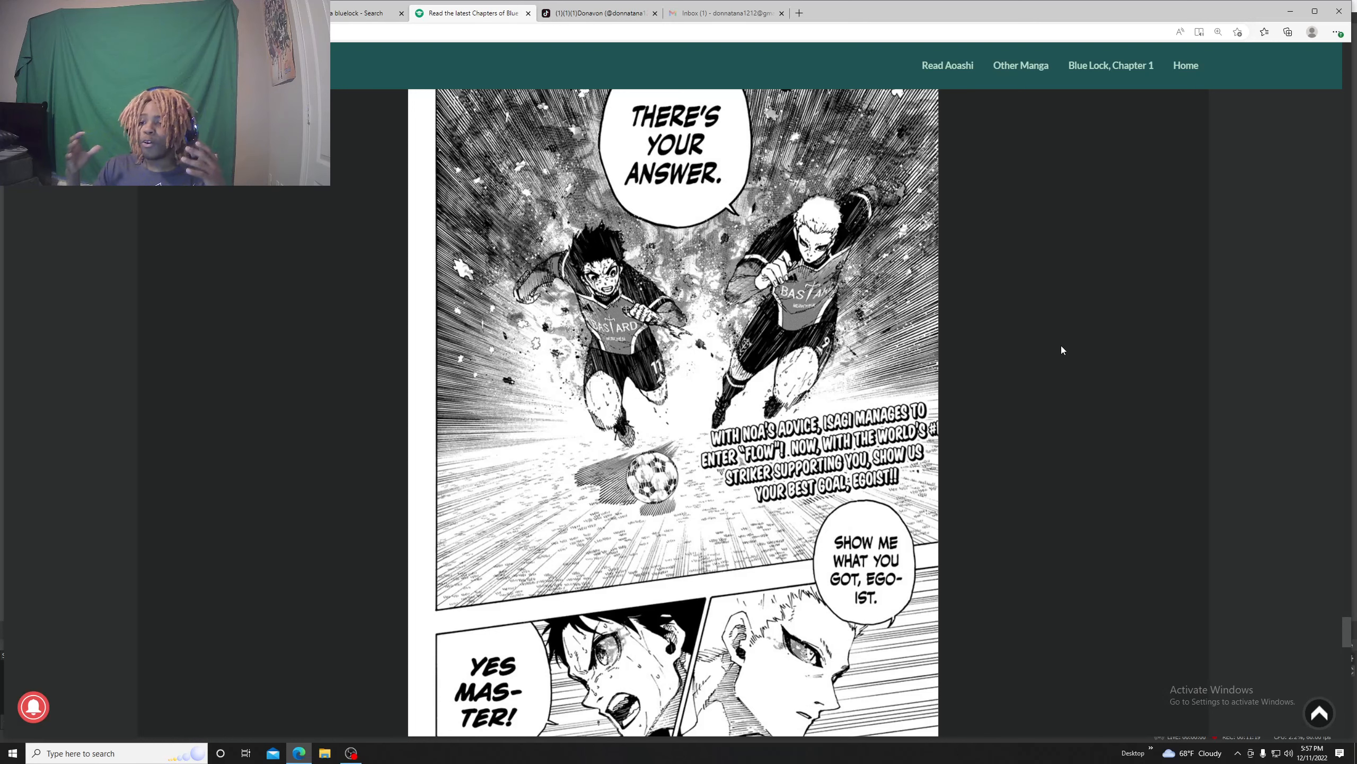
{"action": "scroll", "scroll_direction": "down", "scroll_amount": 3}
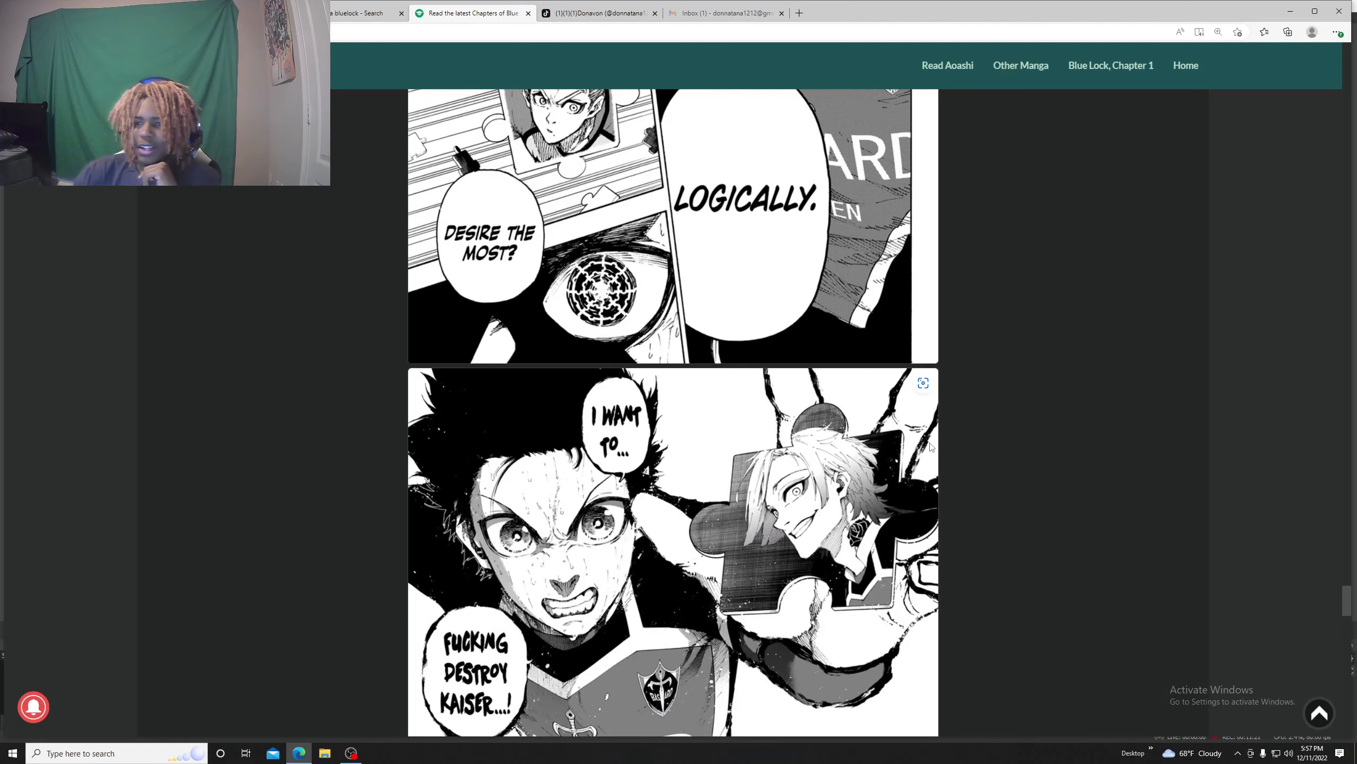
{"action": "scroll", "scroll_direction": "down", "scroll_amount": 3}
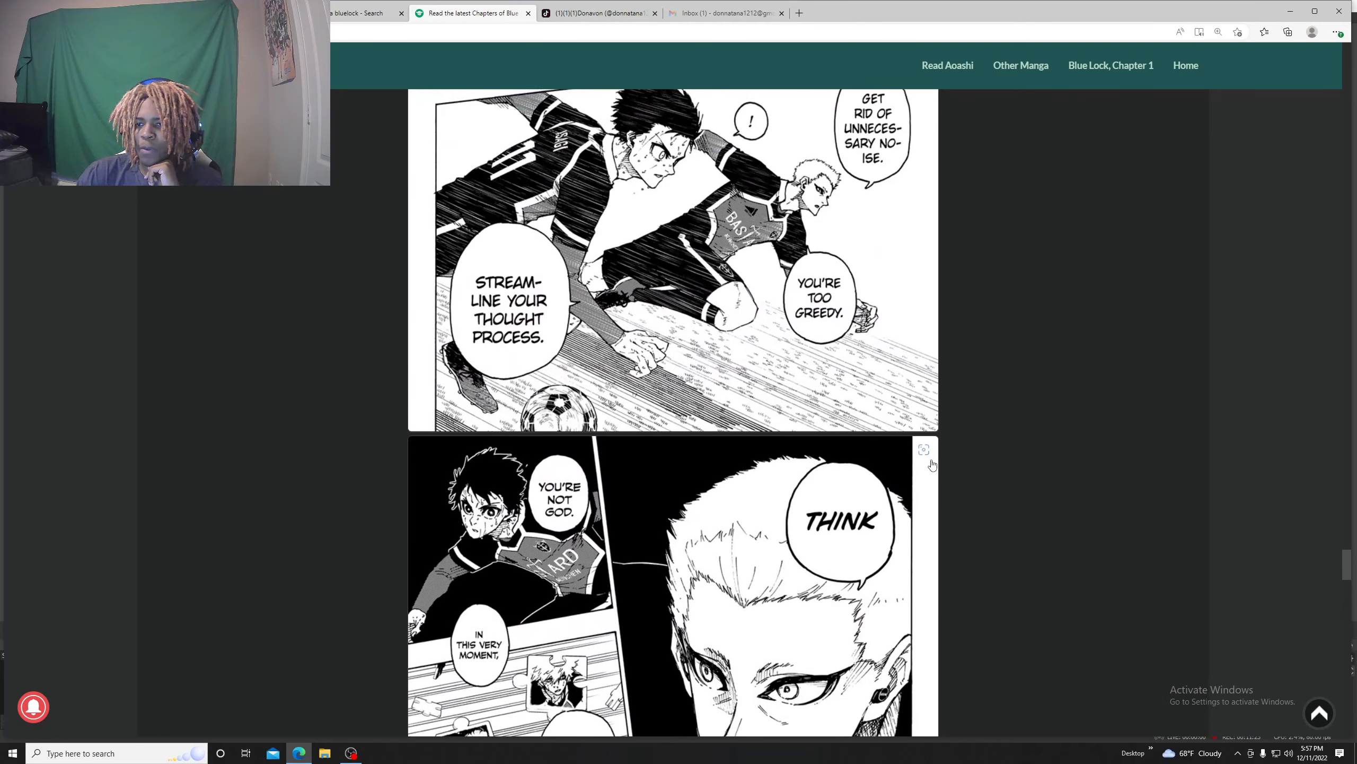
{"action": "scroll", "scroll_direction": "down", "scroll_amount": 3}
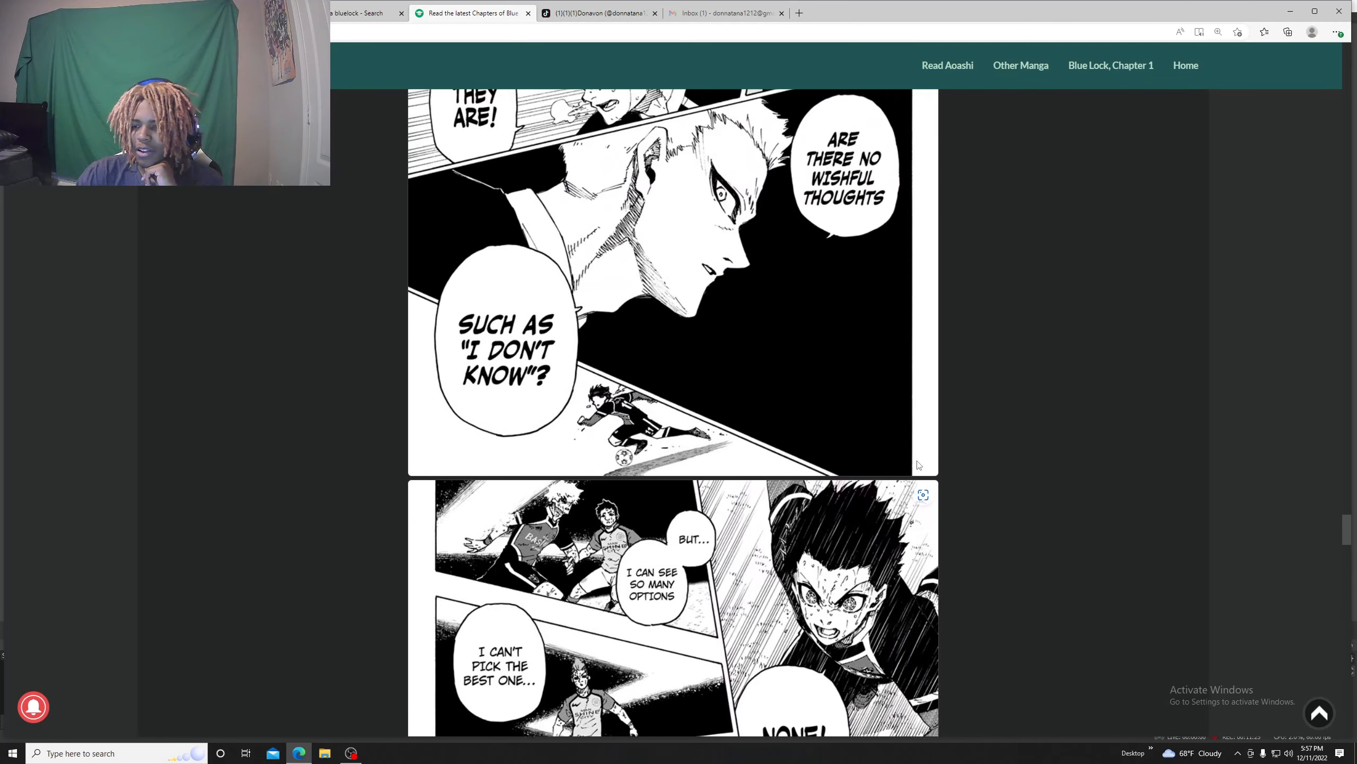
{"action": "scroll", "scroll_direction": "down", "scroll_amount": 3}
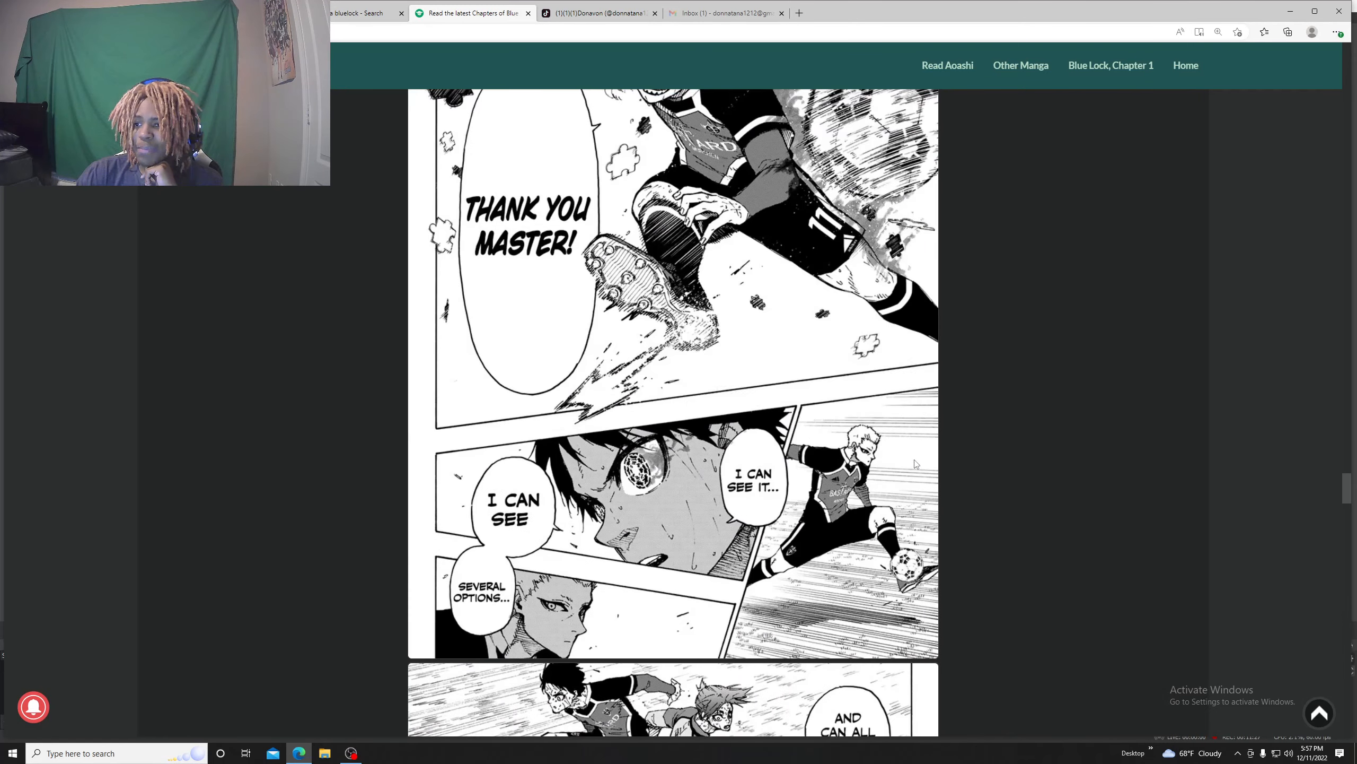
{"action": "scroll", "scroll_direction": "down", "scroll_amount": 3}
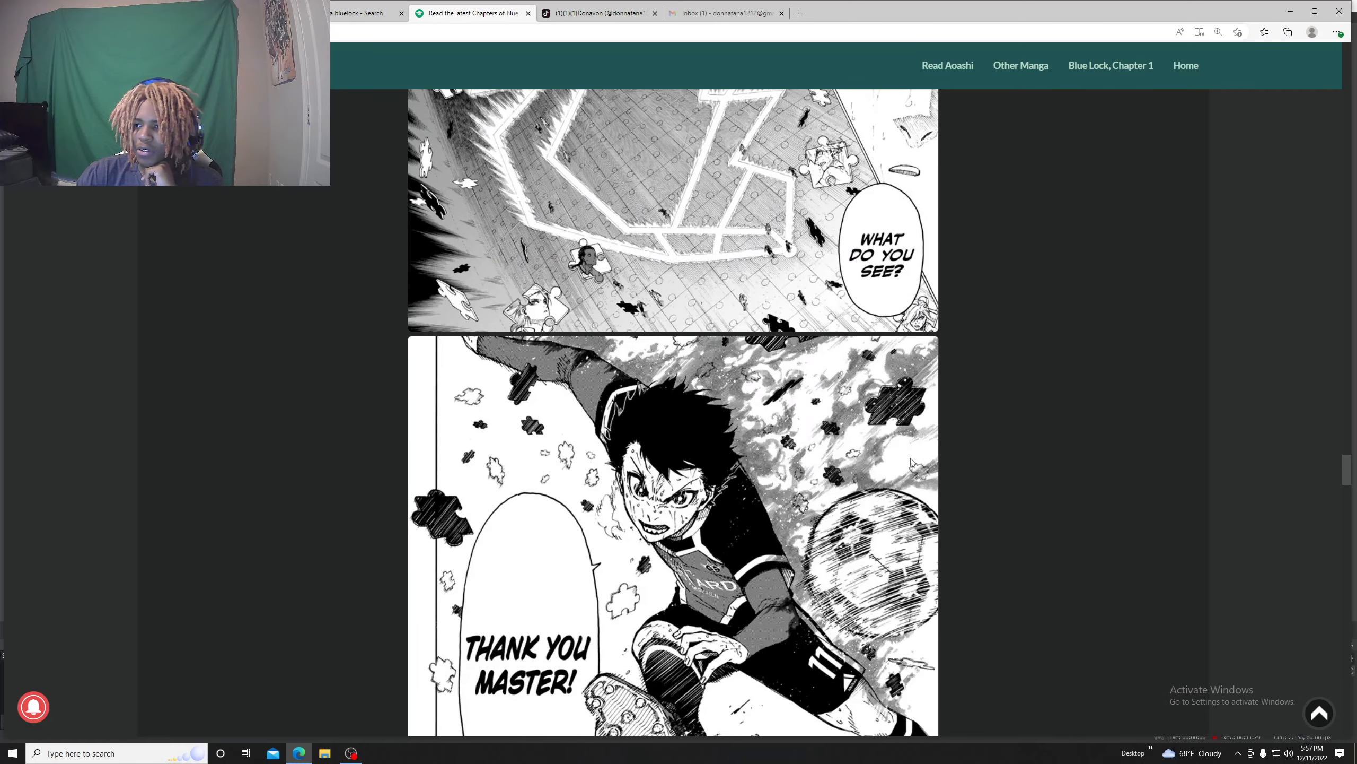
{"action": "scroll", "scroll_direction": "down", "scroll_amount": 3}
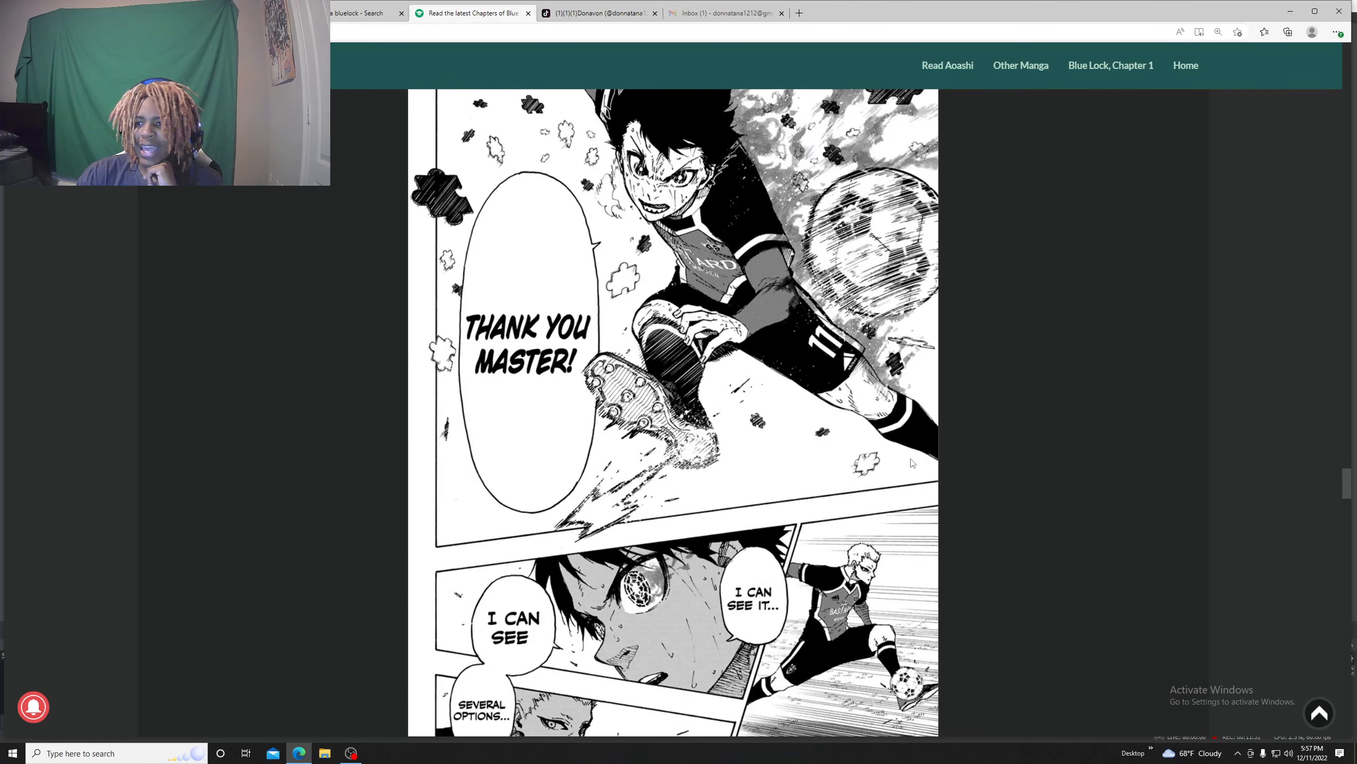
{"action": "scroll", "scroll_direction": "down", "scroll_amount": 3}
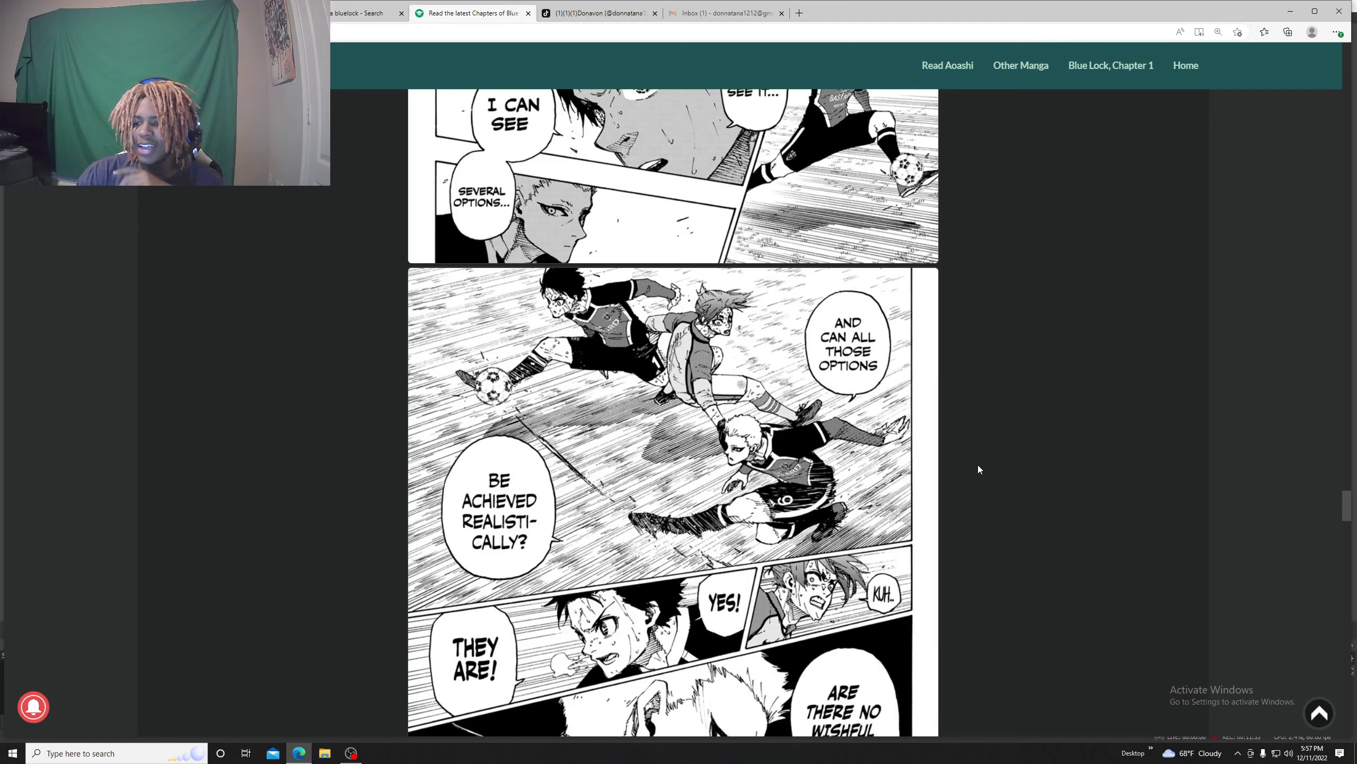
{"action": "scroll", "scroll_direction": "down", "scroll_amount": 3}
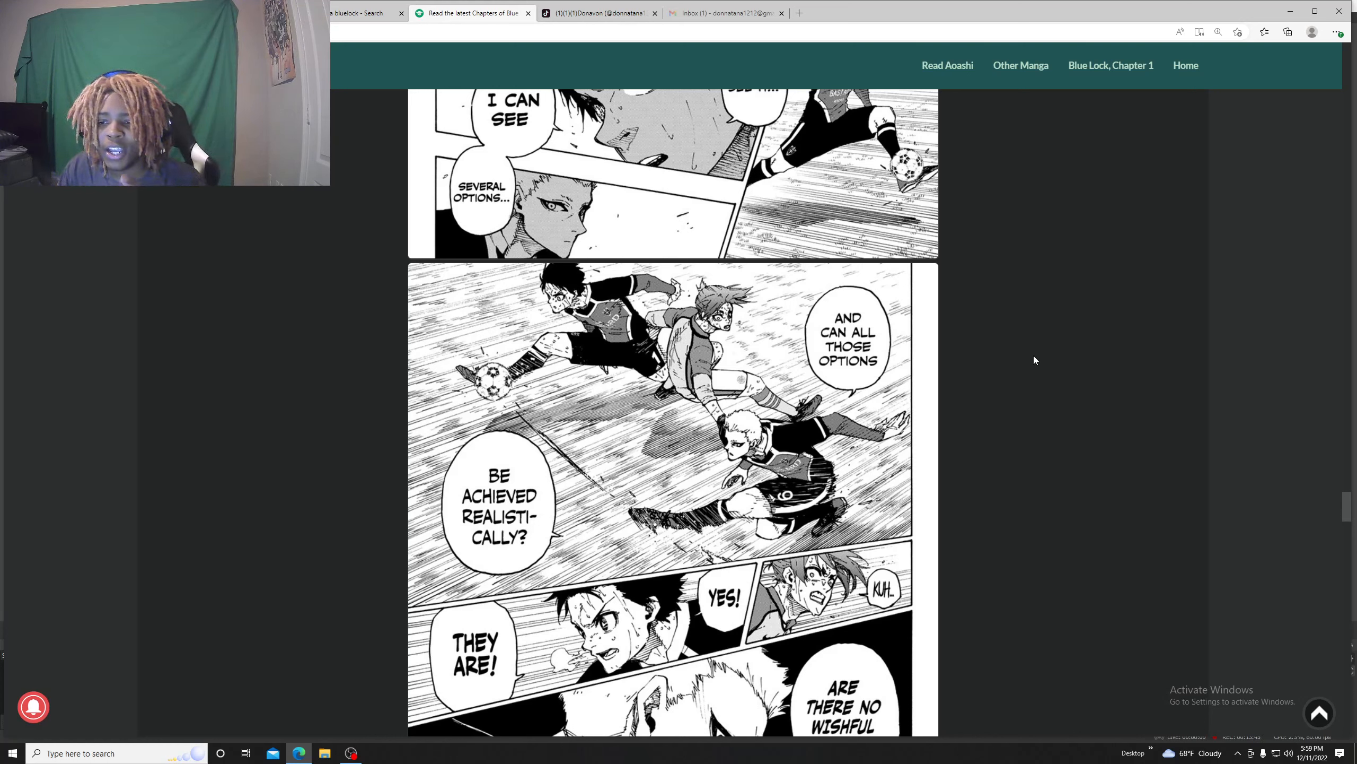
{"action": "mouse_move", "coordinate": [1093, 372]}
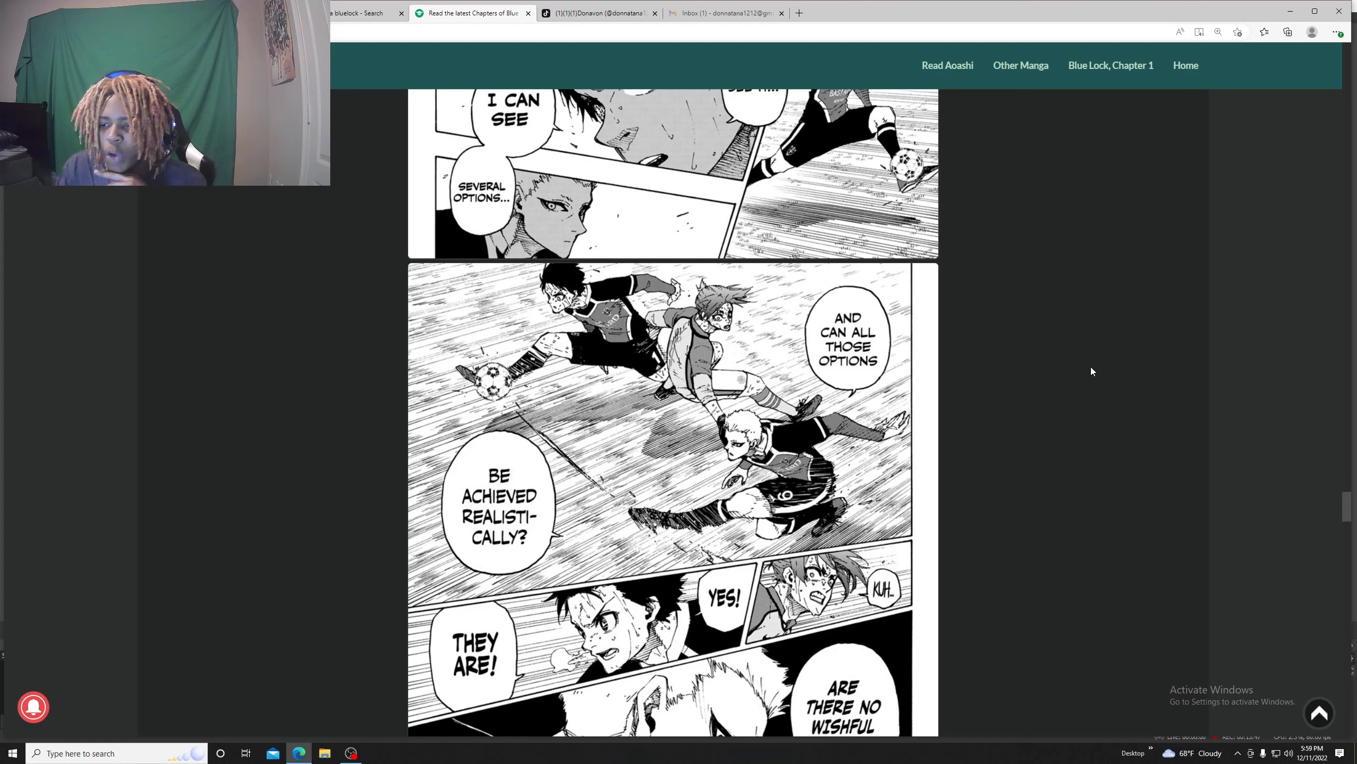
{"action": "scroll", "scroll_direction": "down", "scroll_amount": 3}
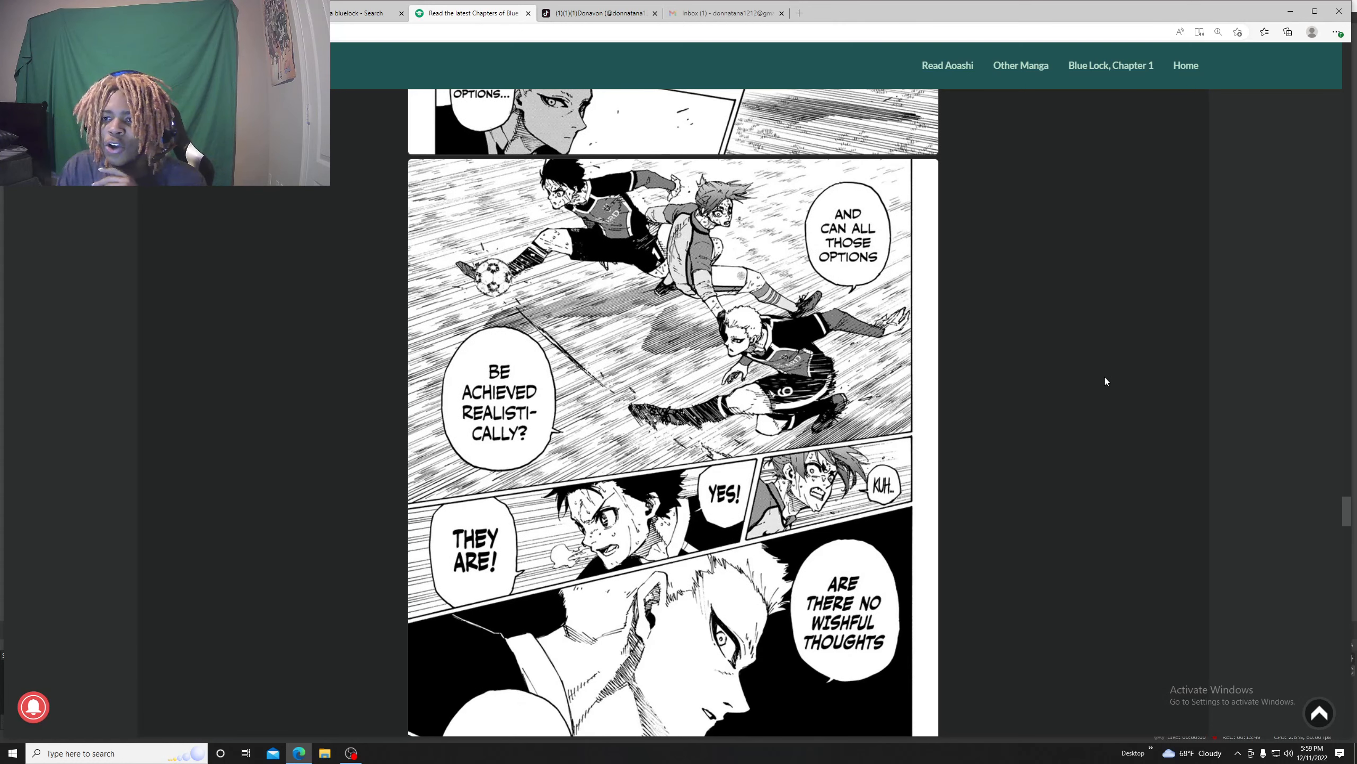